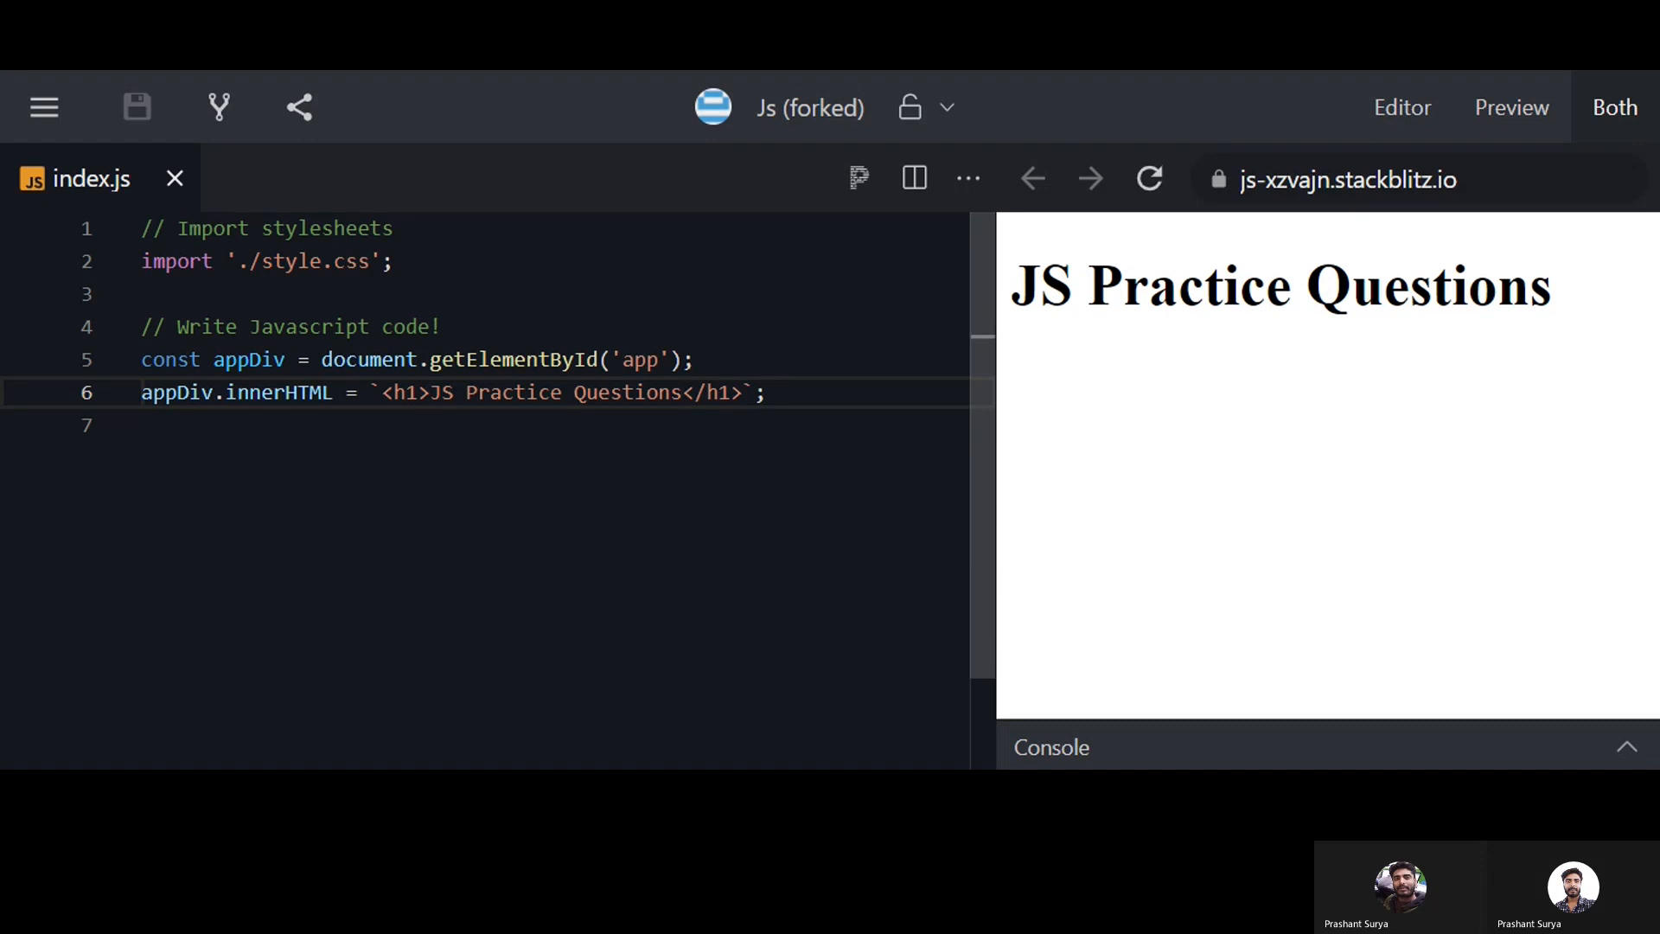
Add a blank line below the 'JS Practice Questions' starter code in index.js
{"action": "left_click", "coordinate": [683, 393]}
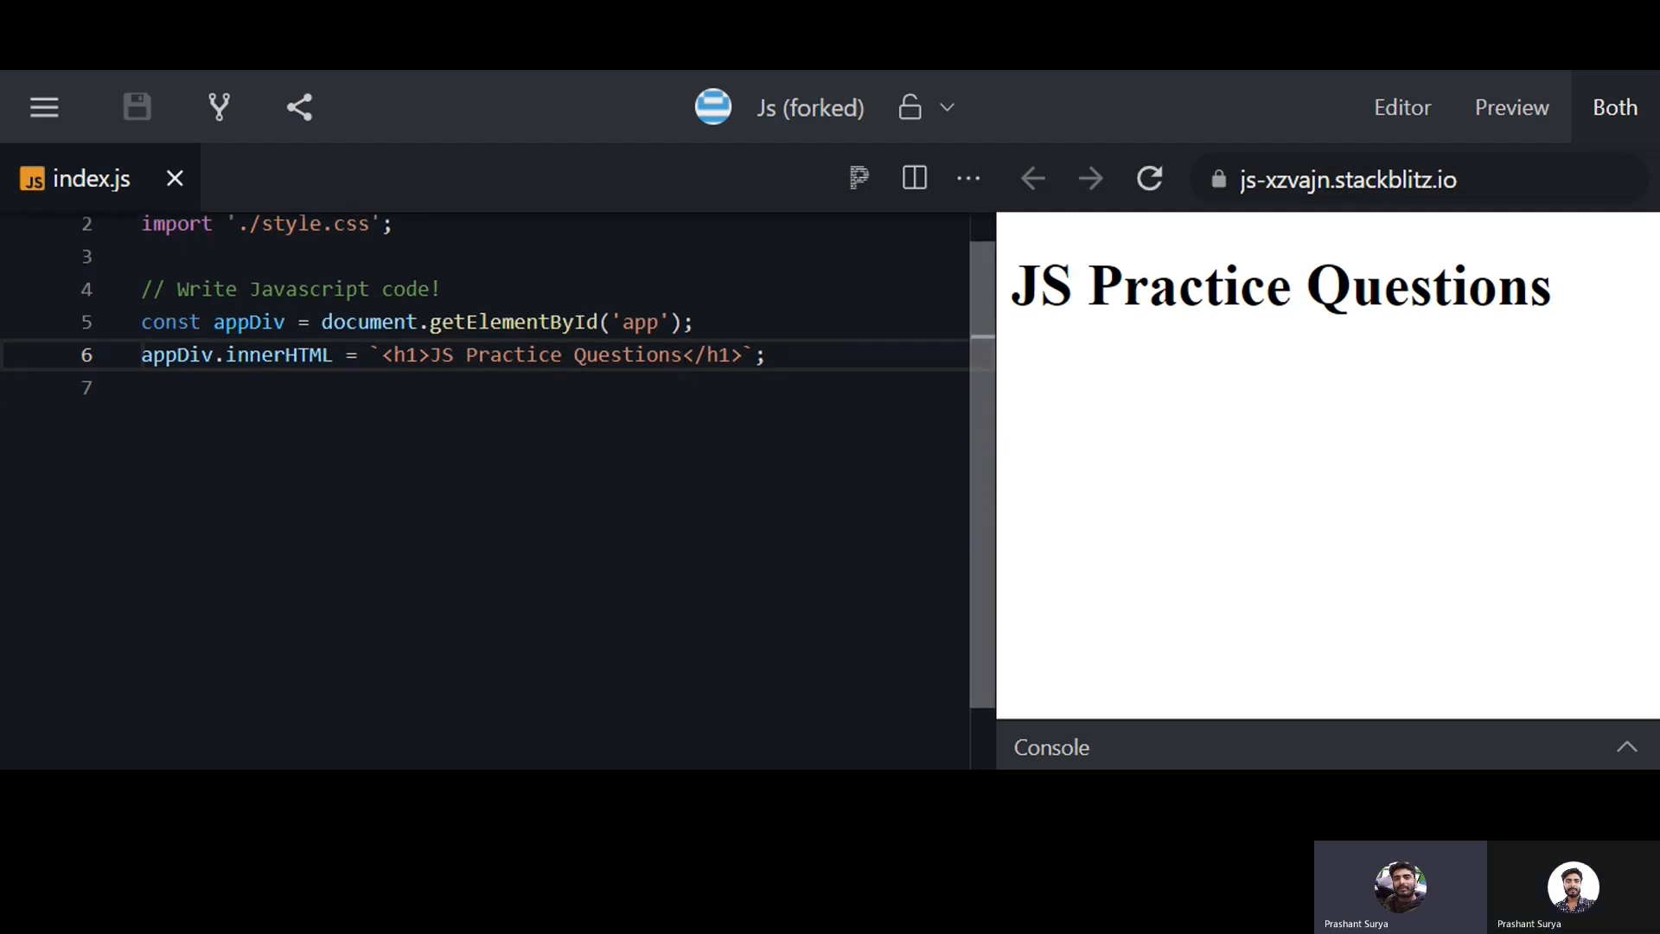
{"action": "scroll", "scroll_direction": "up", "scroll_amount": 3}
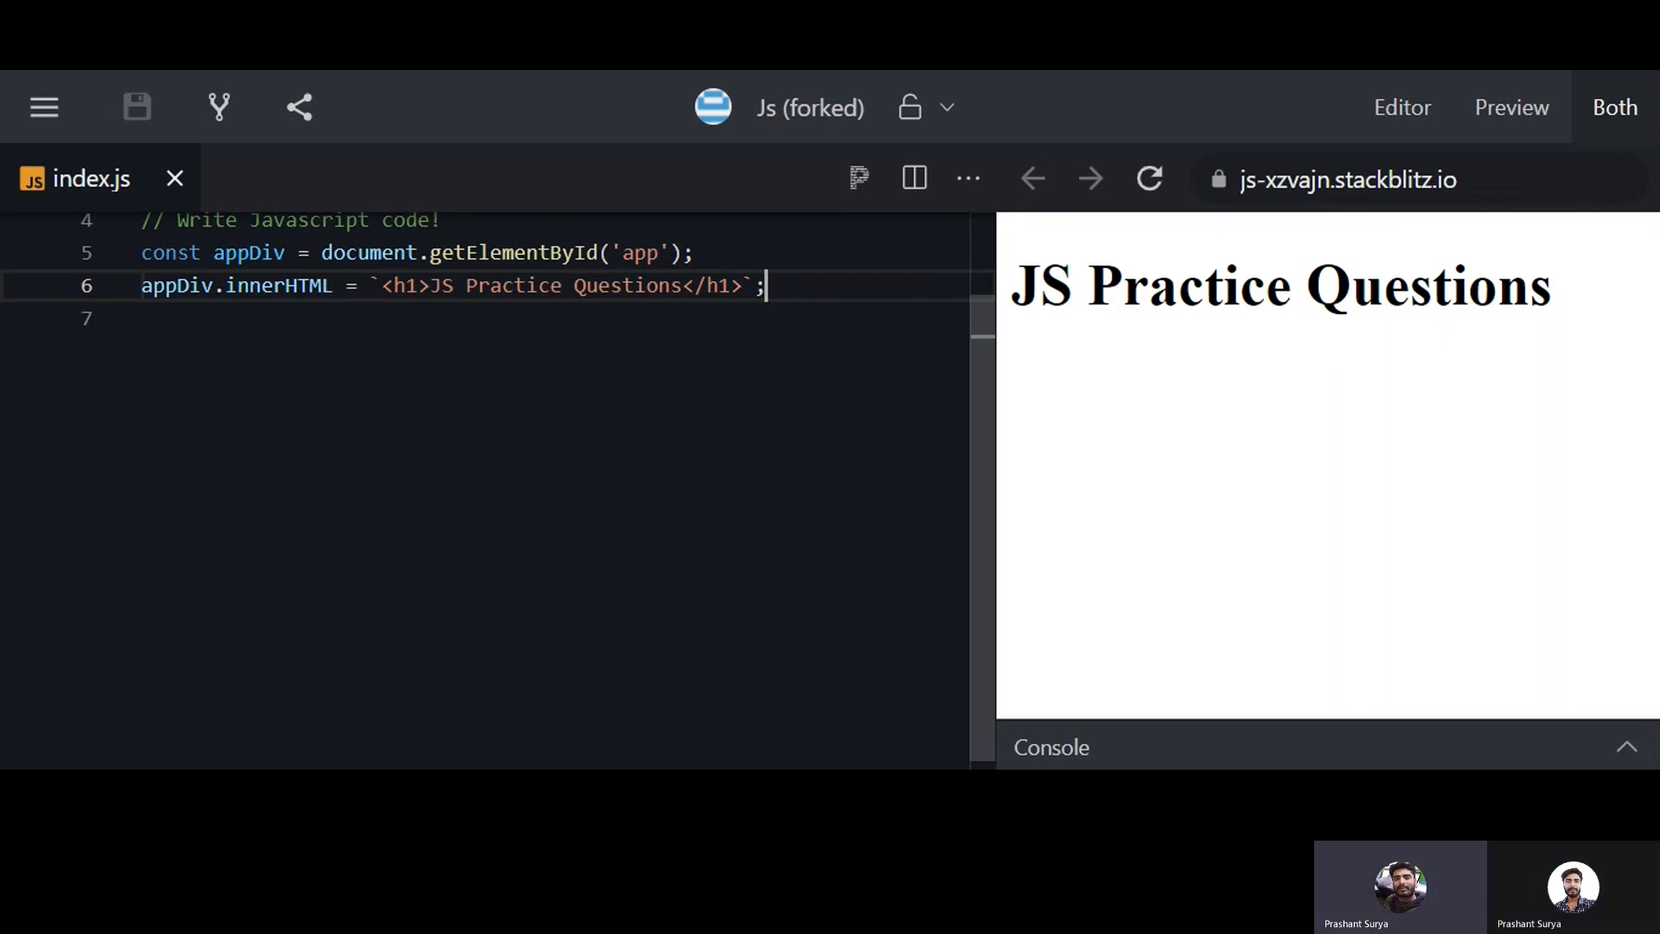
{"action": "key", "text": "Enter"}
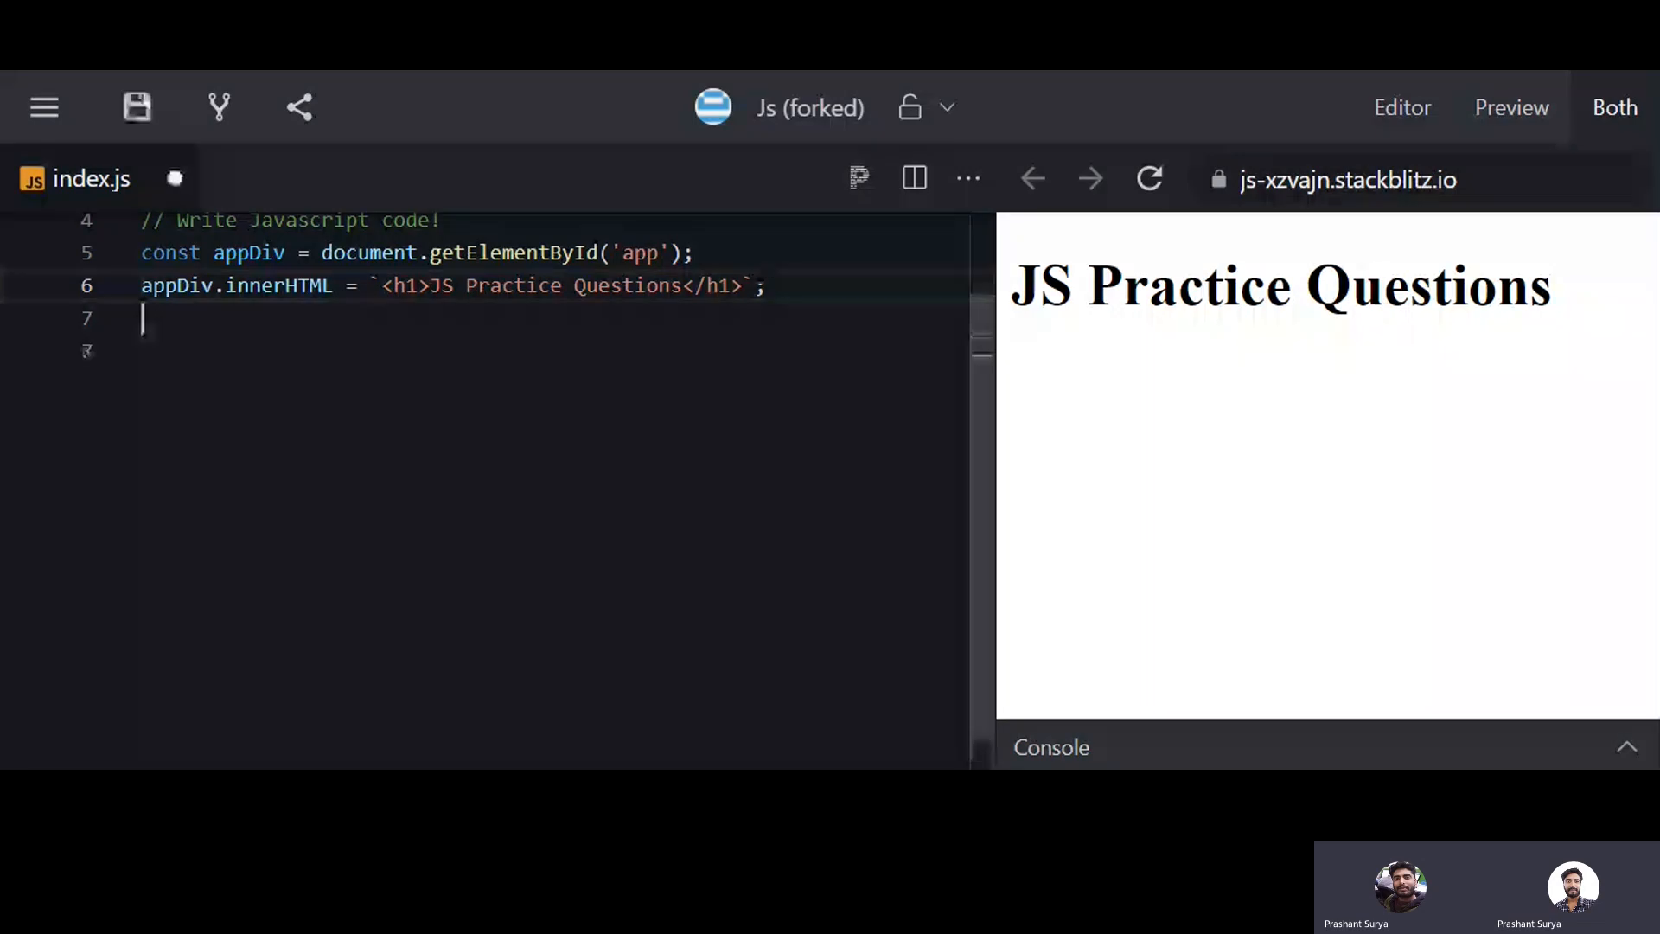
Paste func1 with var x = 2, let y = 12 and a 3000 ms timeout logging both, then call it
{"action": "key", "text": "Return"}
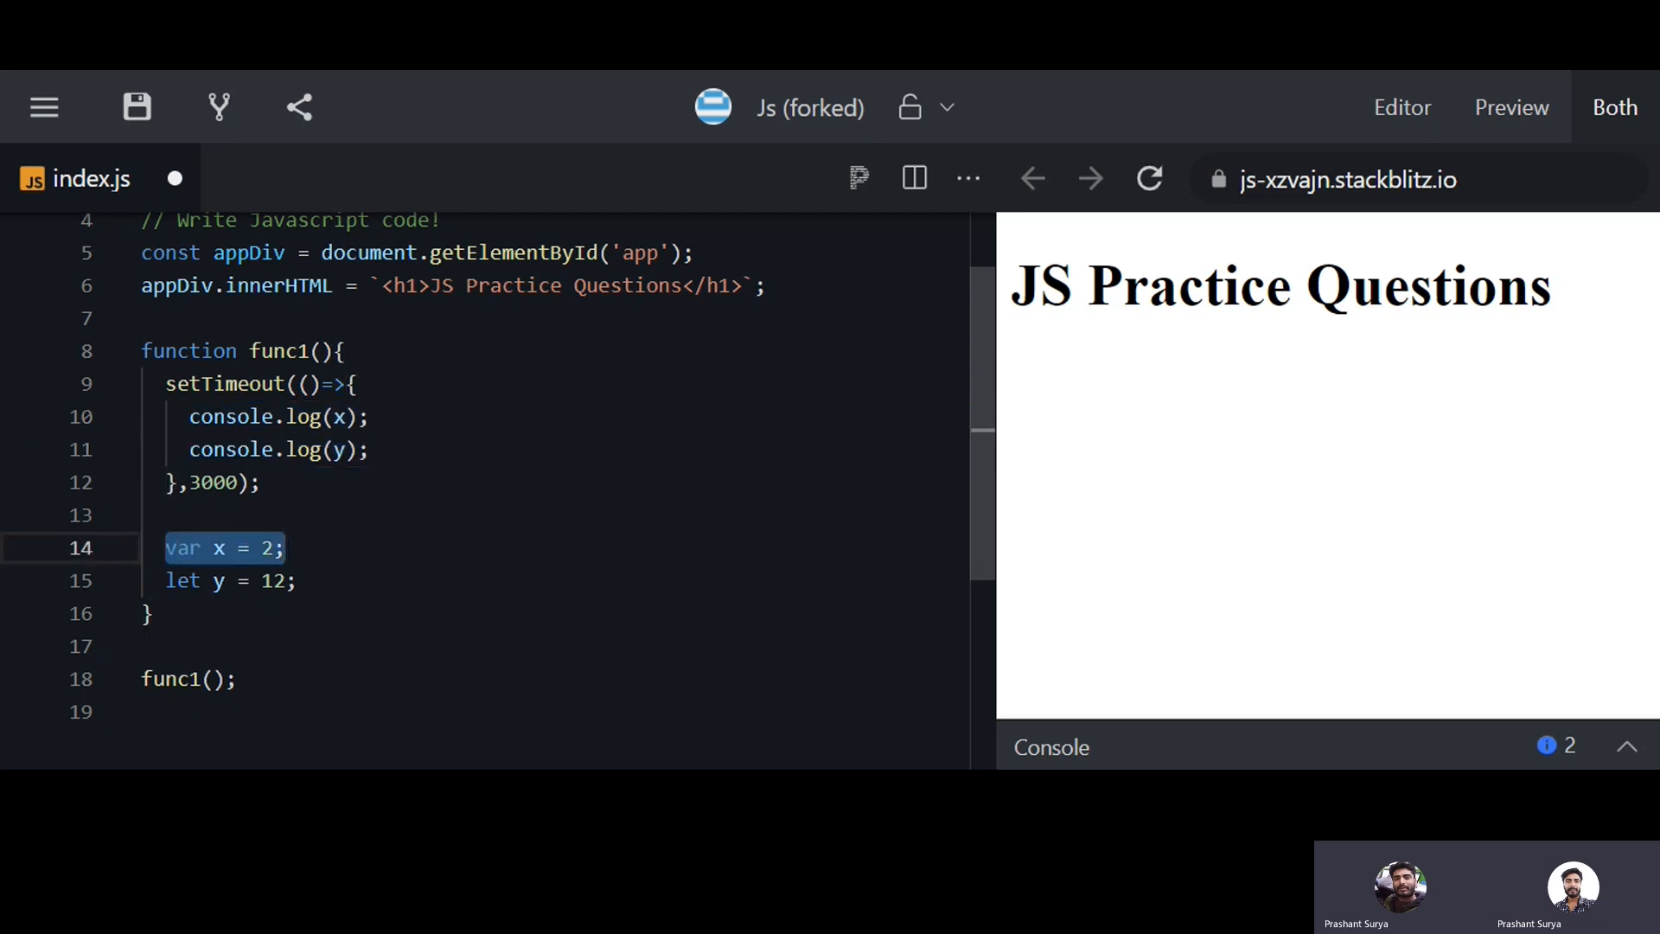
{"action": "left_click", "coordinate": [185, 547]}
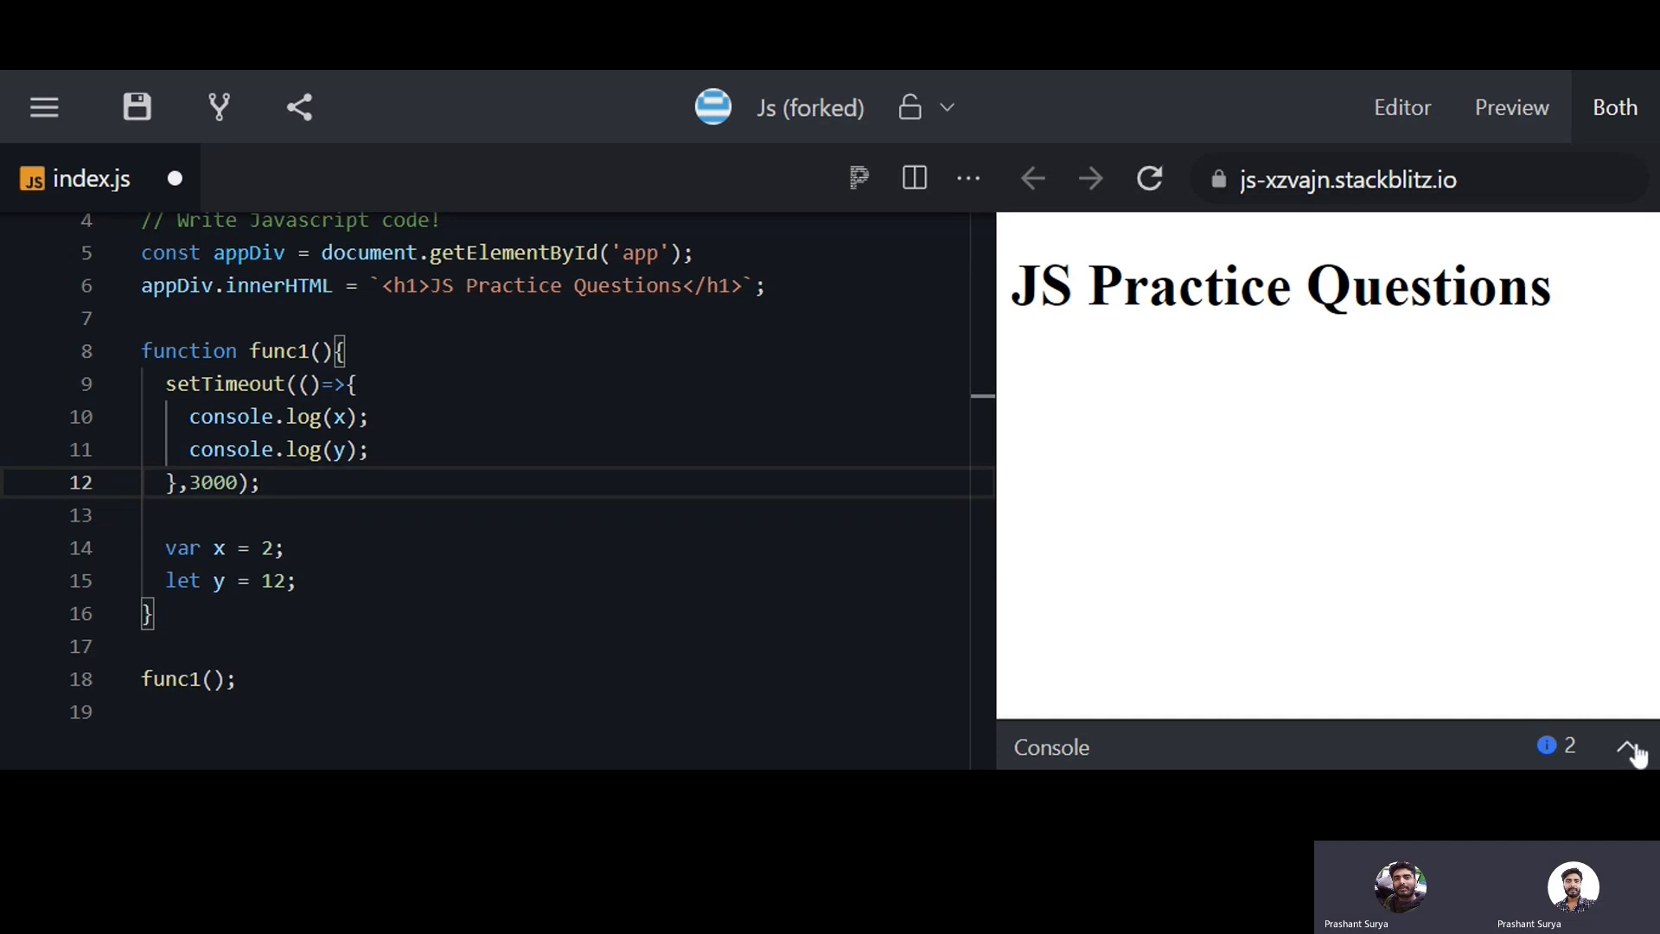
Expand the console to see func1 print 2 and 12, highlighting the 12
{"action": "left_click", "coordinate": [1631, 746]}
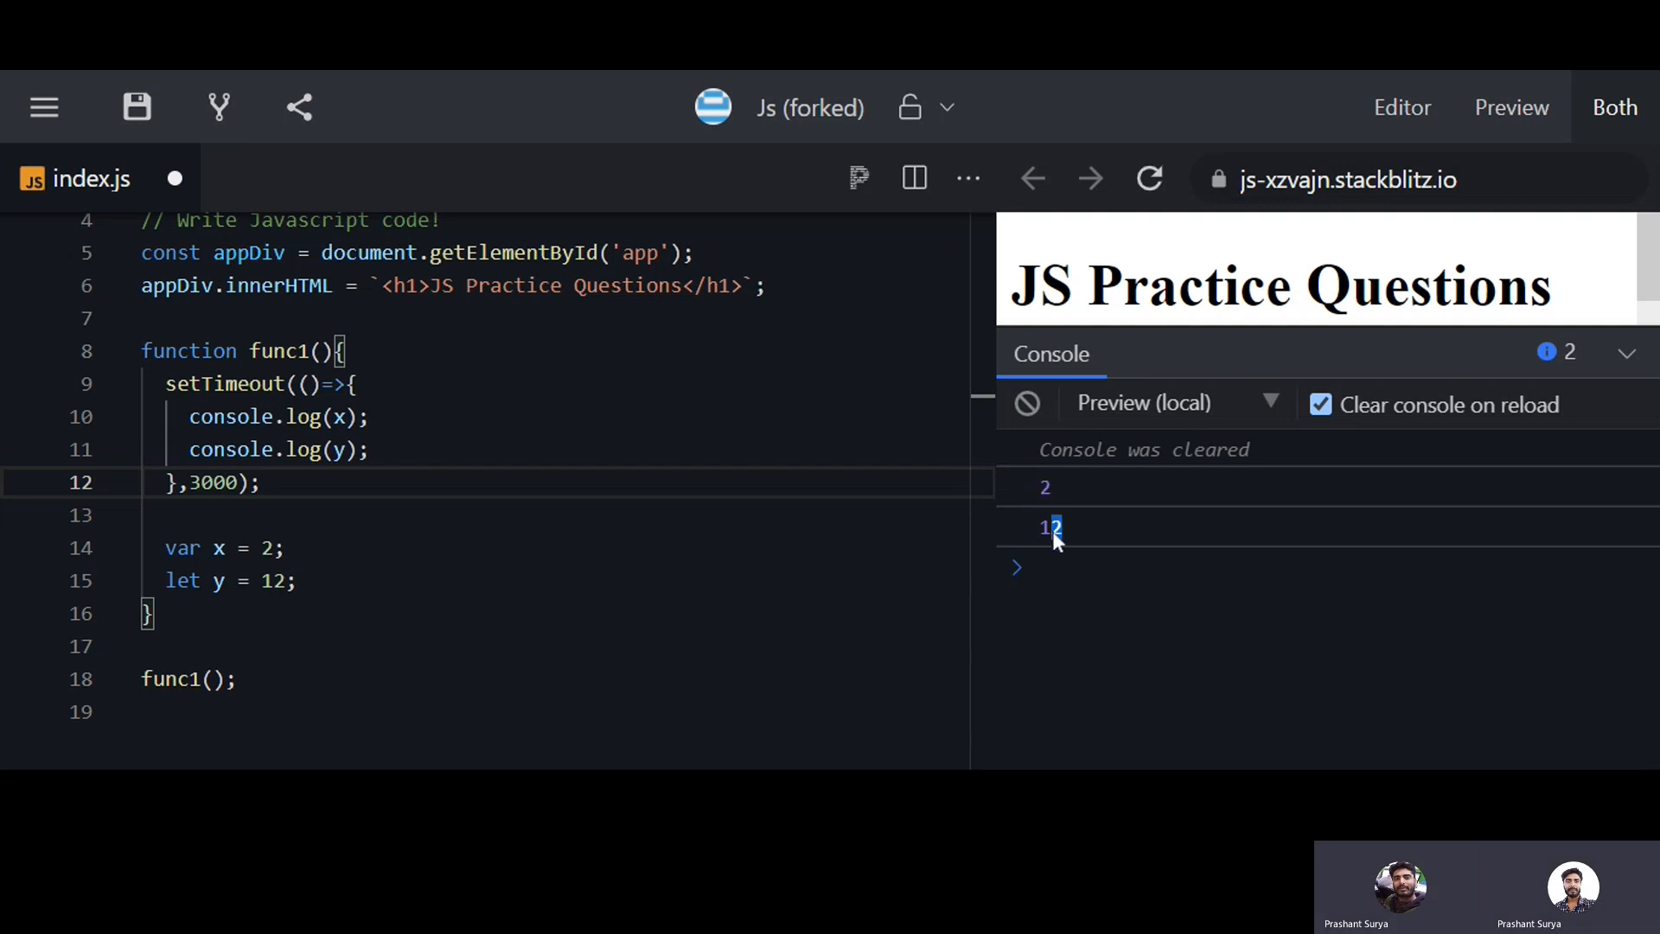
{"action": "double_click", "coordinate": [1051, 528]}
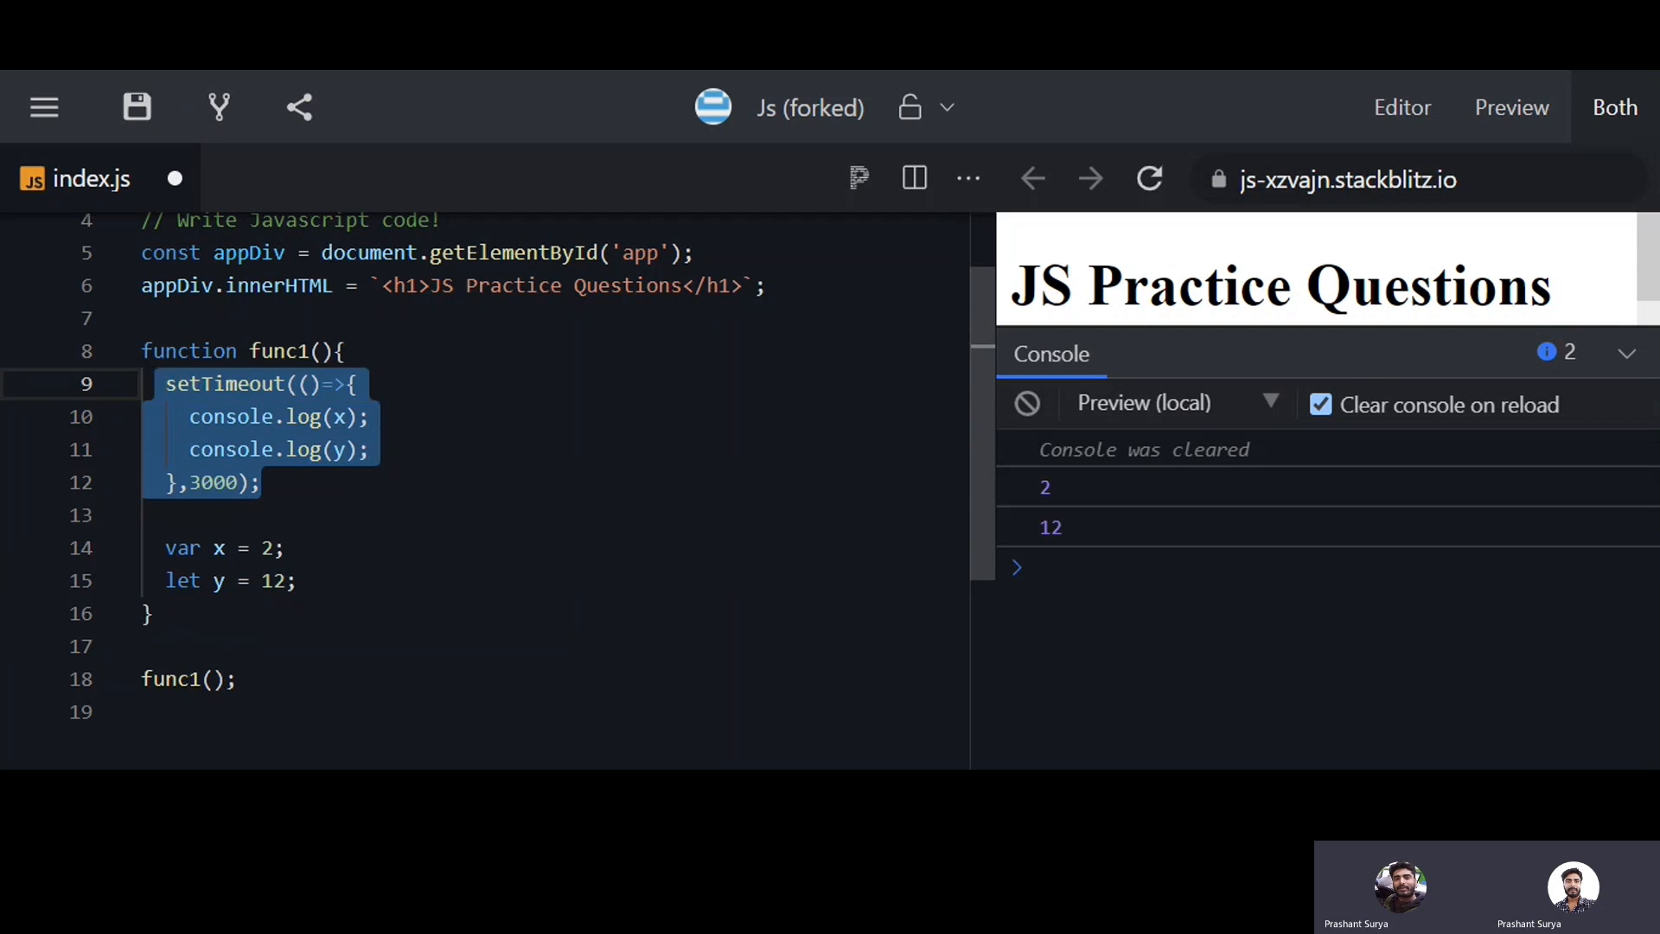
{"action": "left_click", "coordinate": [1627, 353]}
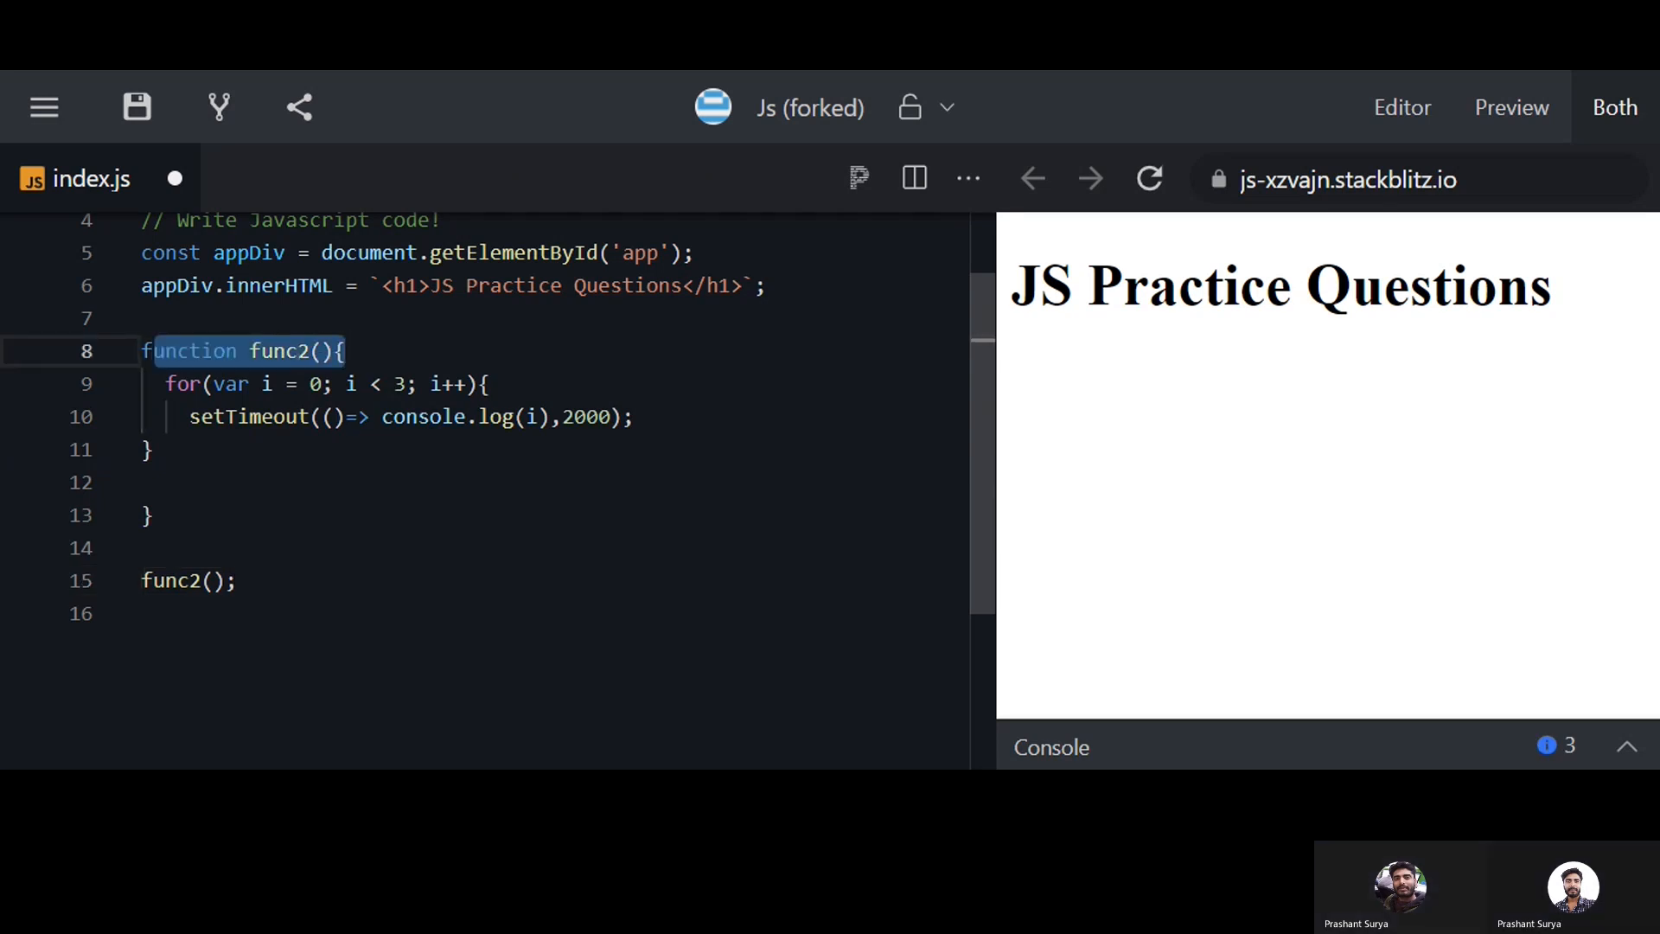
Swap in func2's var-i loop logging i after 2000 ms and remove its blank lines
{"action": "left_click", "coordinate": [182, 383]}
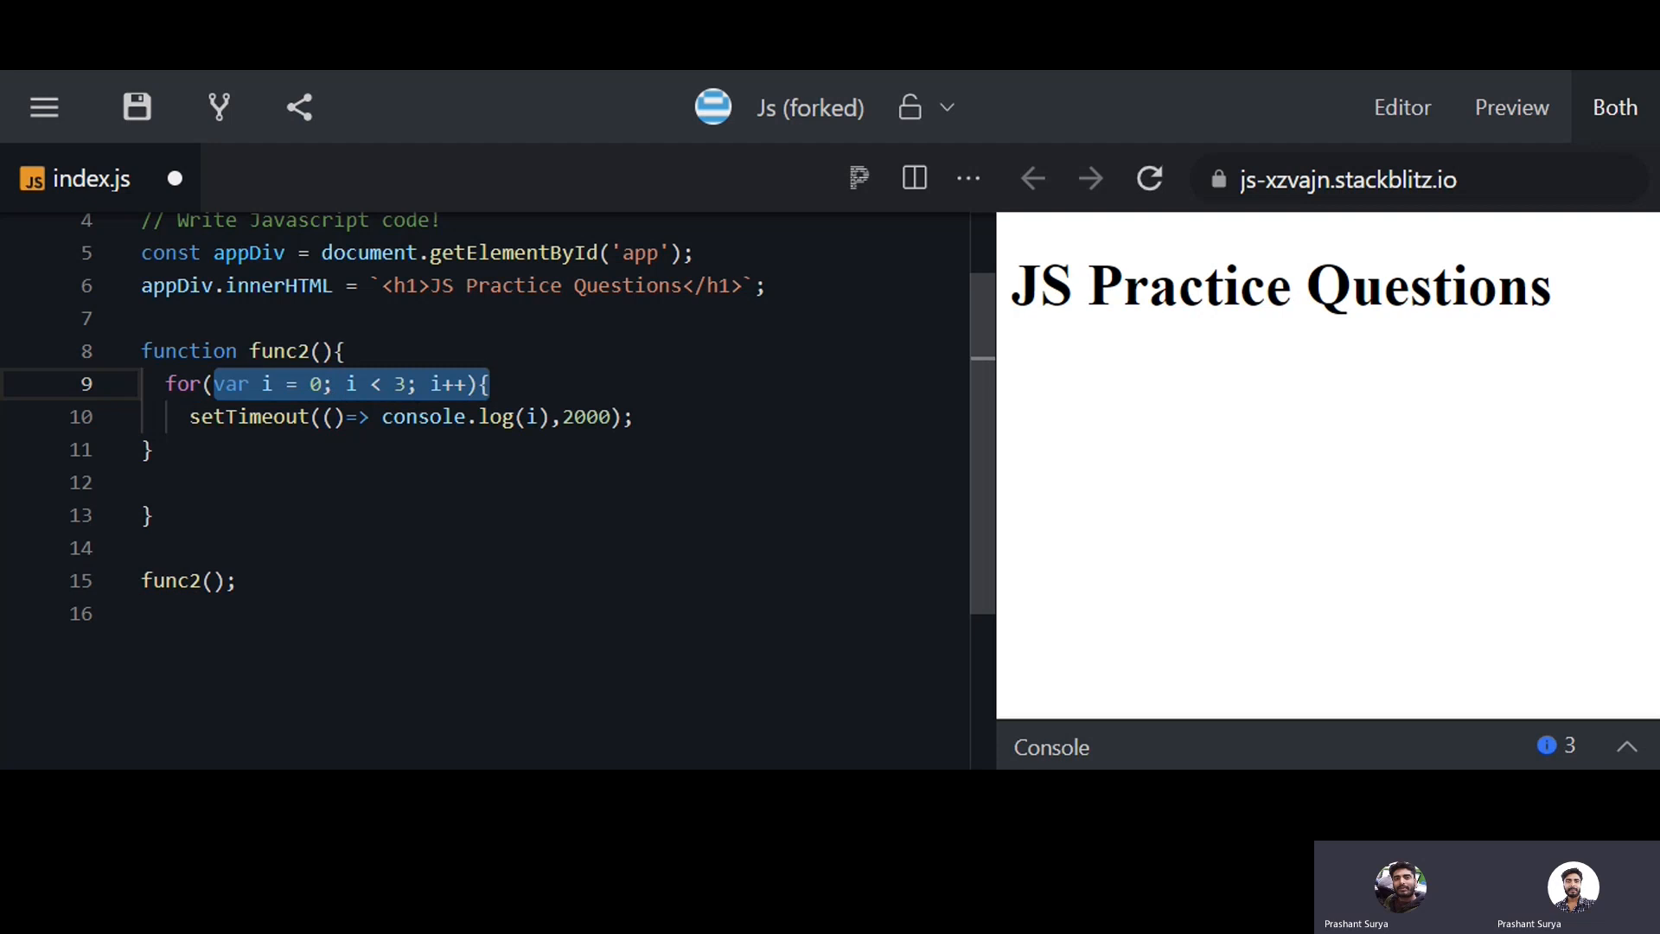
{"action": "left_click", "coordinate": [190, 416]}
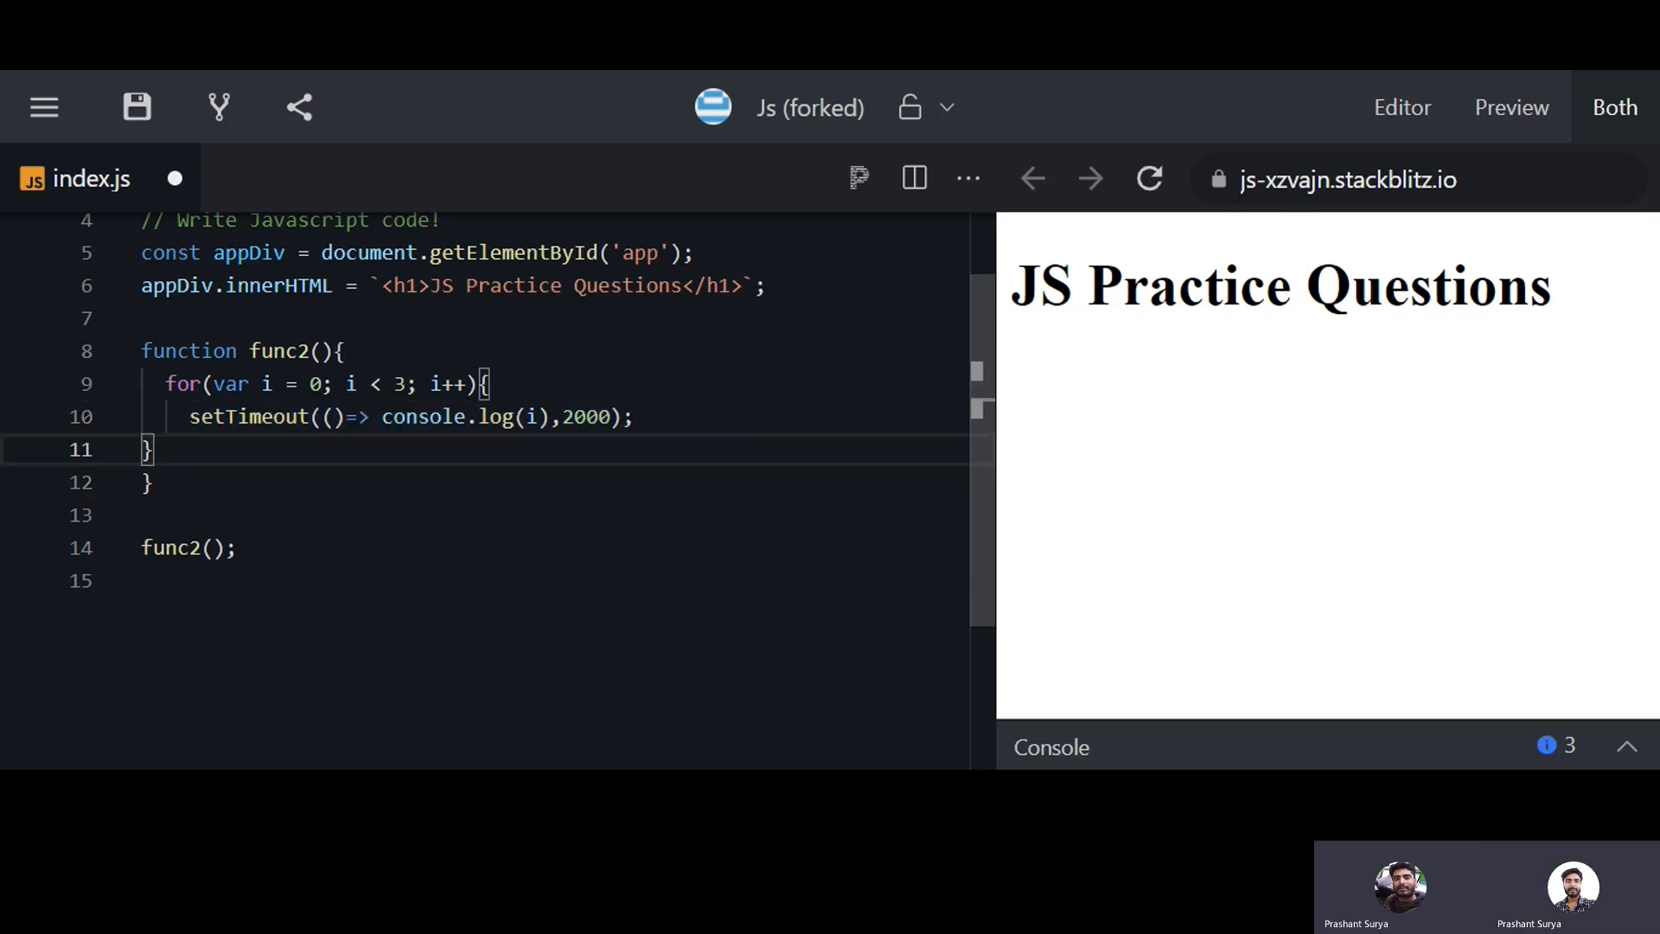
{"action": "key", "text": "Backspace"}
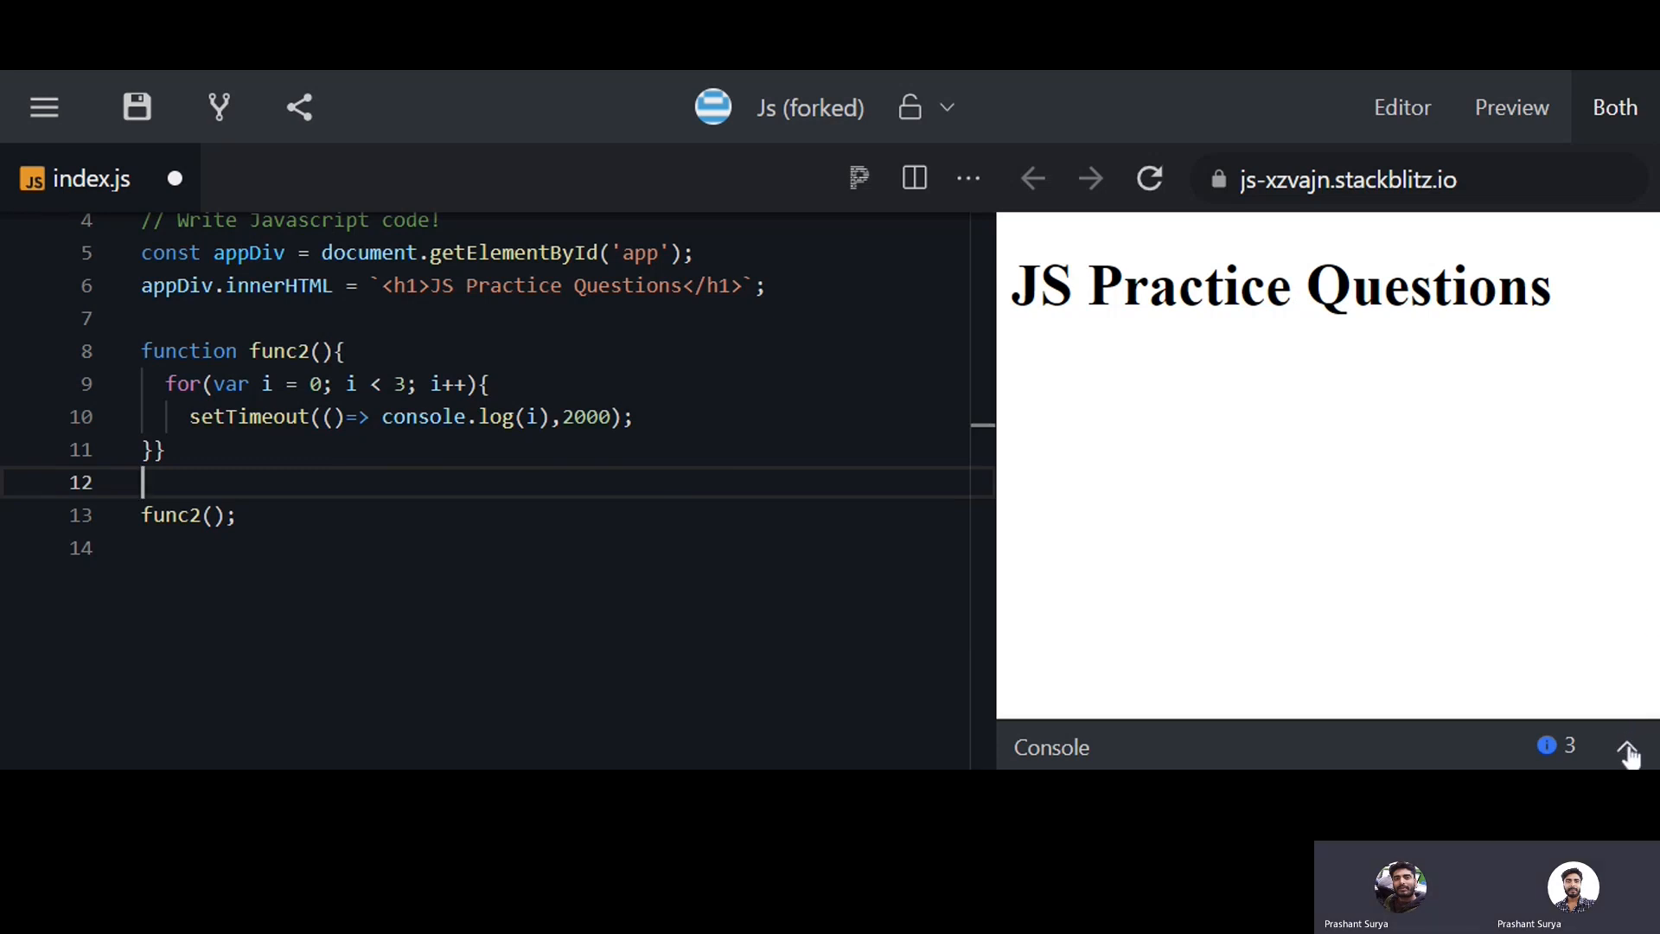
Expand the console and highlight func2's three logged 3 values
{"action": "left_click", "coordinate": [1628, 747]}
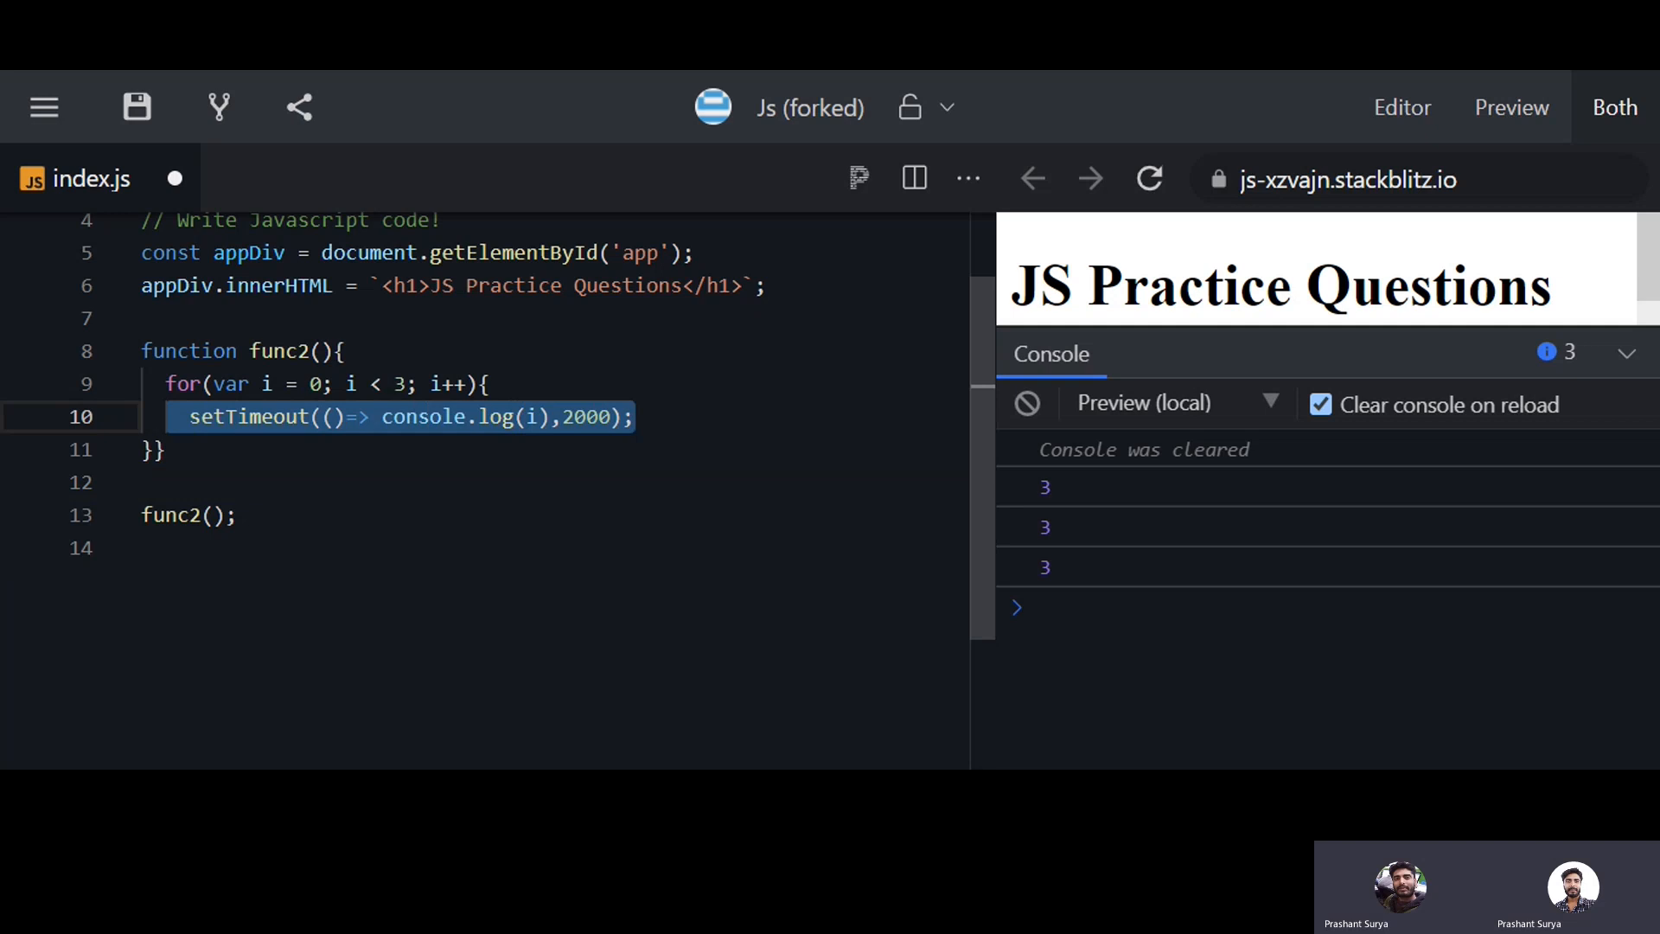
{"action": "left_click", "coordinate": [434, 383]}
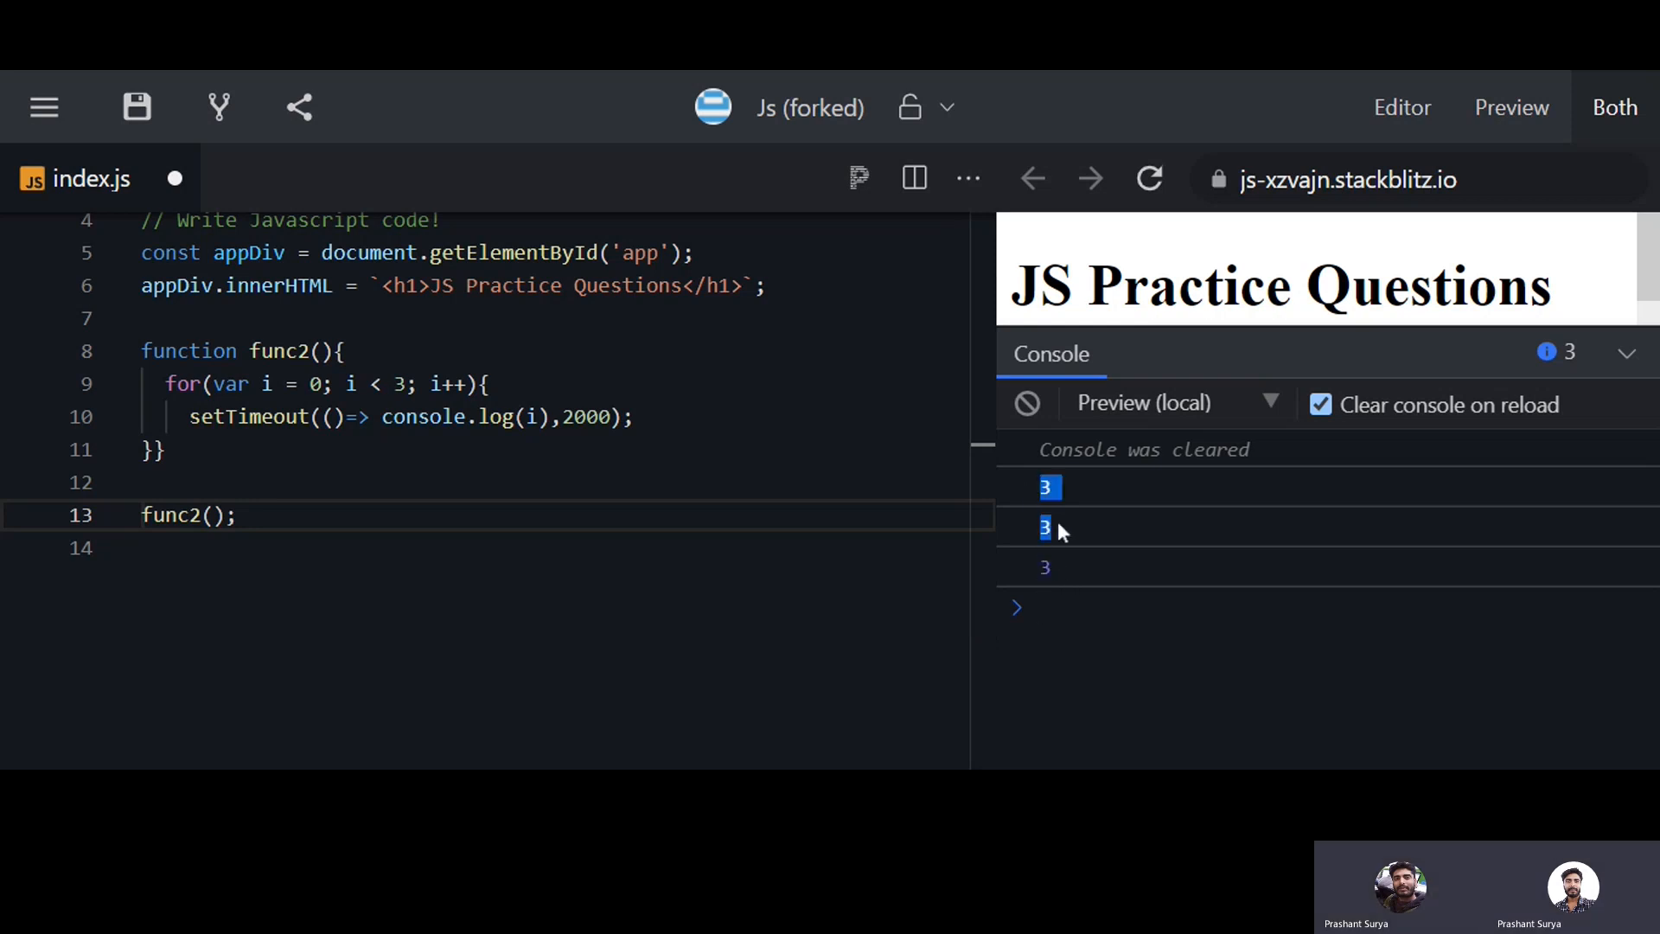
{"action": "left_click", "coordinate": [313, 383]}
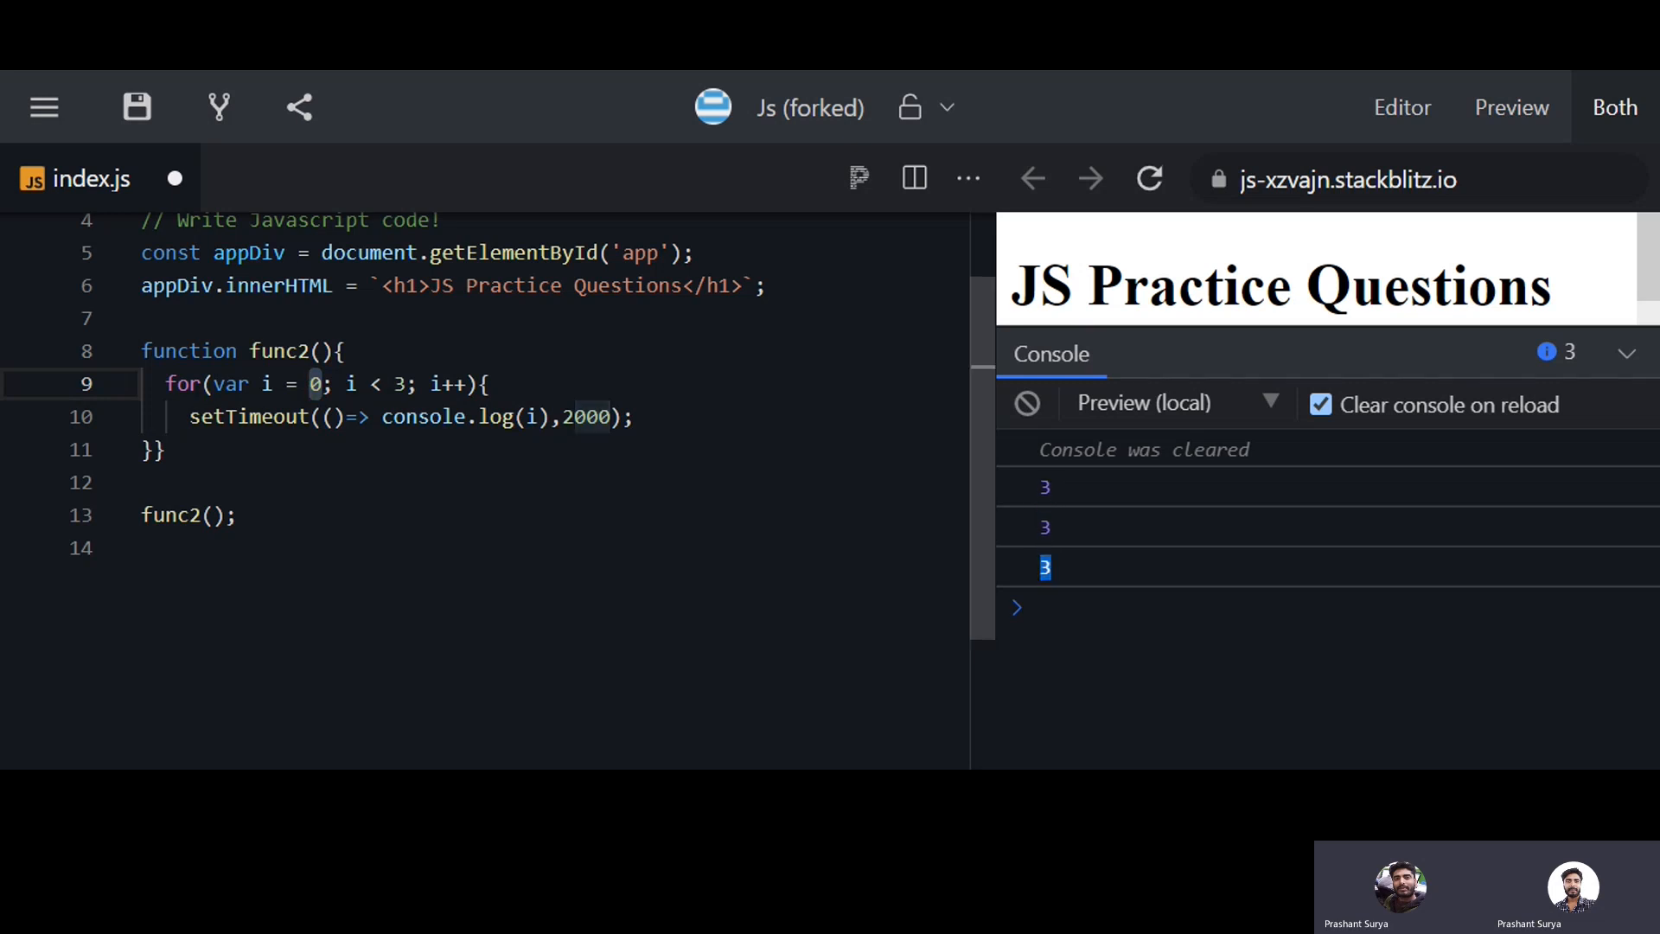
{"action": "type", "text": "let"}
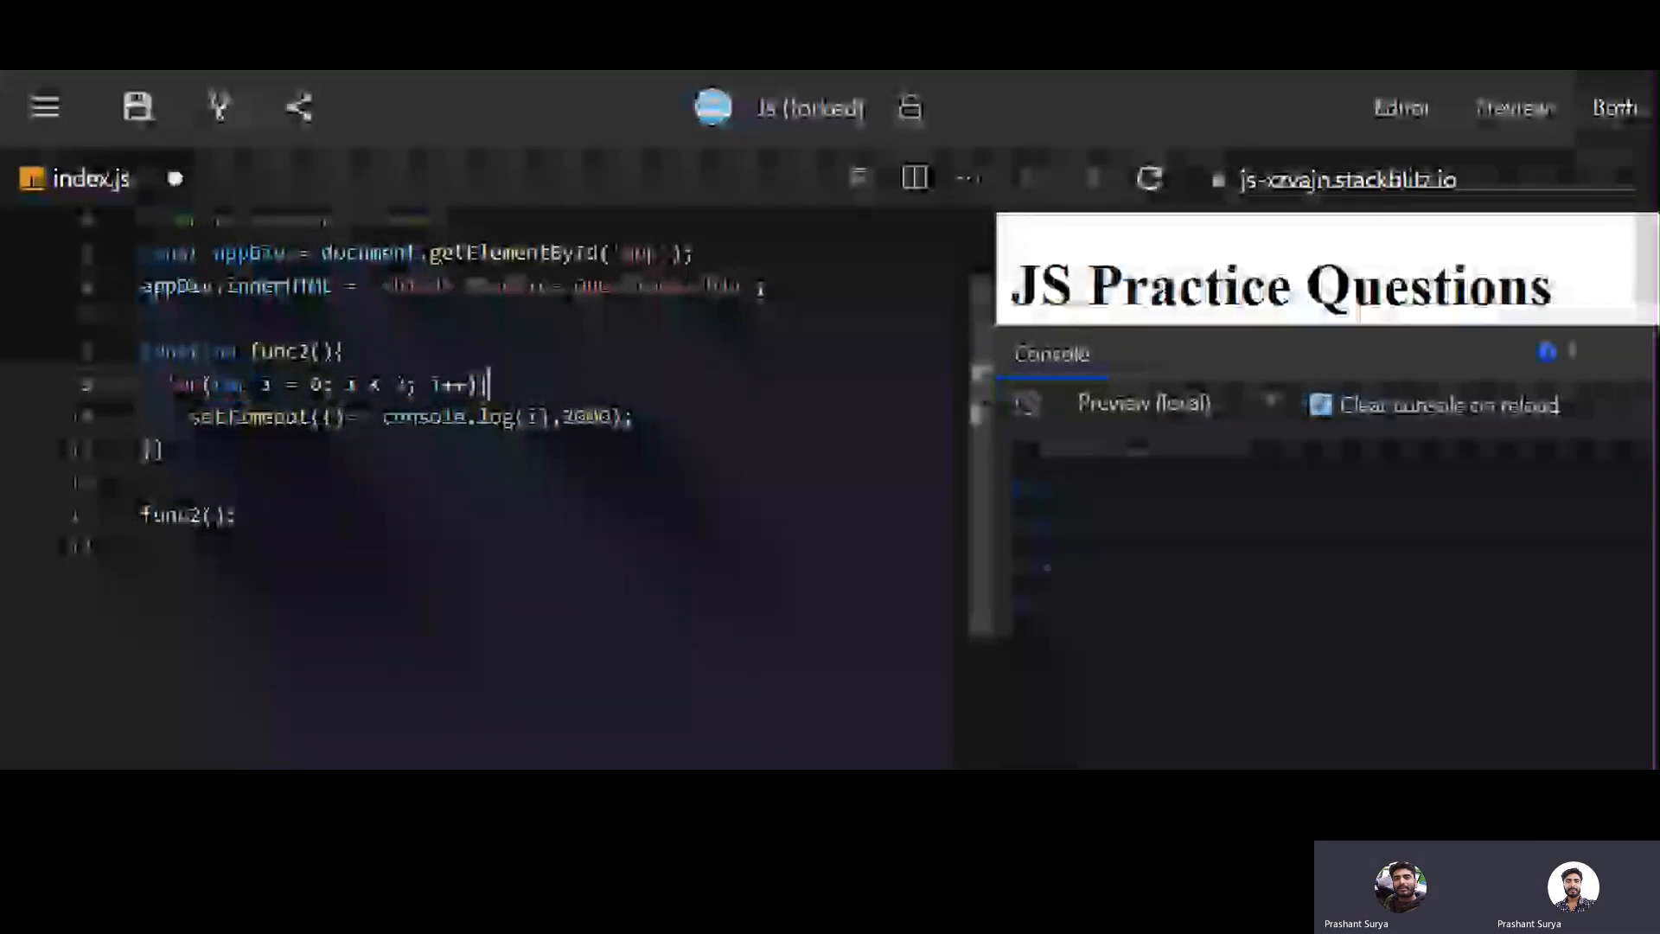
Wrap the loop's 2000 ms setTimeout in an IIFE taking i, so the console prints 0, 1, 2
{"action": "key", "text": "enter"}
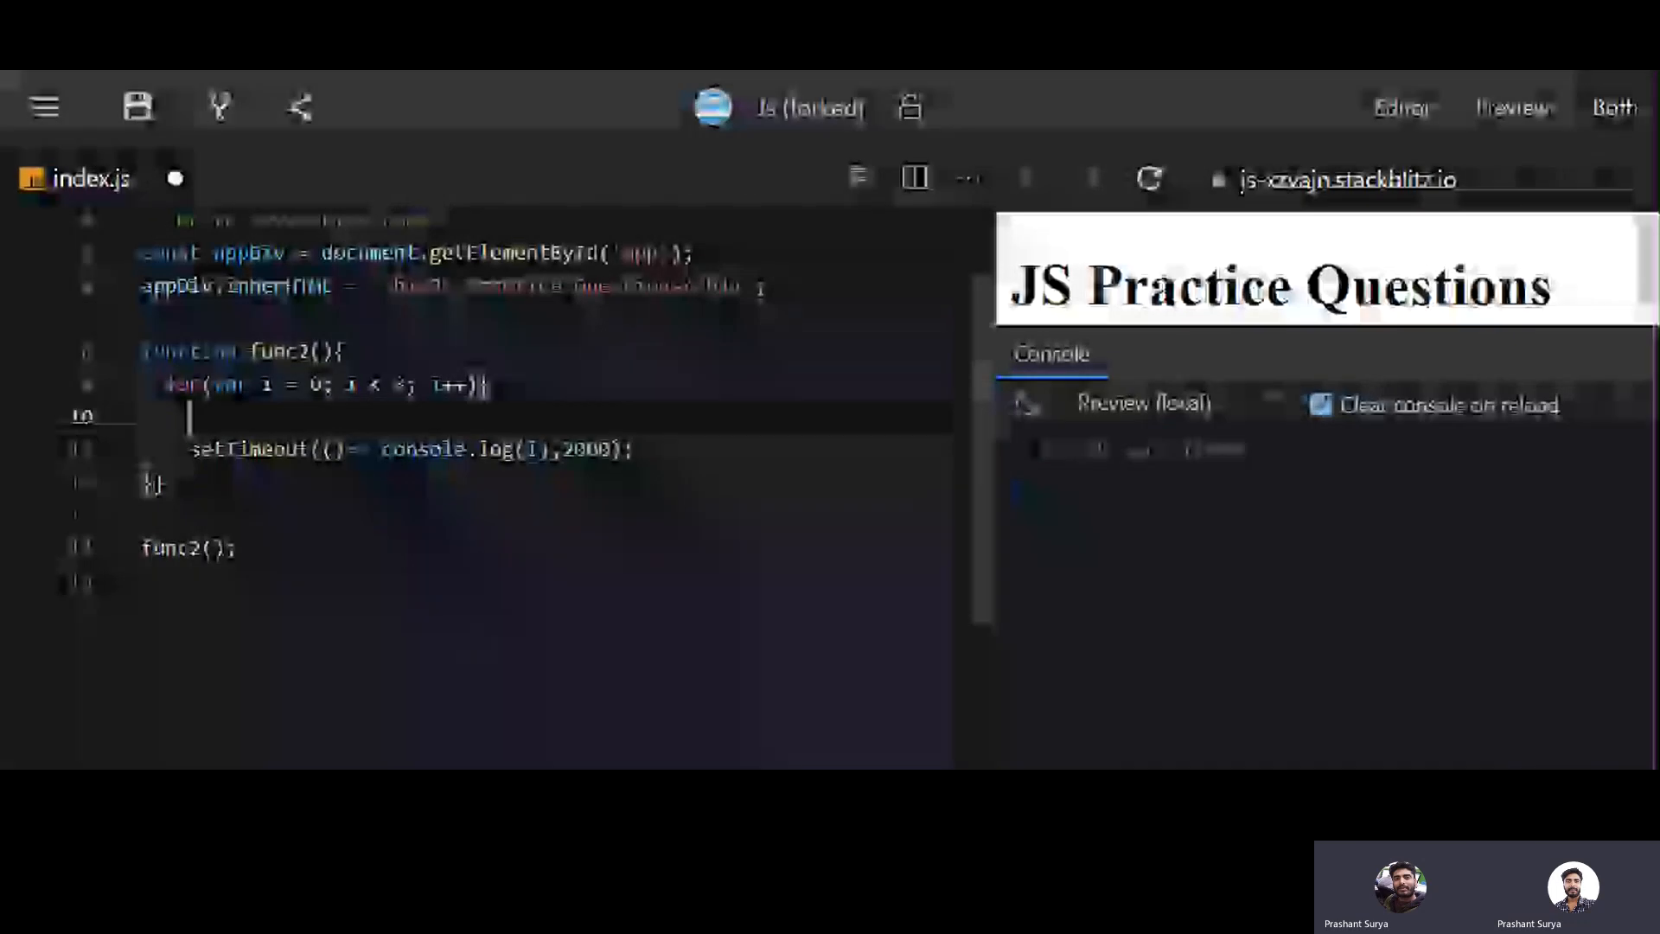
{"action": "type", "text": "function)"}
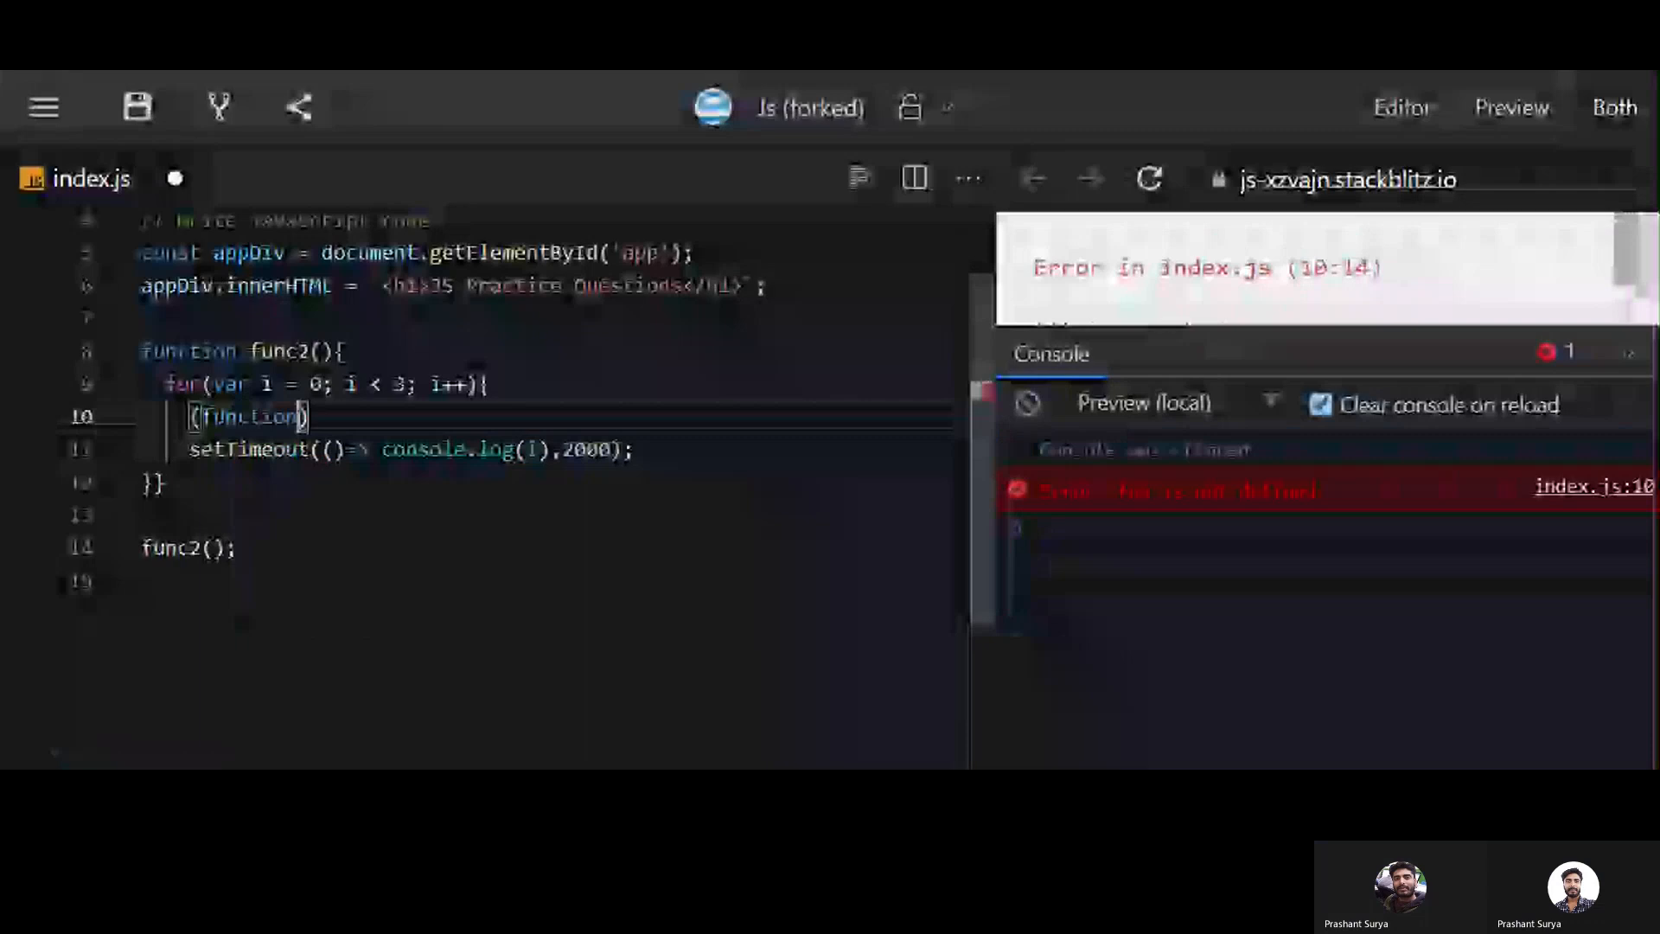
{"action": "type", "text": "()"}
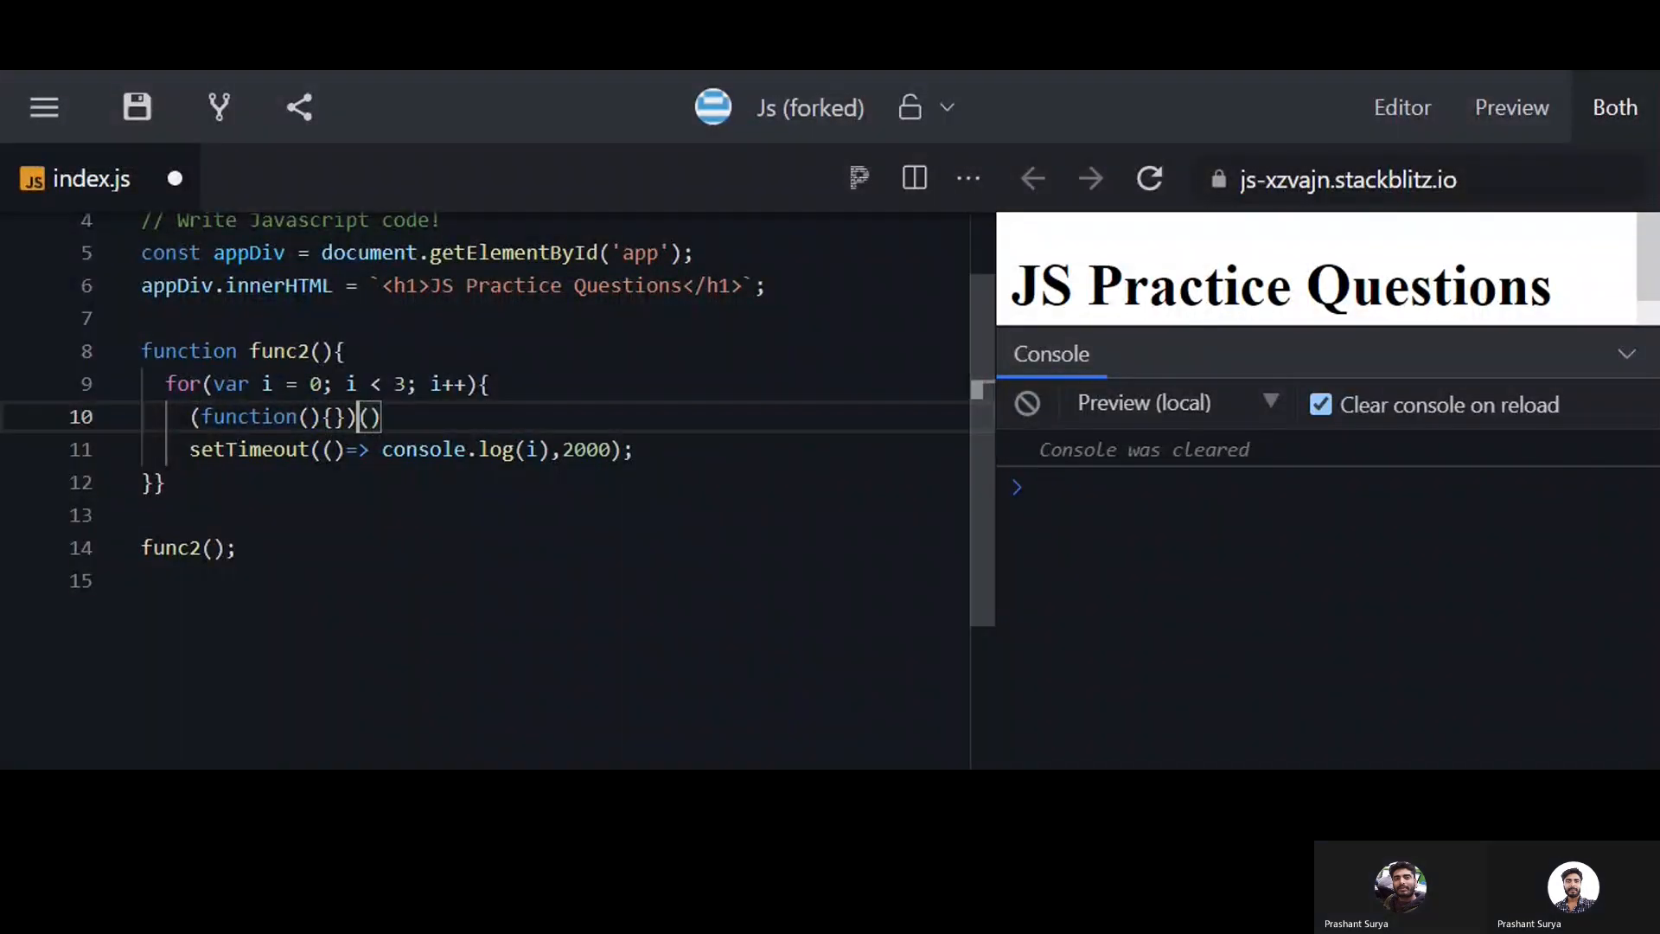
{"action": "type", "text": "i"}
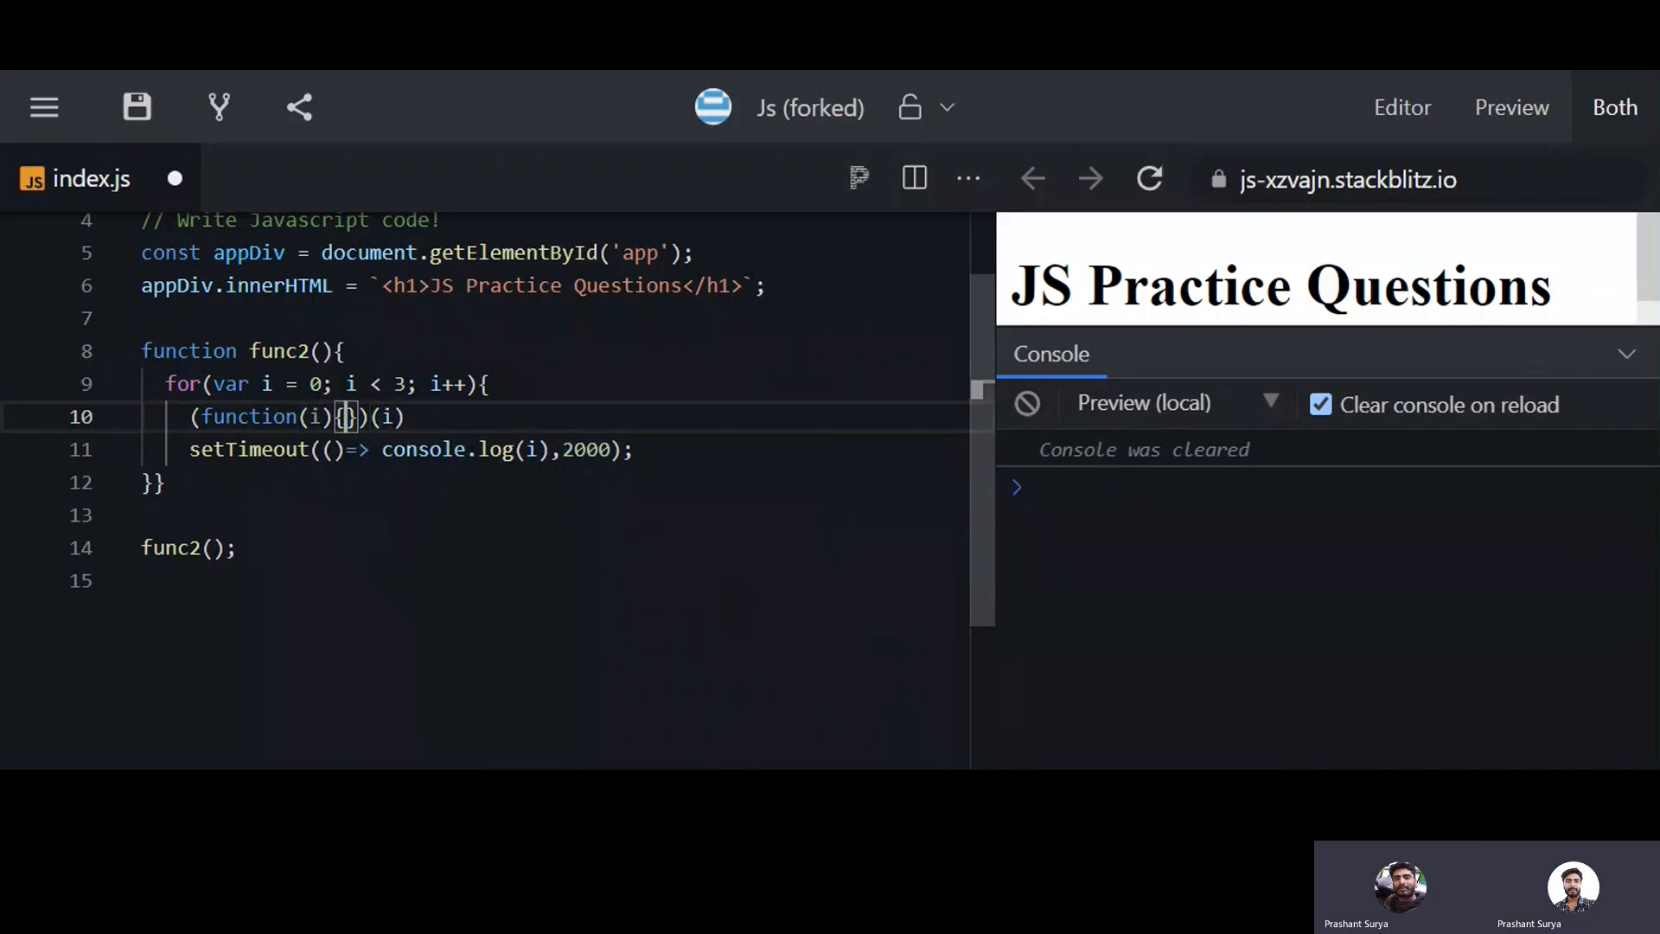
{"action": "key", "text": "Enter"}
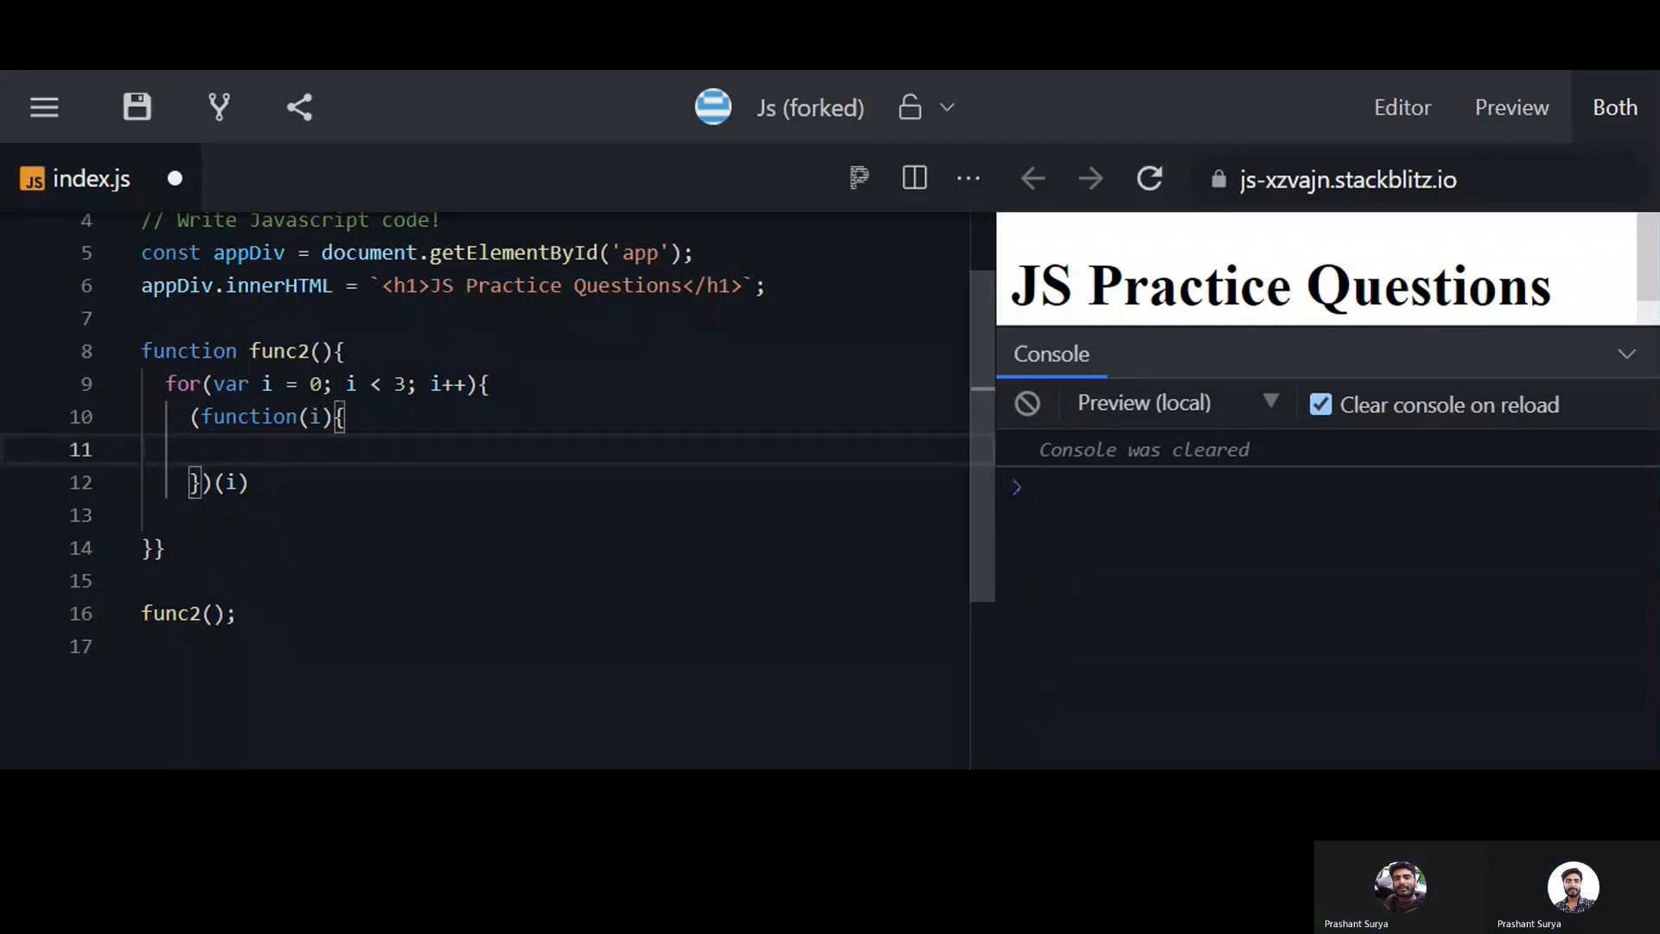
{"action": "type", "text": "setTimeout(()=> console.log(i),2000);"}
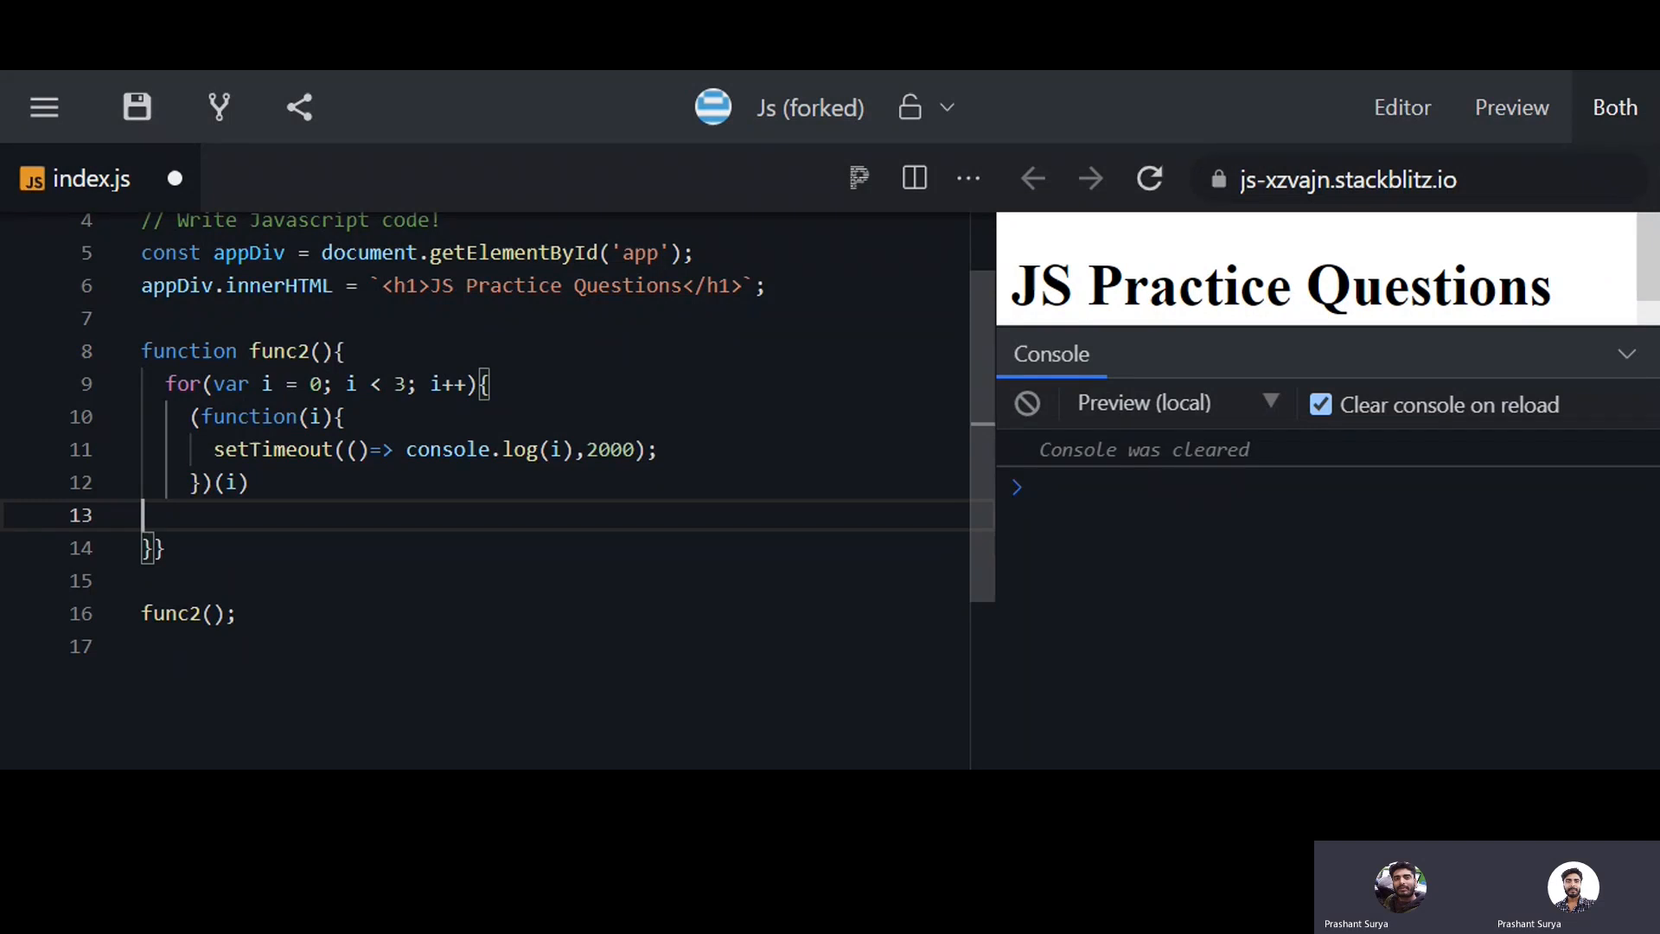
{"action": "key", "text": "Backspace"}
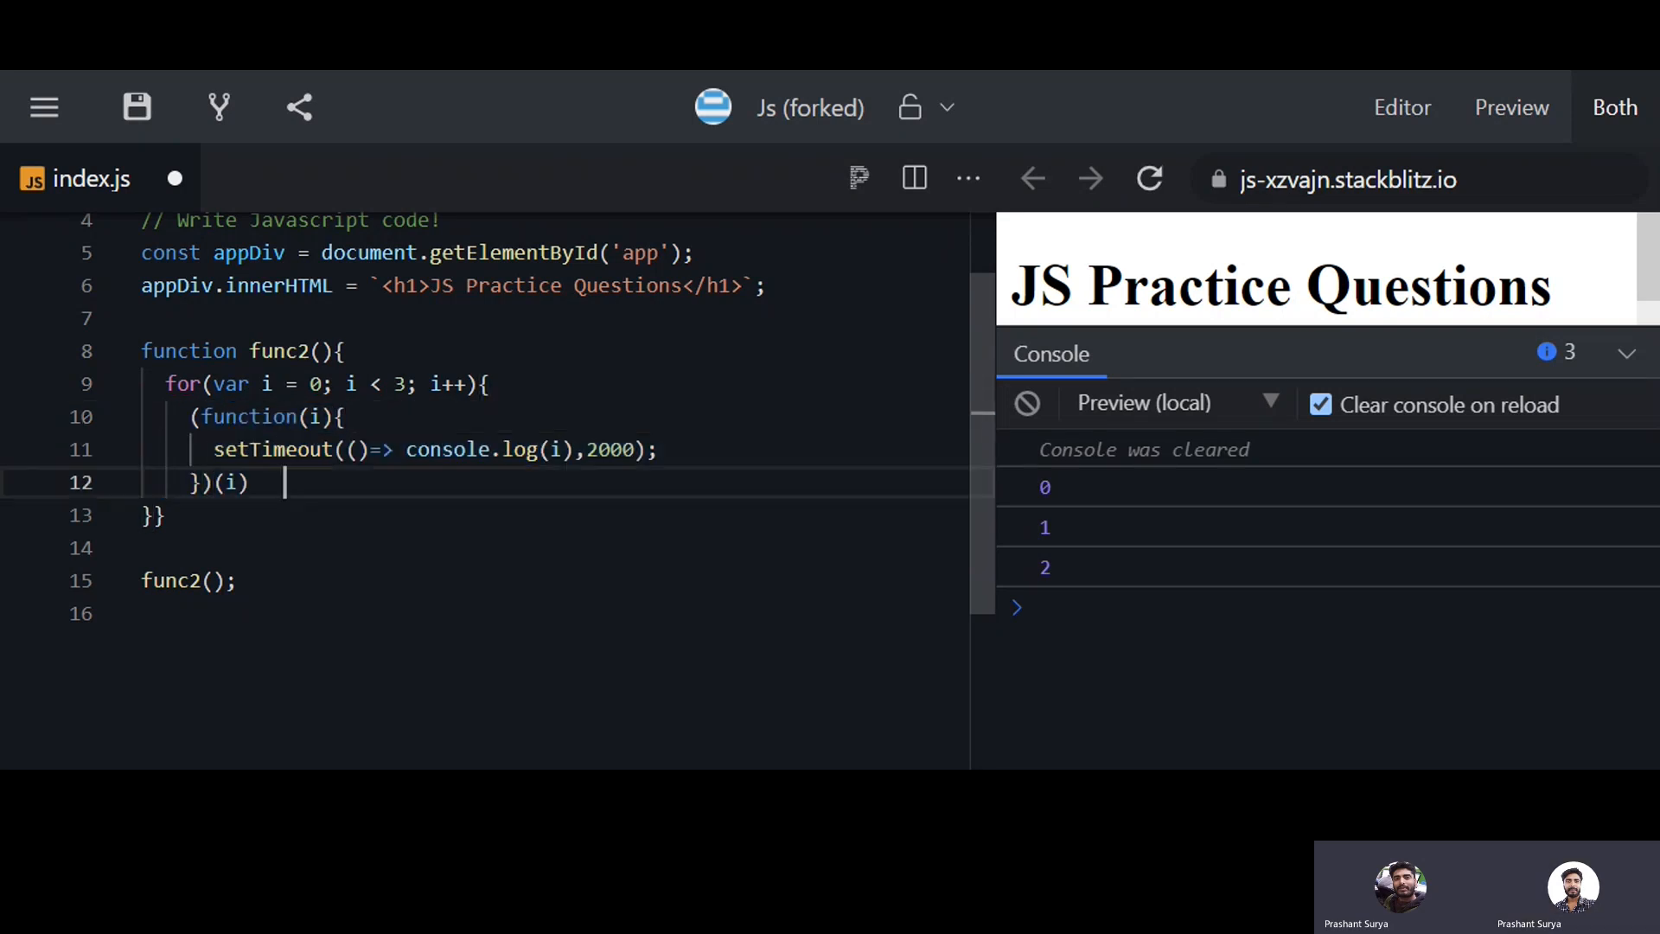
Select and delete the func2 example and its call from index.js
{"action": "double_click", "coordinate": [271, 416]}
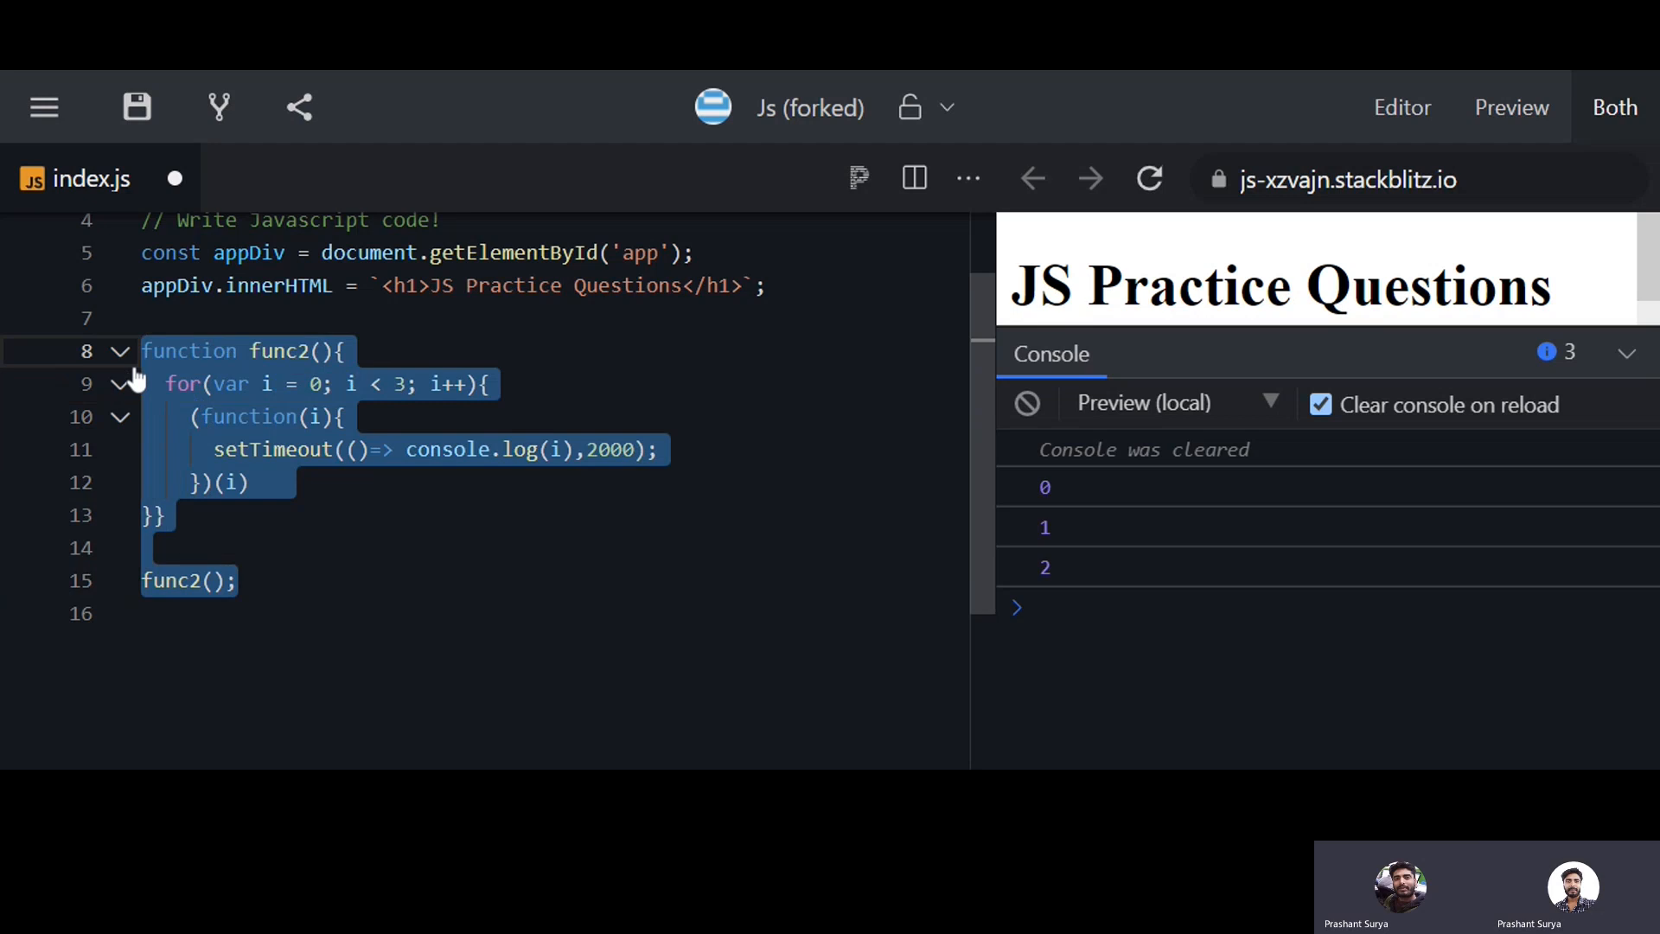
{"action": "key", "text": "Delete"}
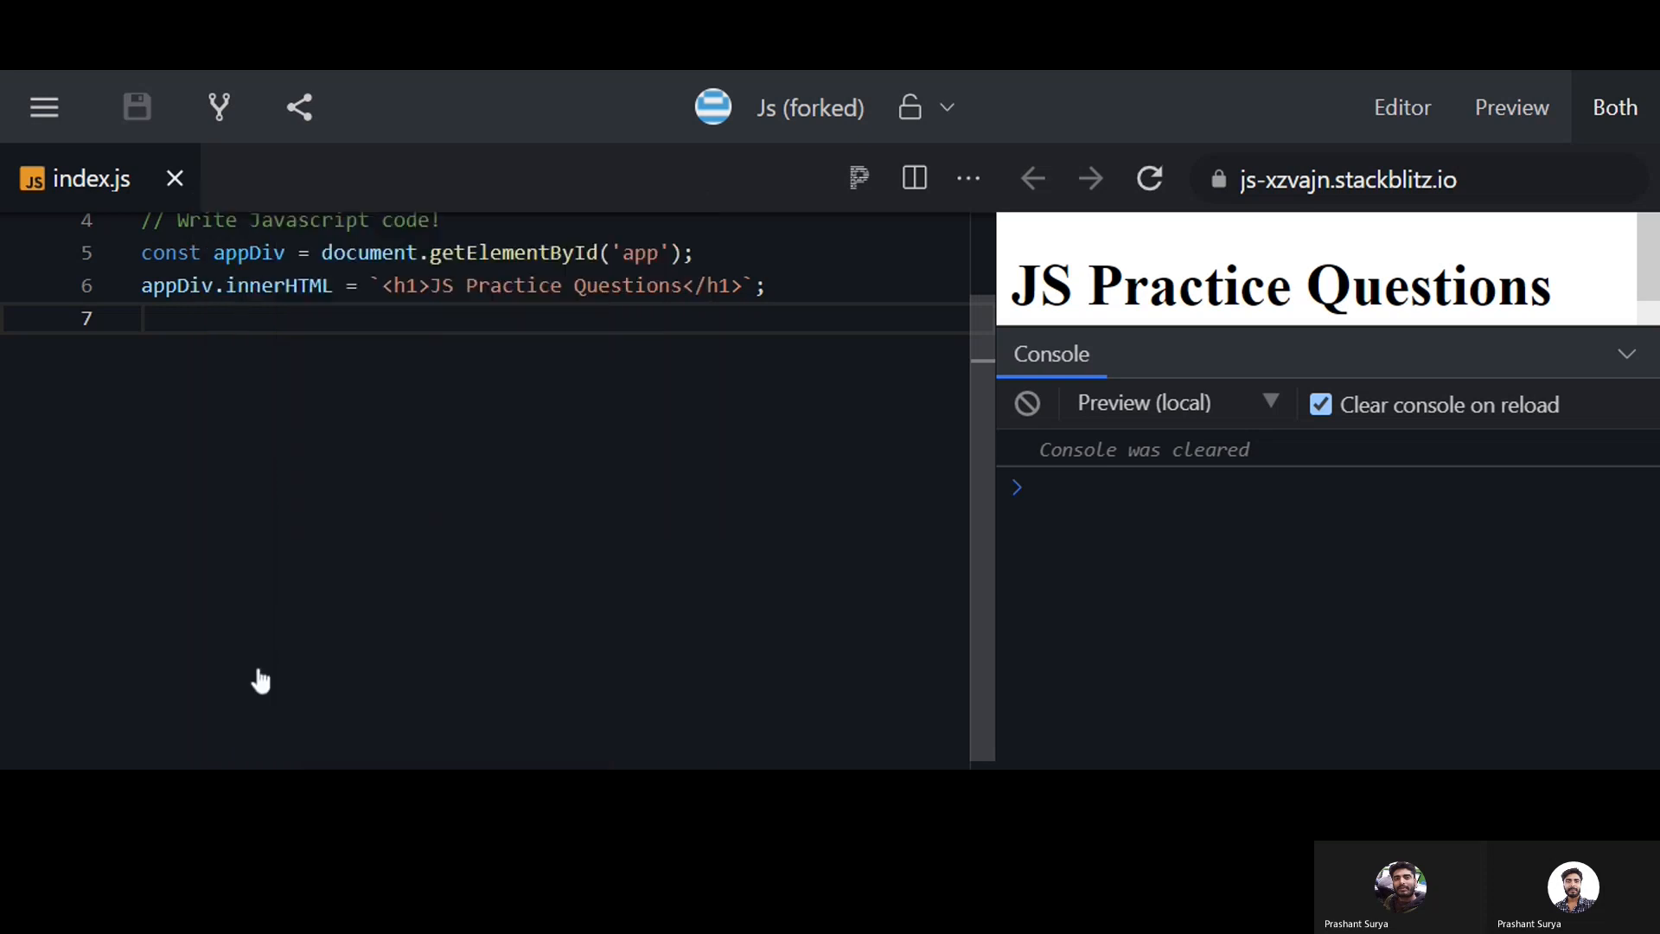
Write the IIFE with two timeouts and two logs, run it, and collapse the console
{"action": "left_click", "coordinate": [143, 318]}
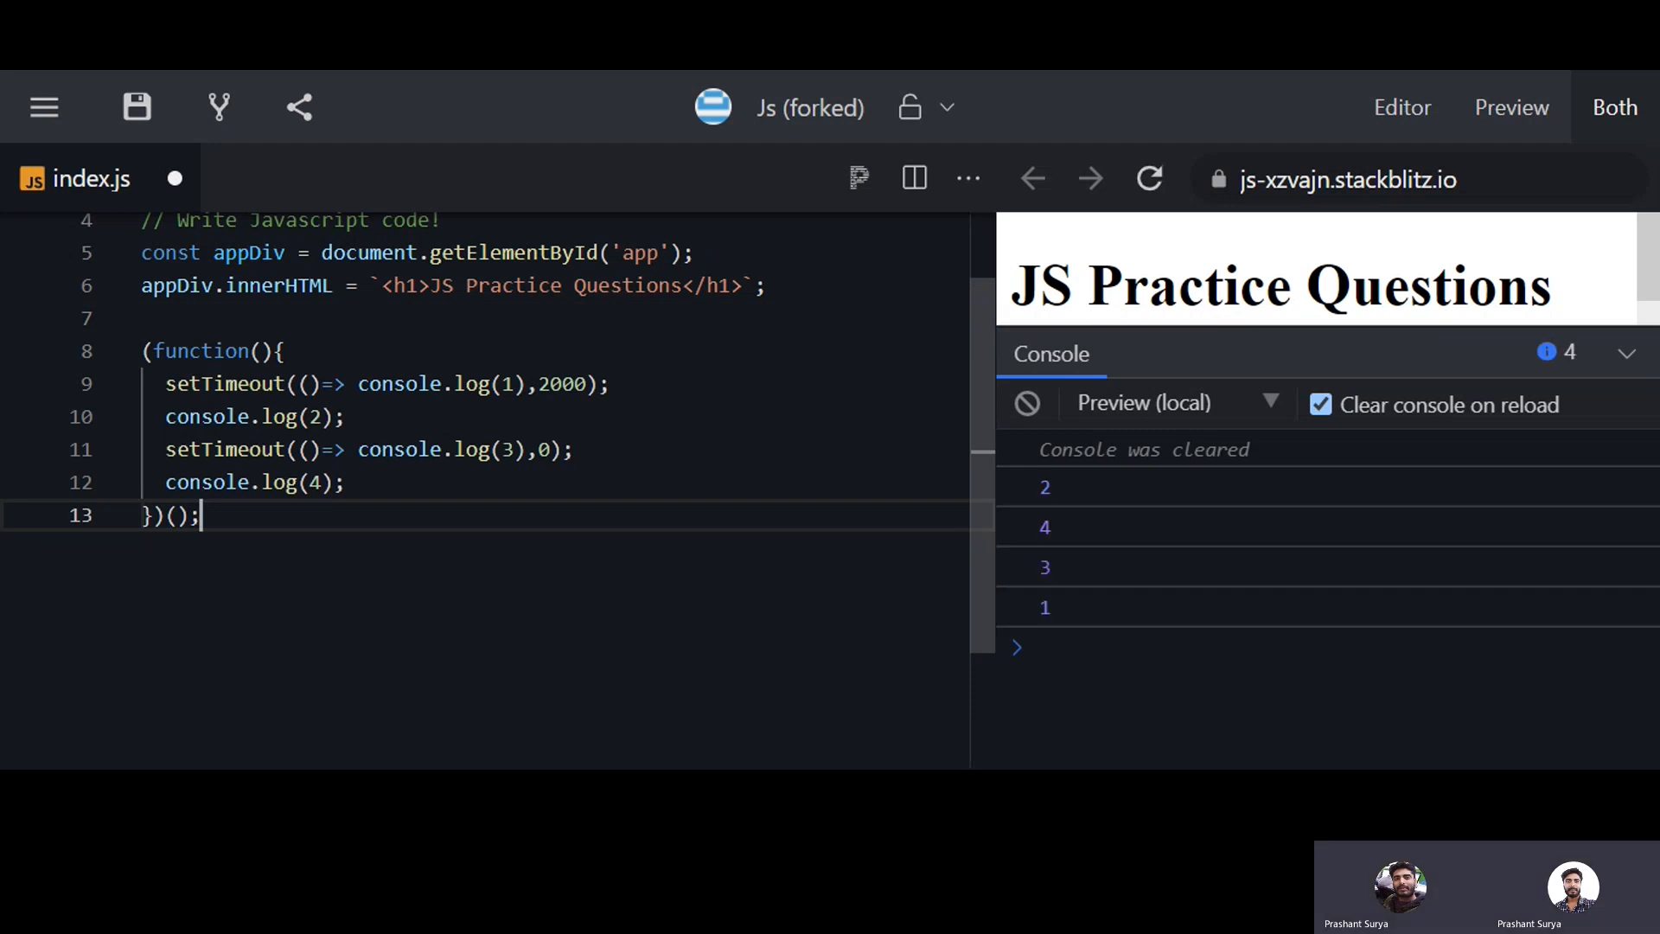
{"action": "left_click", "coordinate": [1626, 353]}
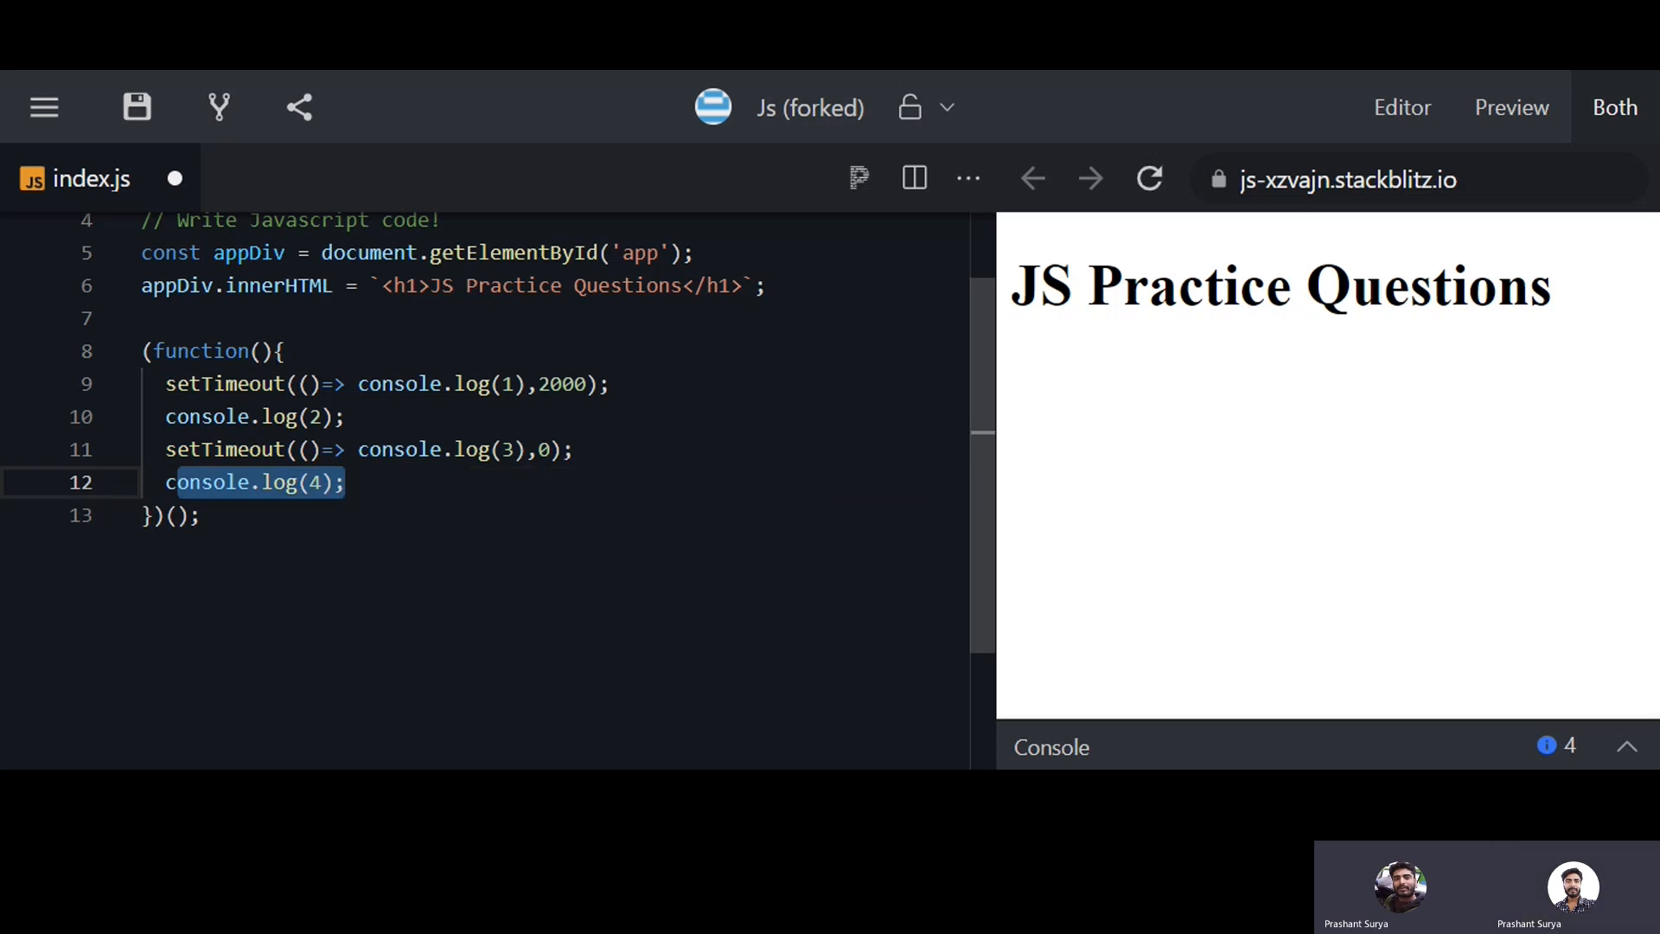
Highlight the zero-delay setTimeout line and reopen the console showing 2, 4, 3, 1
{"action": "left_click", "coordinate": [345, 481]}
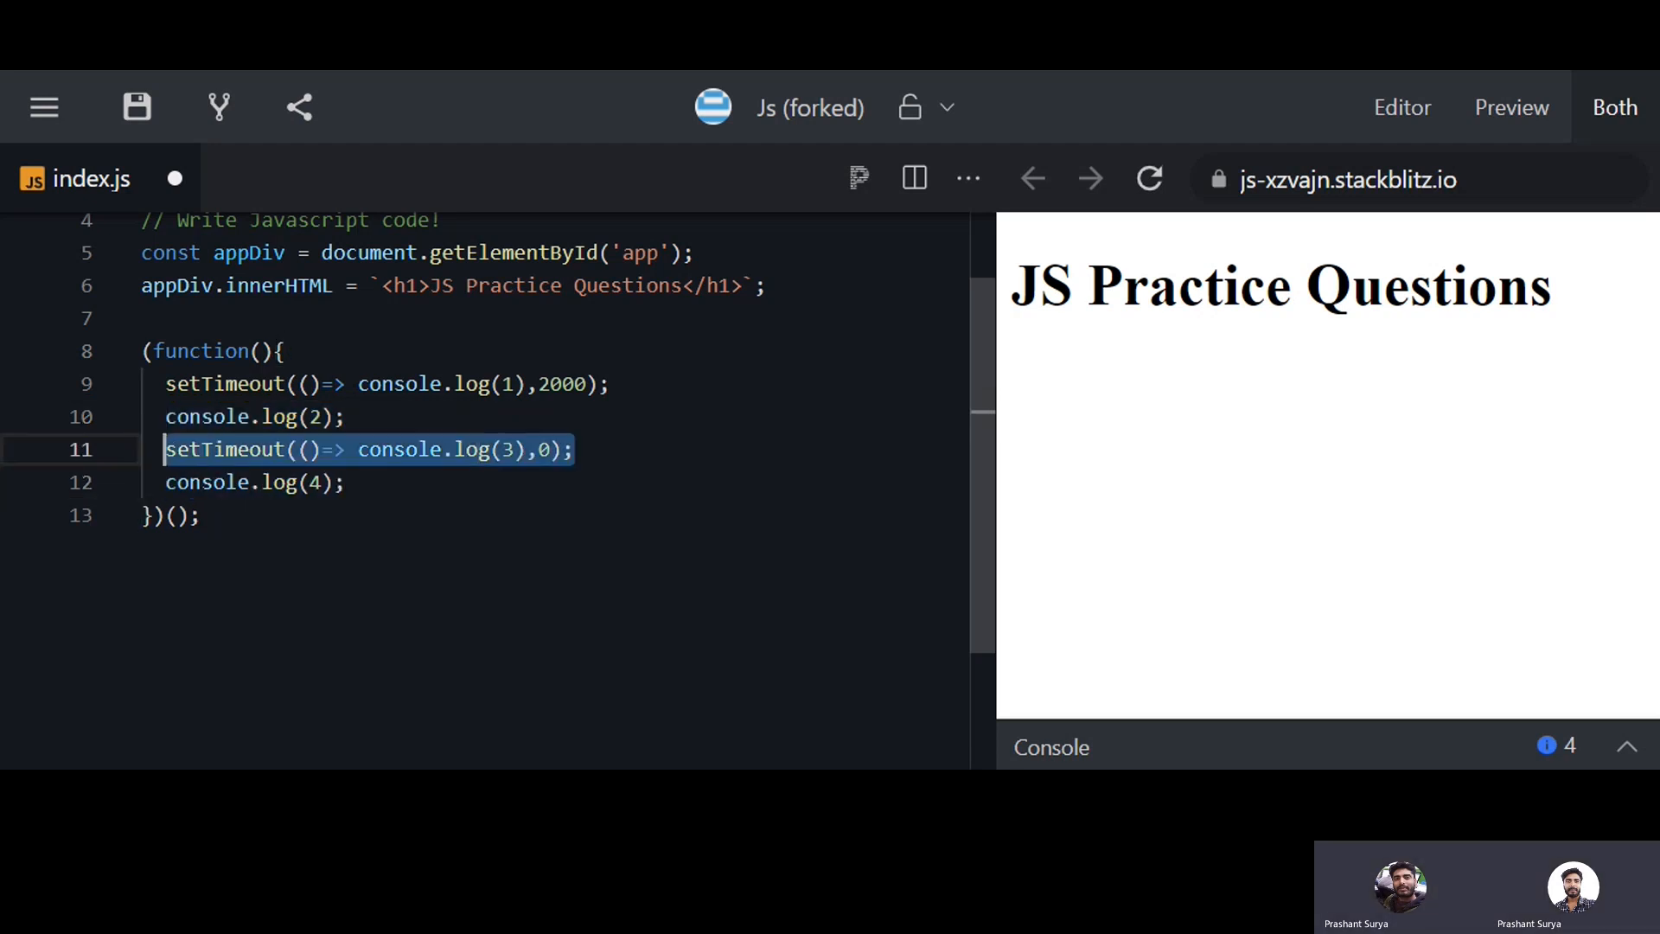
{"action": "left_click", "coordinate": [1627, 746]}
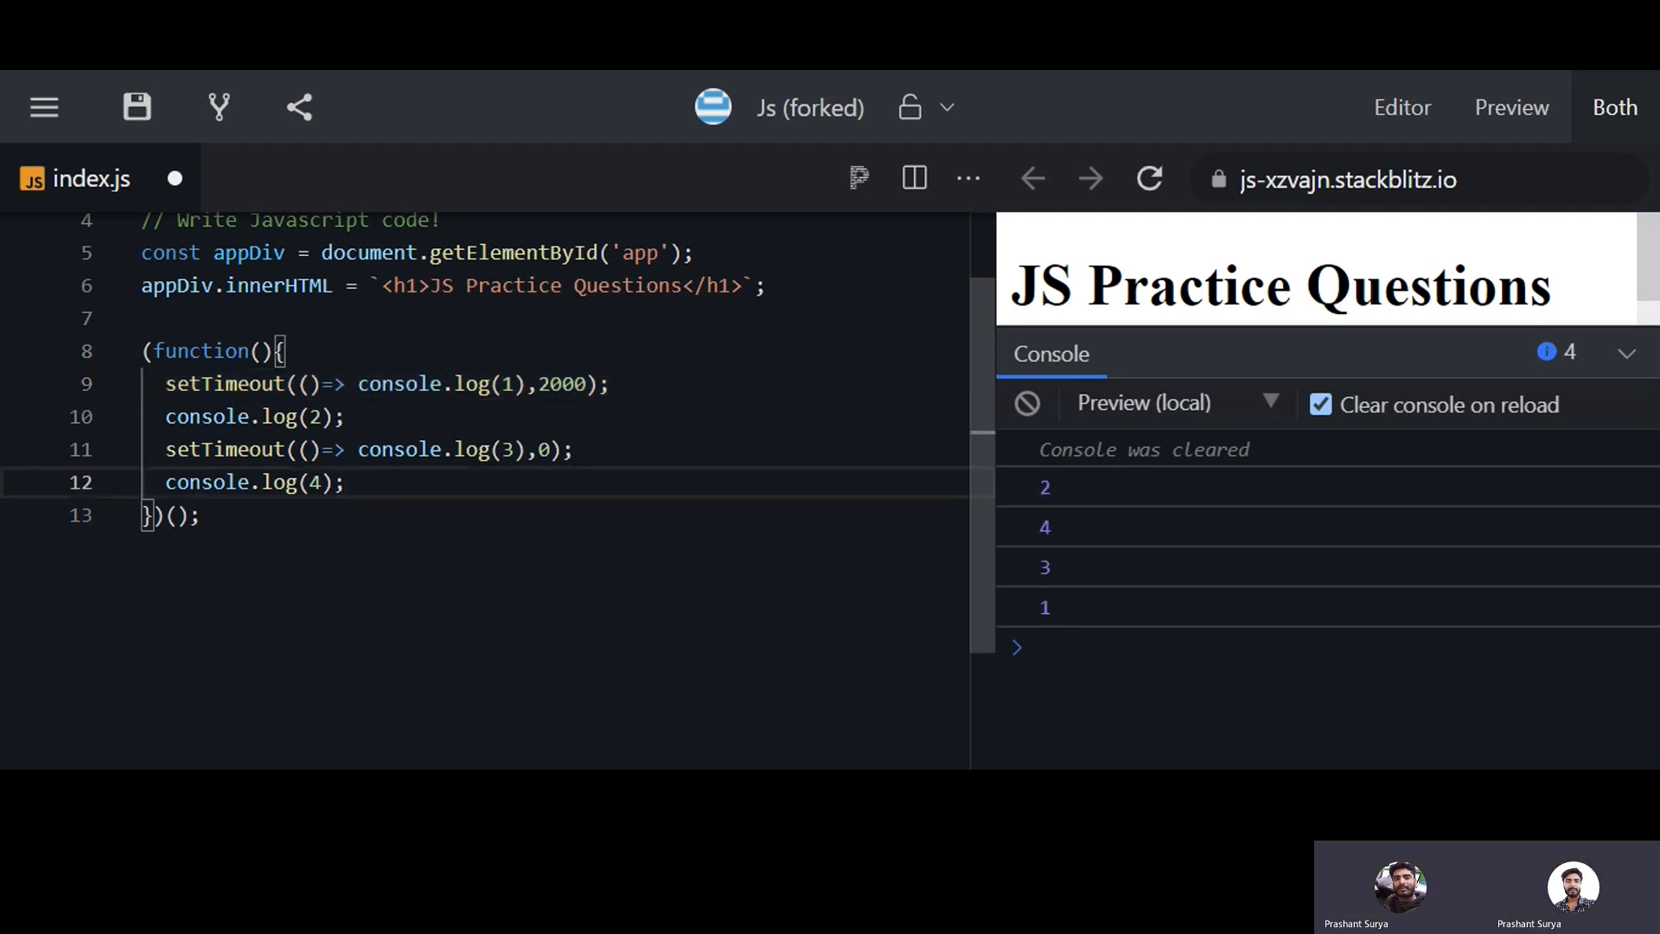
{"action": "left_click", "coordinate": [344, 481]}
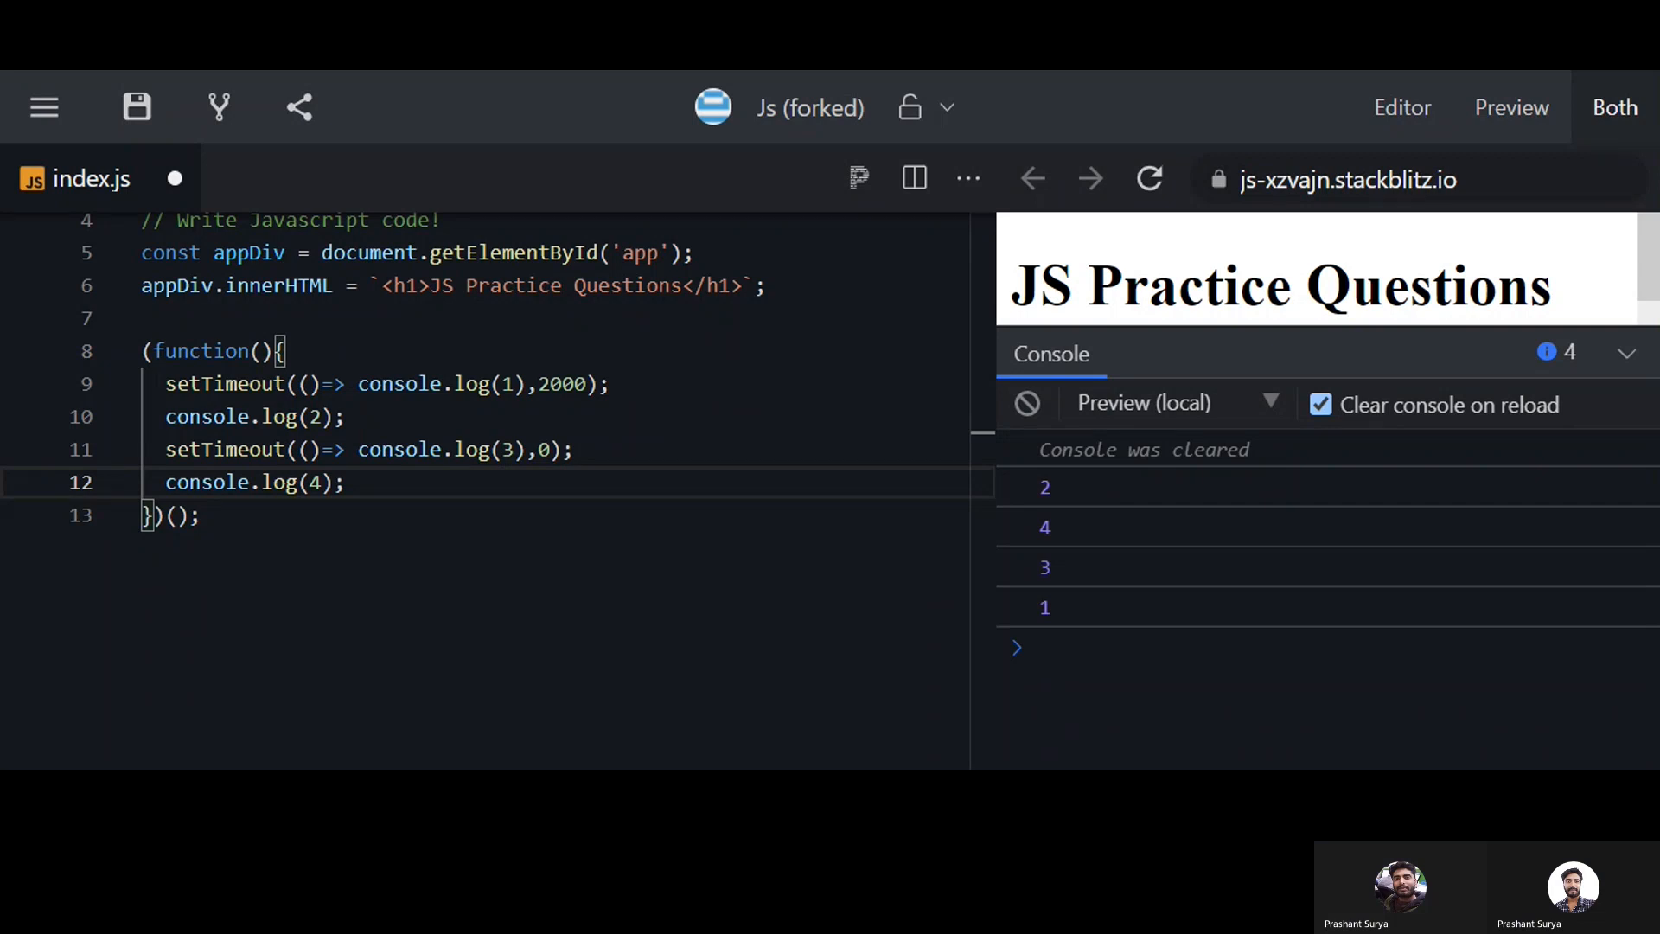
Replace the IIFE with the x/y/z object-key snippet and expand its logged name Akki object
{"action": "left_click", "coordinate": [1626, 353]}
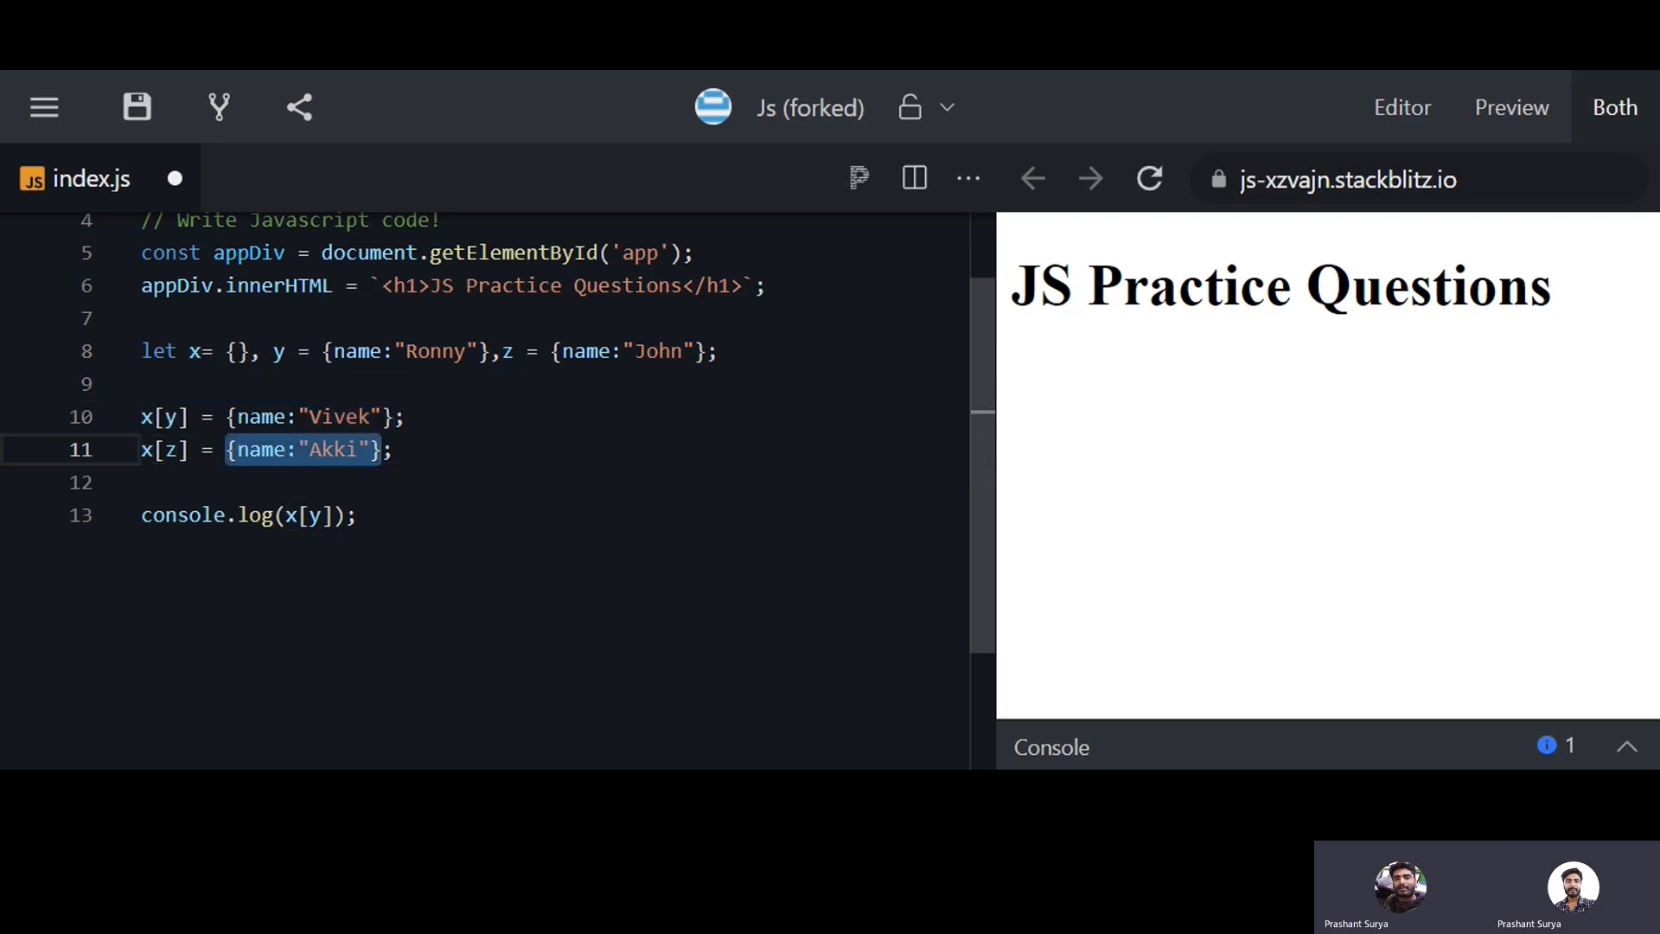
{"action": "left_click", "coordinate": [239, 351]}
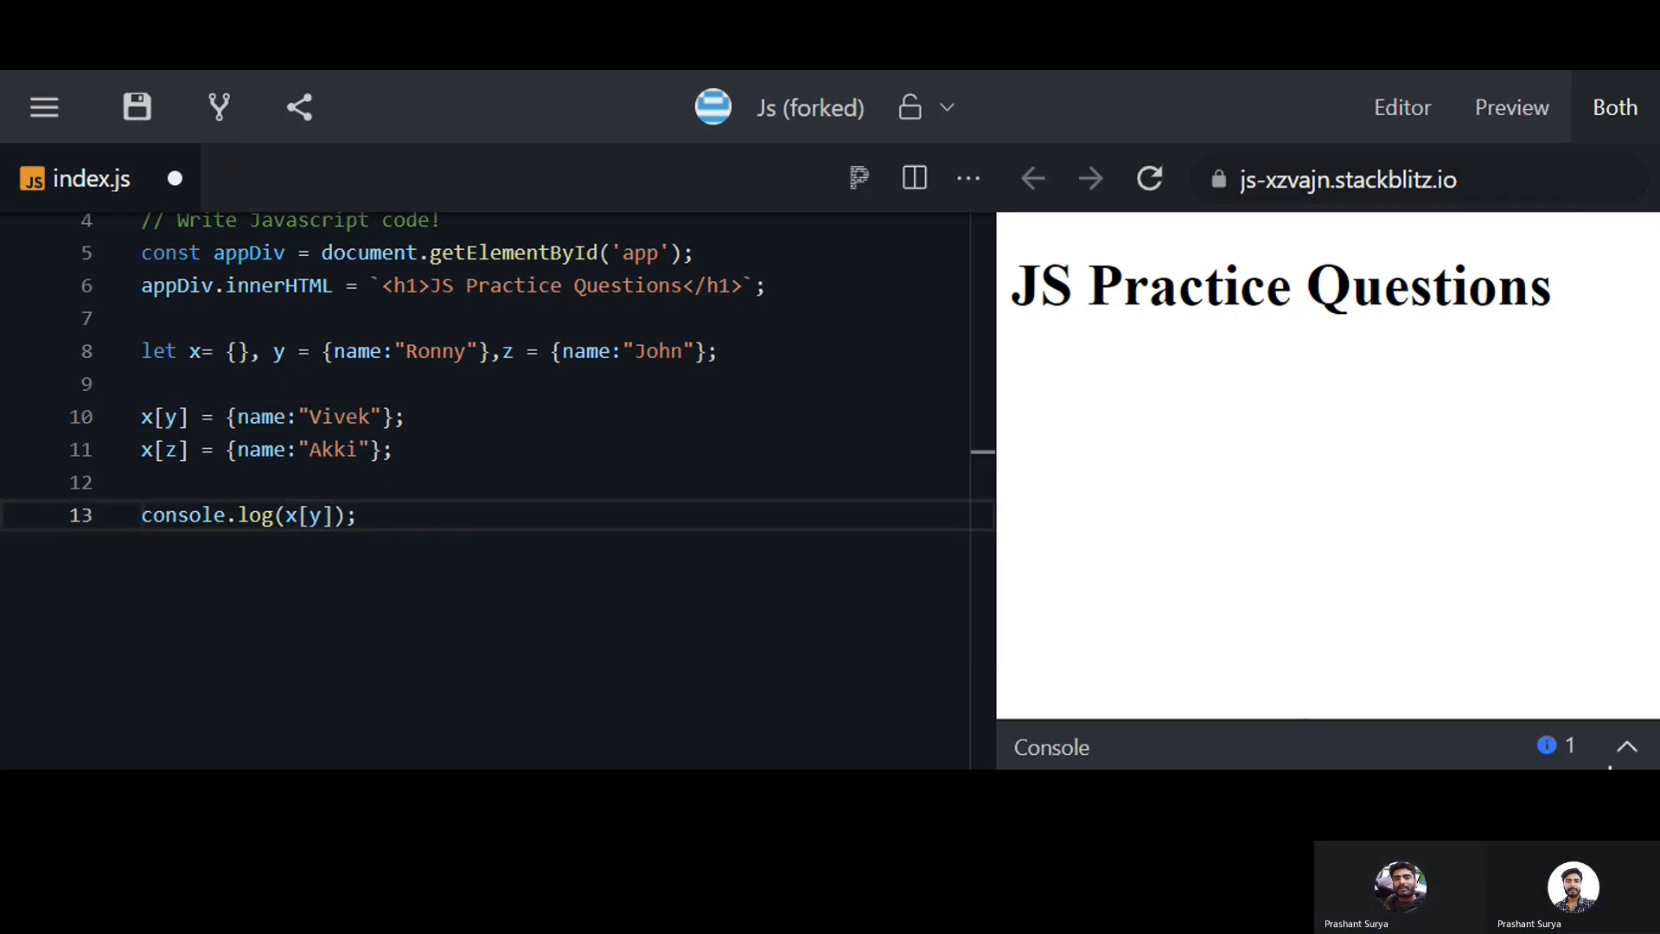
{"action": "left_click", "coordinate": [1627, 746]}
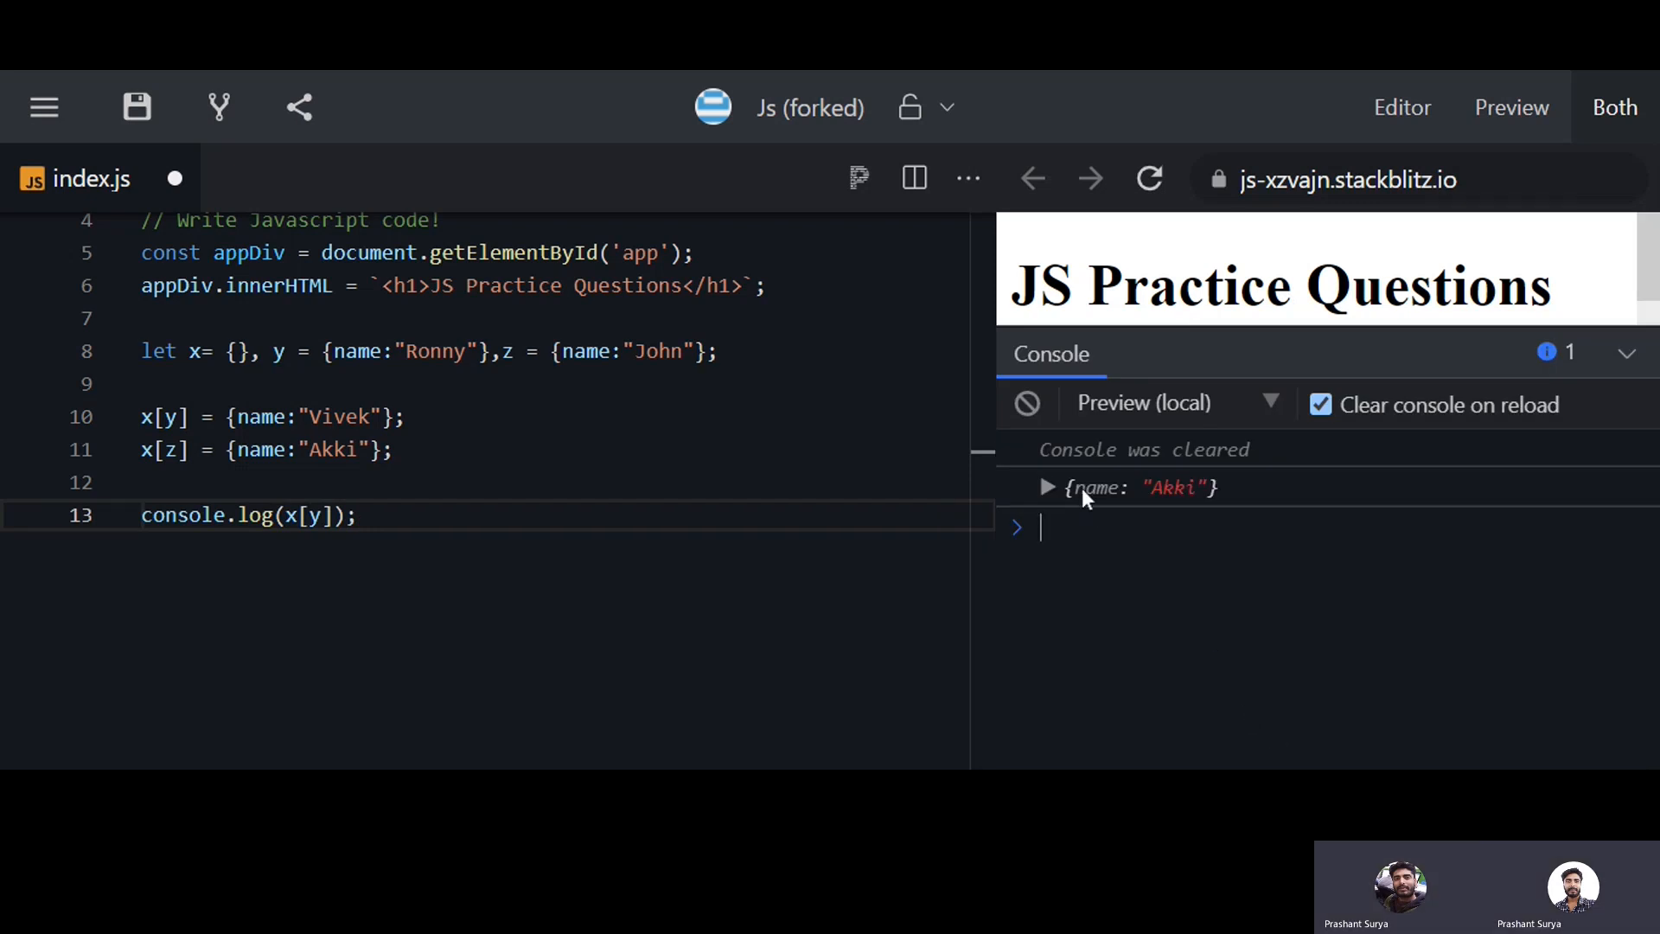
{"action": "left_click", "coordinate": [1047, 487]}
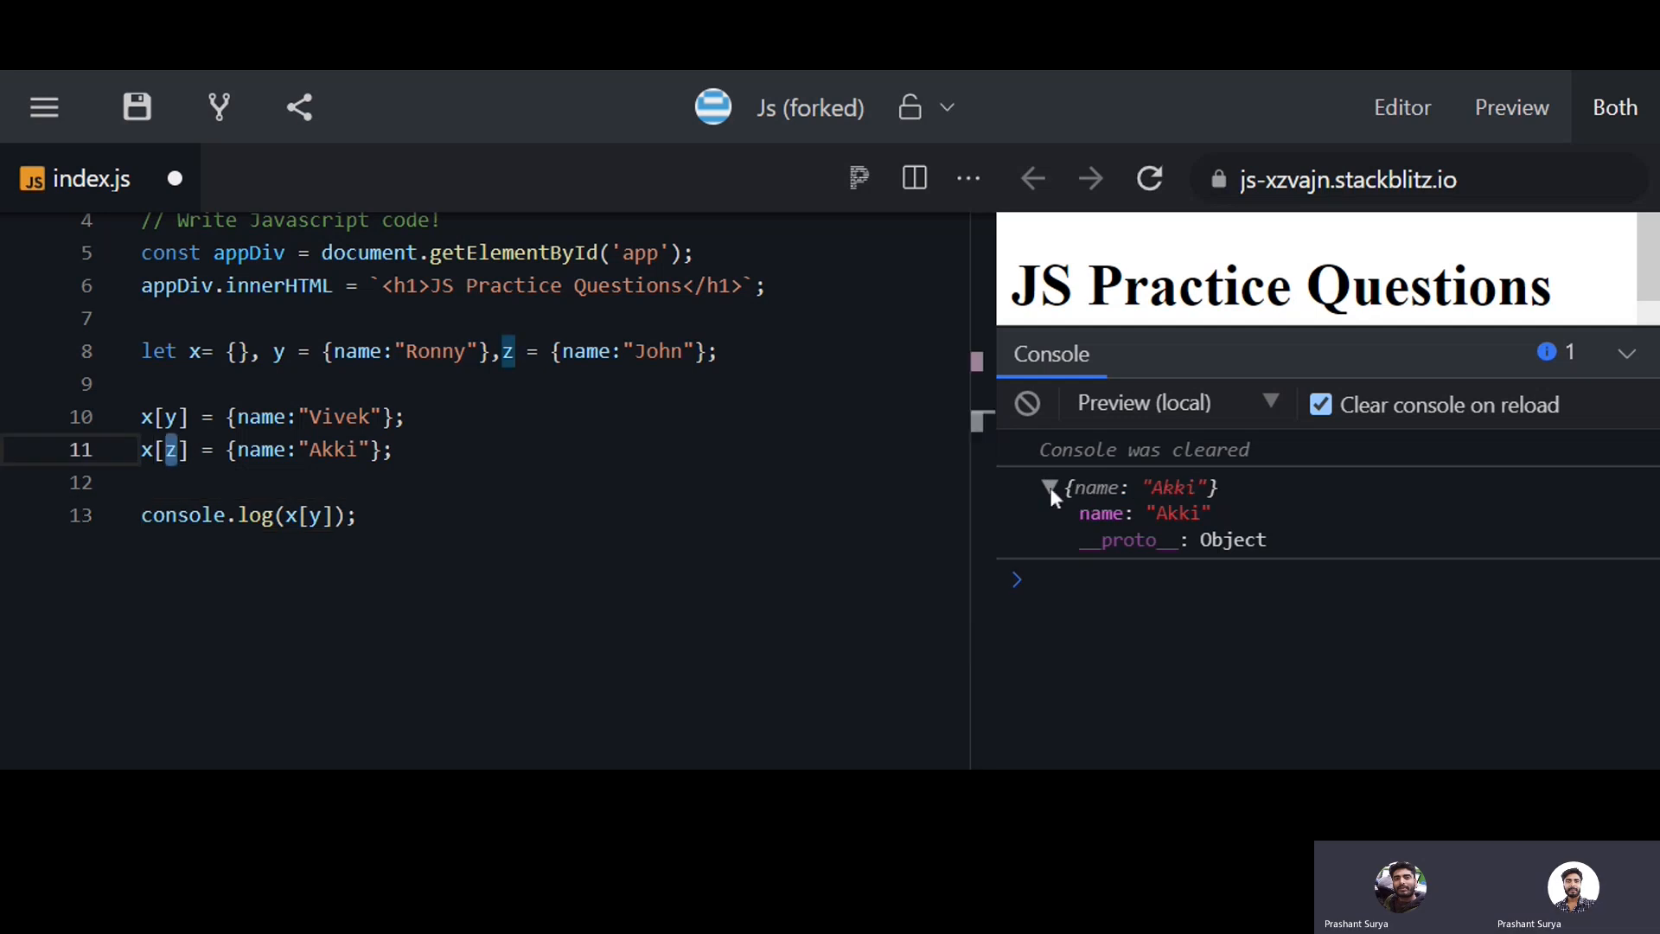
Change the log to console.log(x) and expand its nested [object Object] key
{"action": "left_click", "coordinate": [1048, 487]}
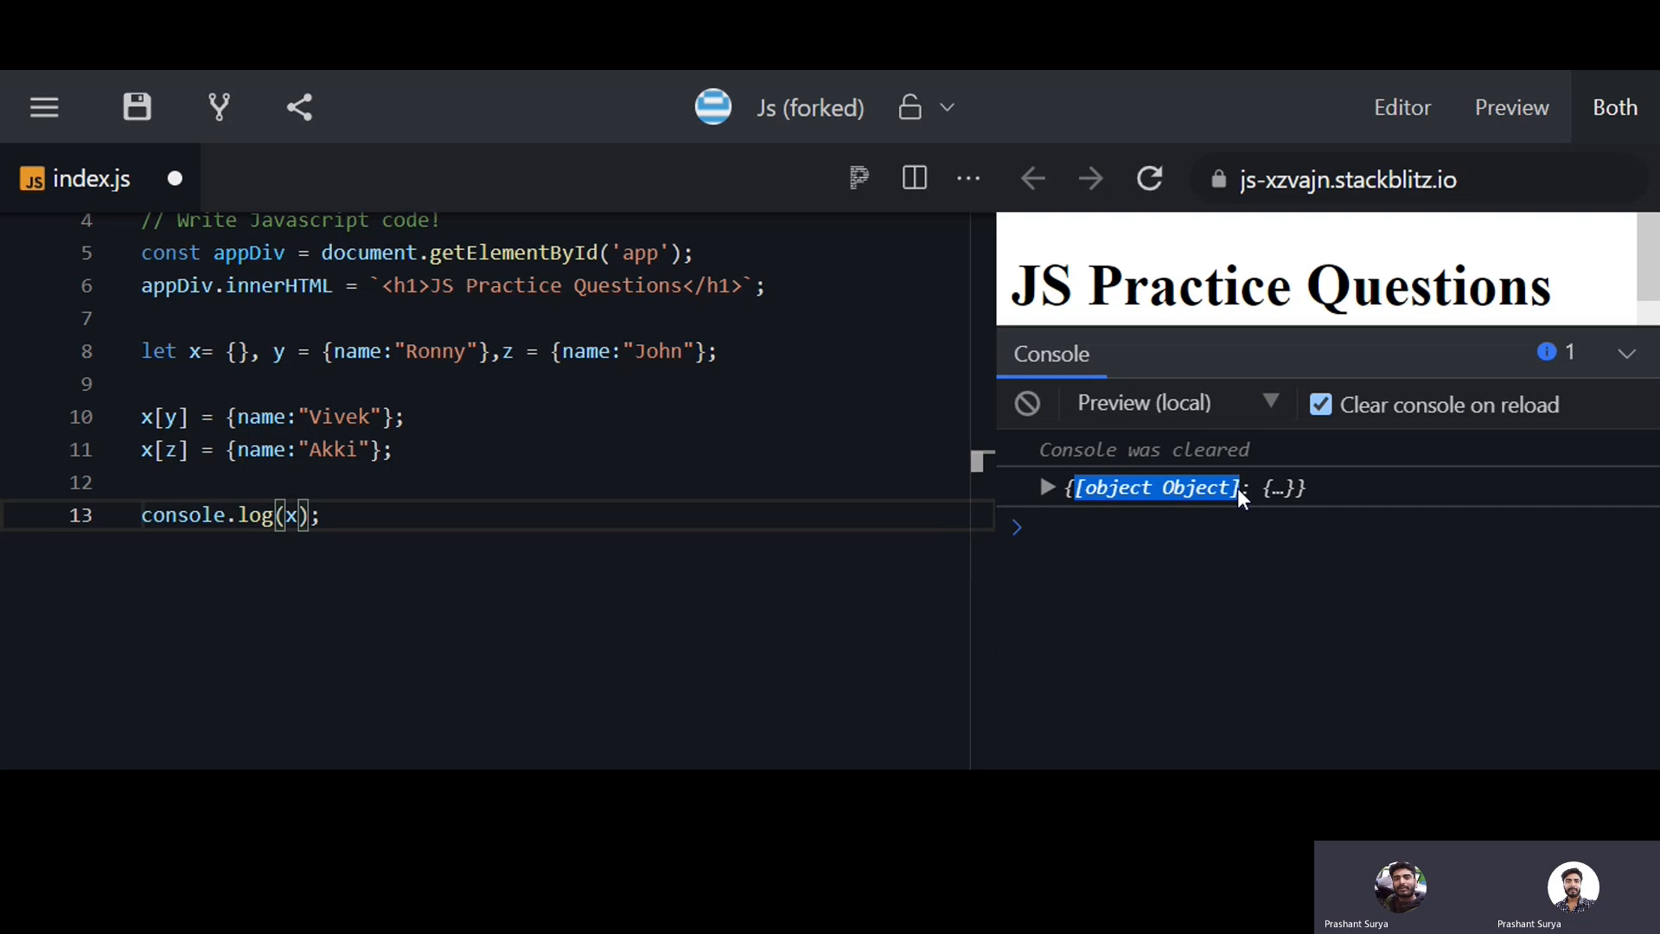
{"action": "left_click", "coordinate": [1047, 487]}
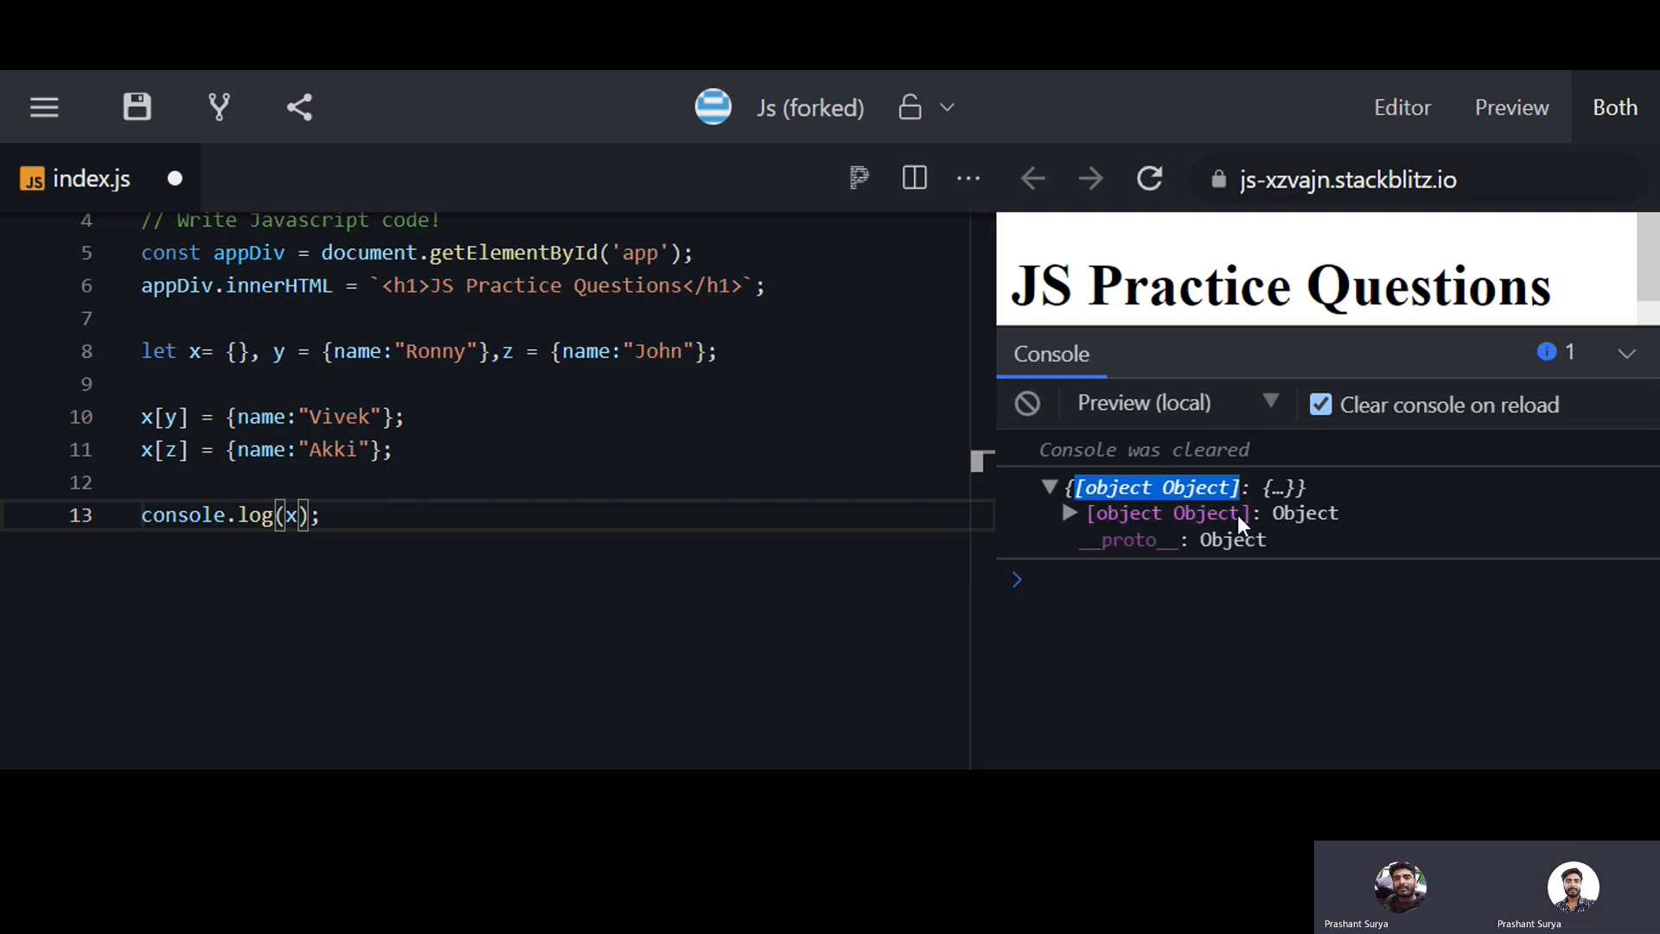
{"action": "left_click", "coordinate": [1069, 513]}
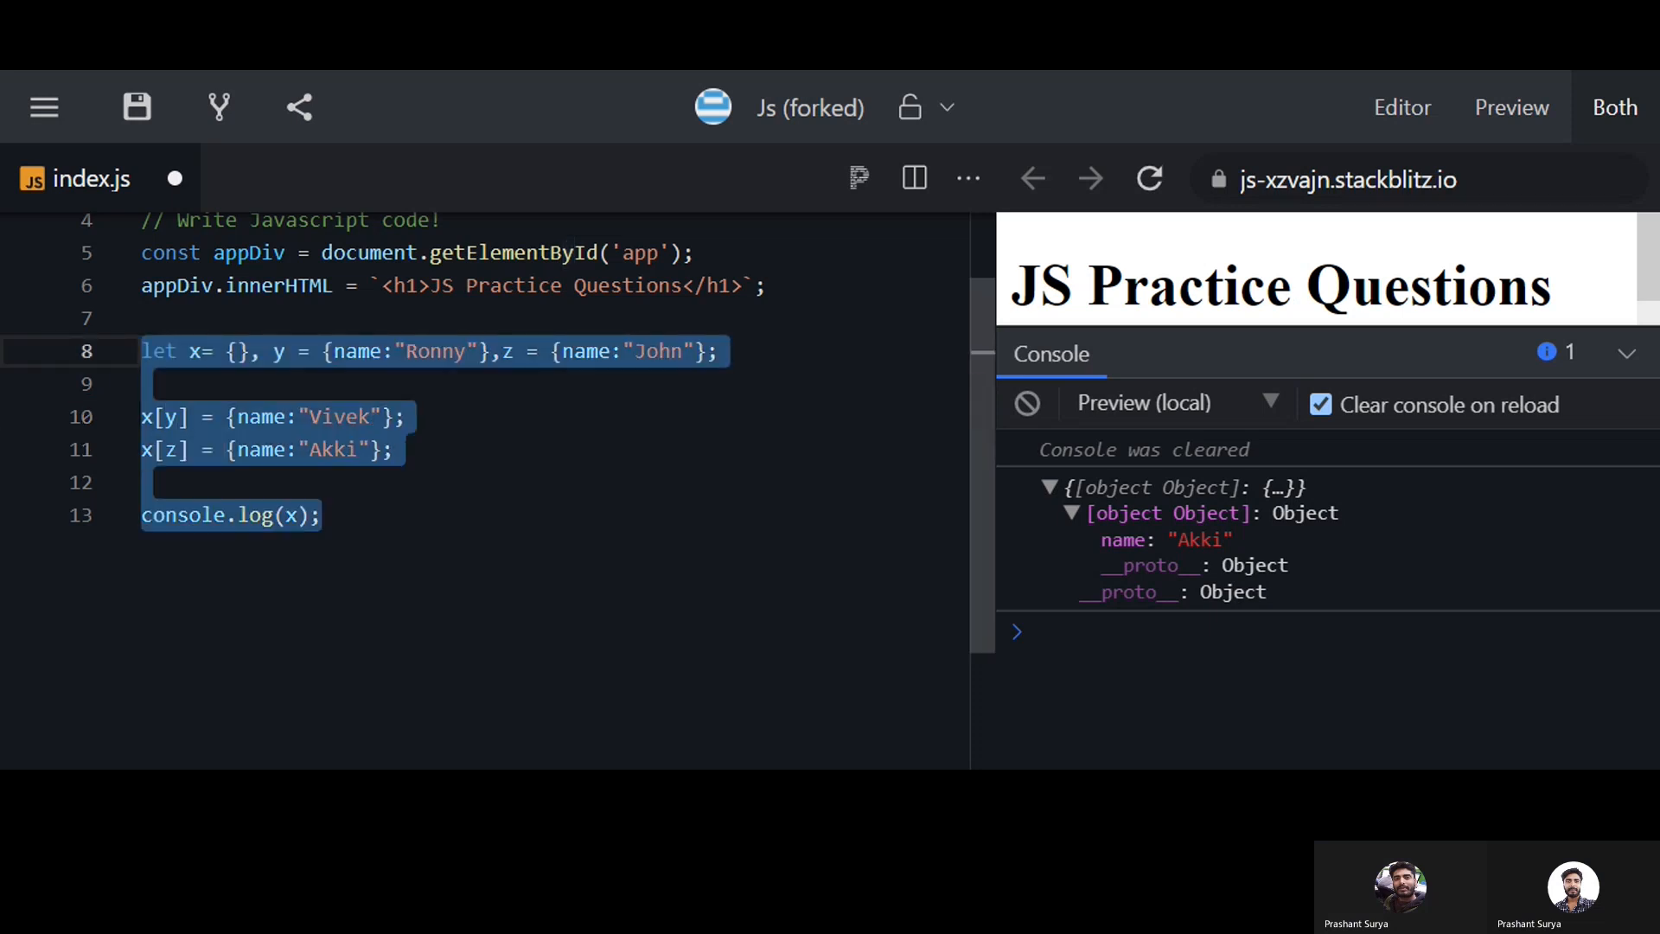
Write the runFunc function with its string/number coercion logs, then hide the console output
{"action": "type", "text": "function runFunc(){"}
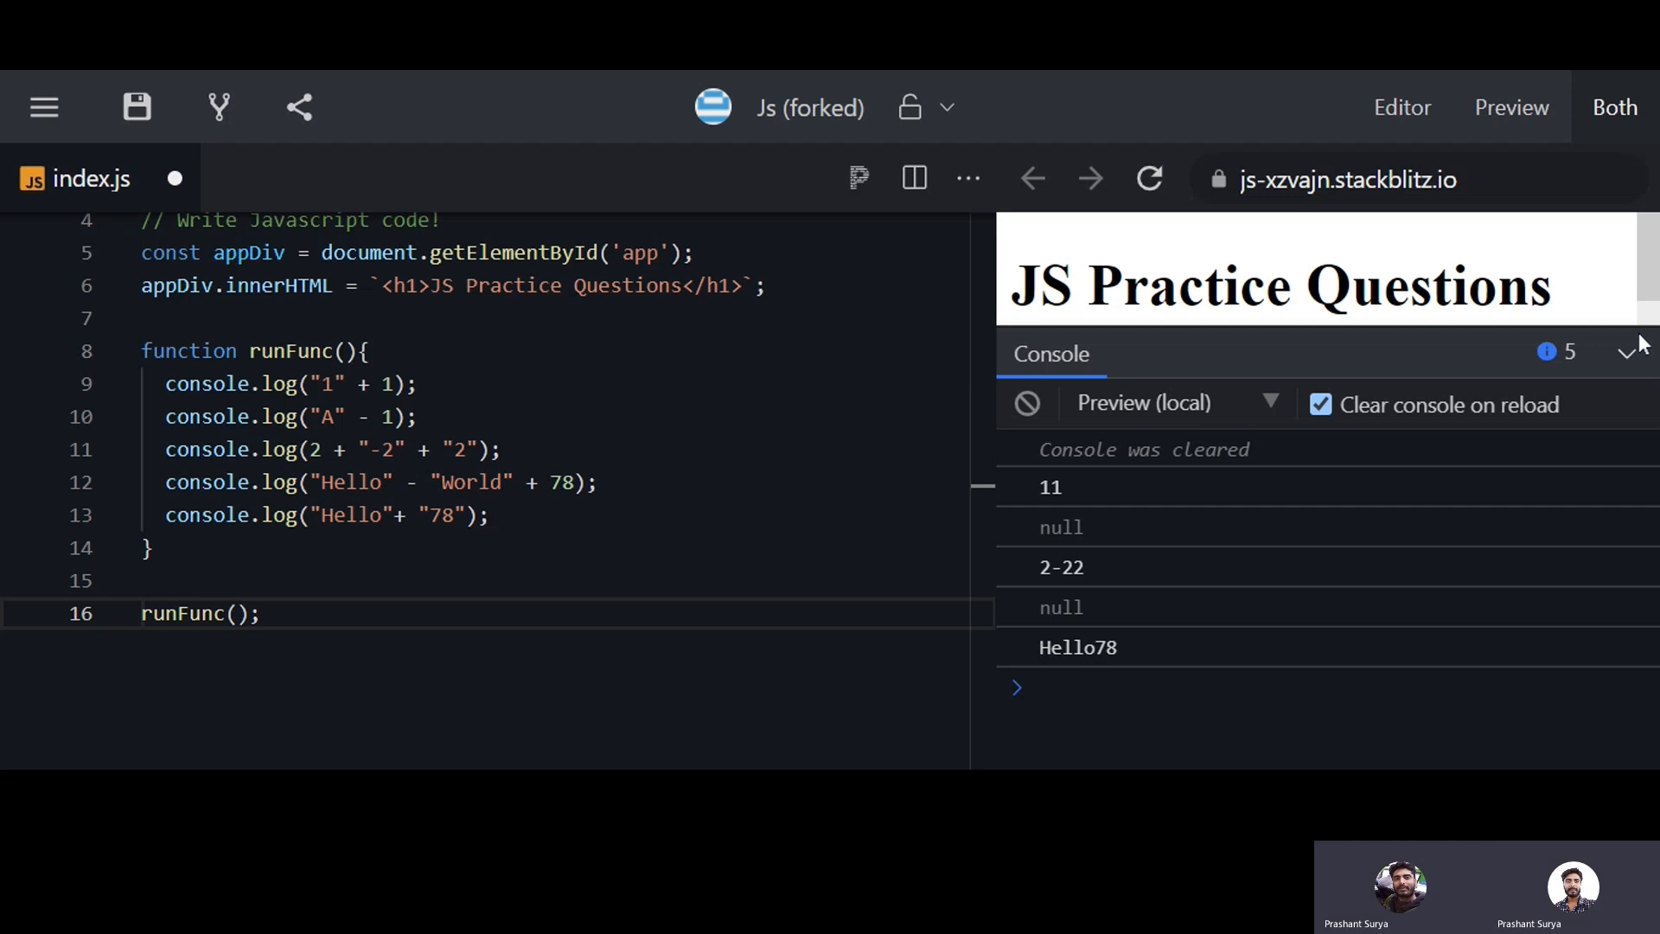
{"action": "left_click", "coordinate": [1628, 354]}
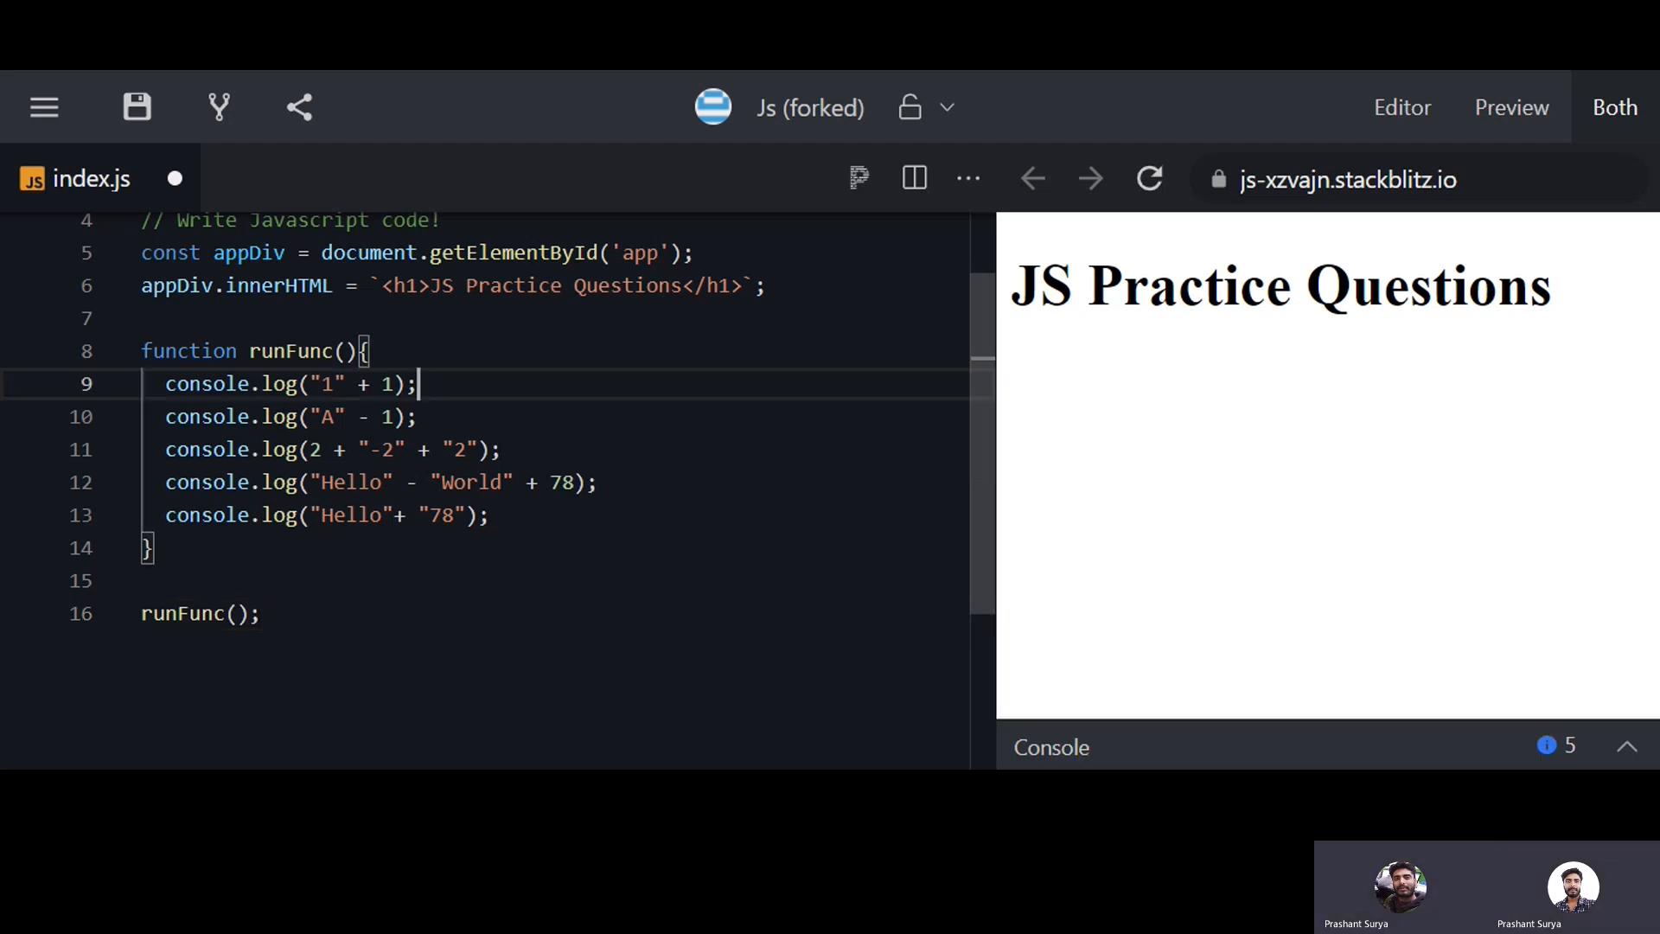
{"action": "double_click", "coordinate": [211, 383]}
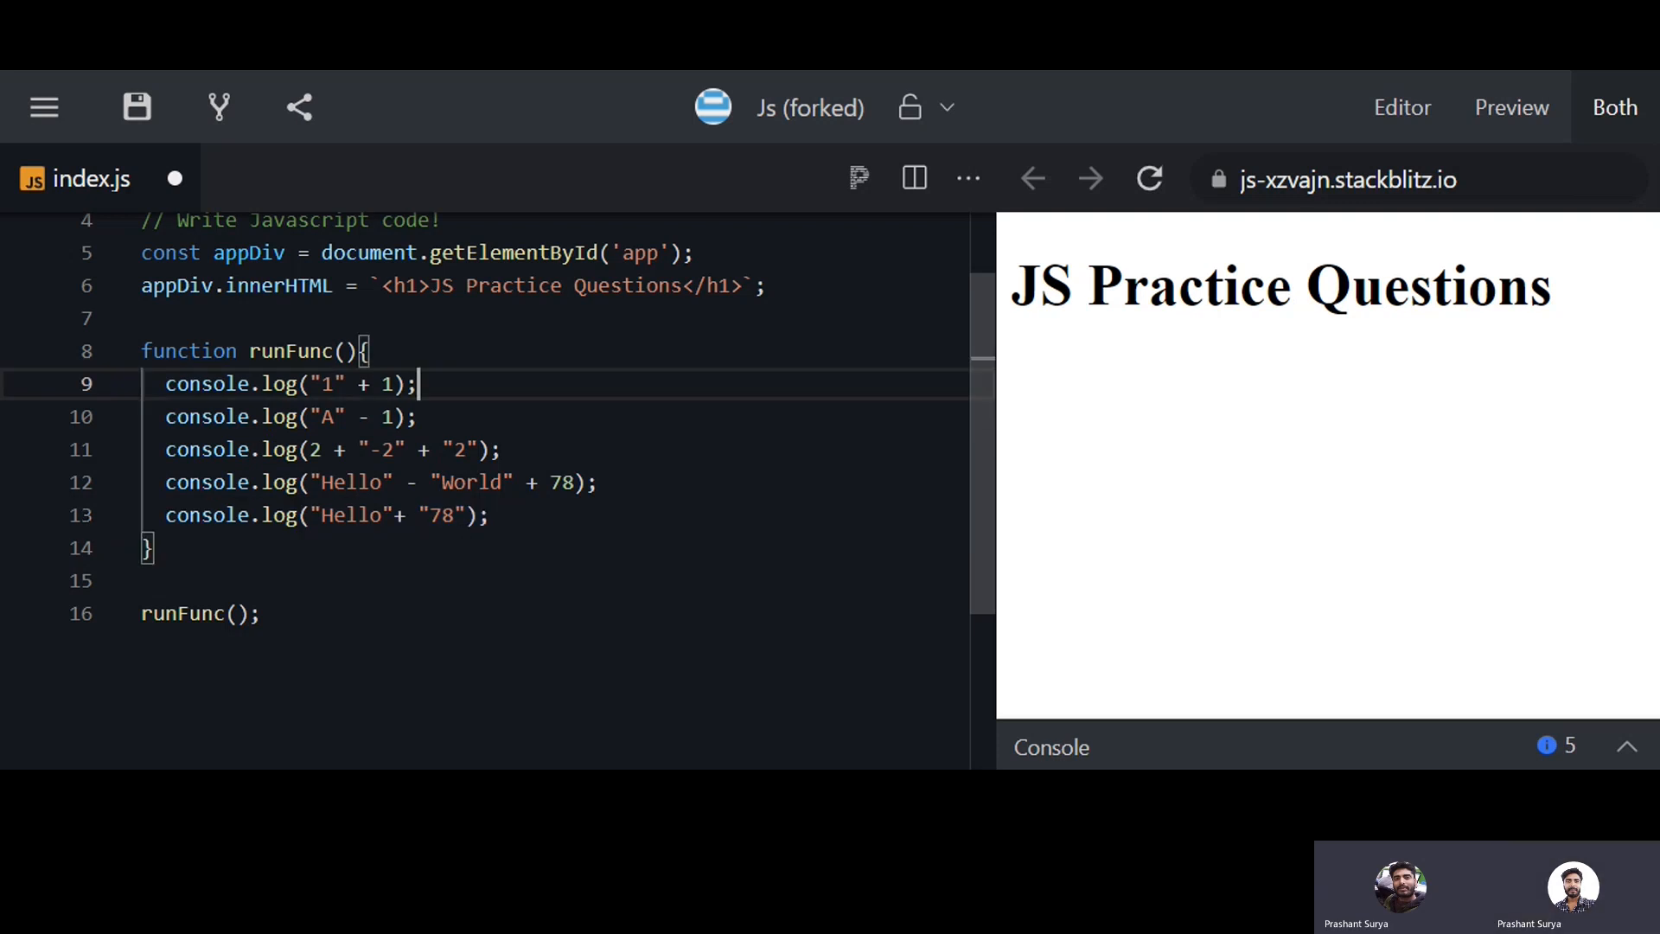
Annotate the first three logs with predicted outputs //11, //NaN and //"2-22"
{"action": "type", "text": "//"}
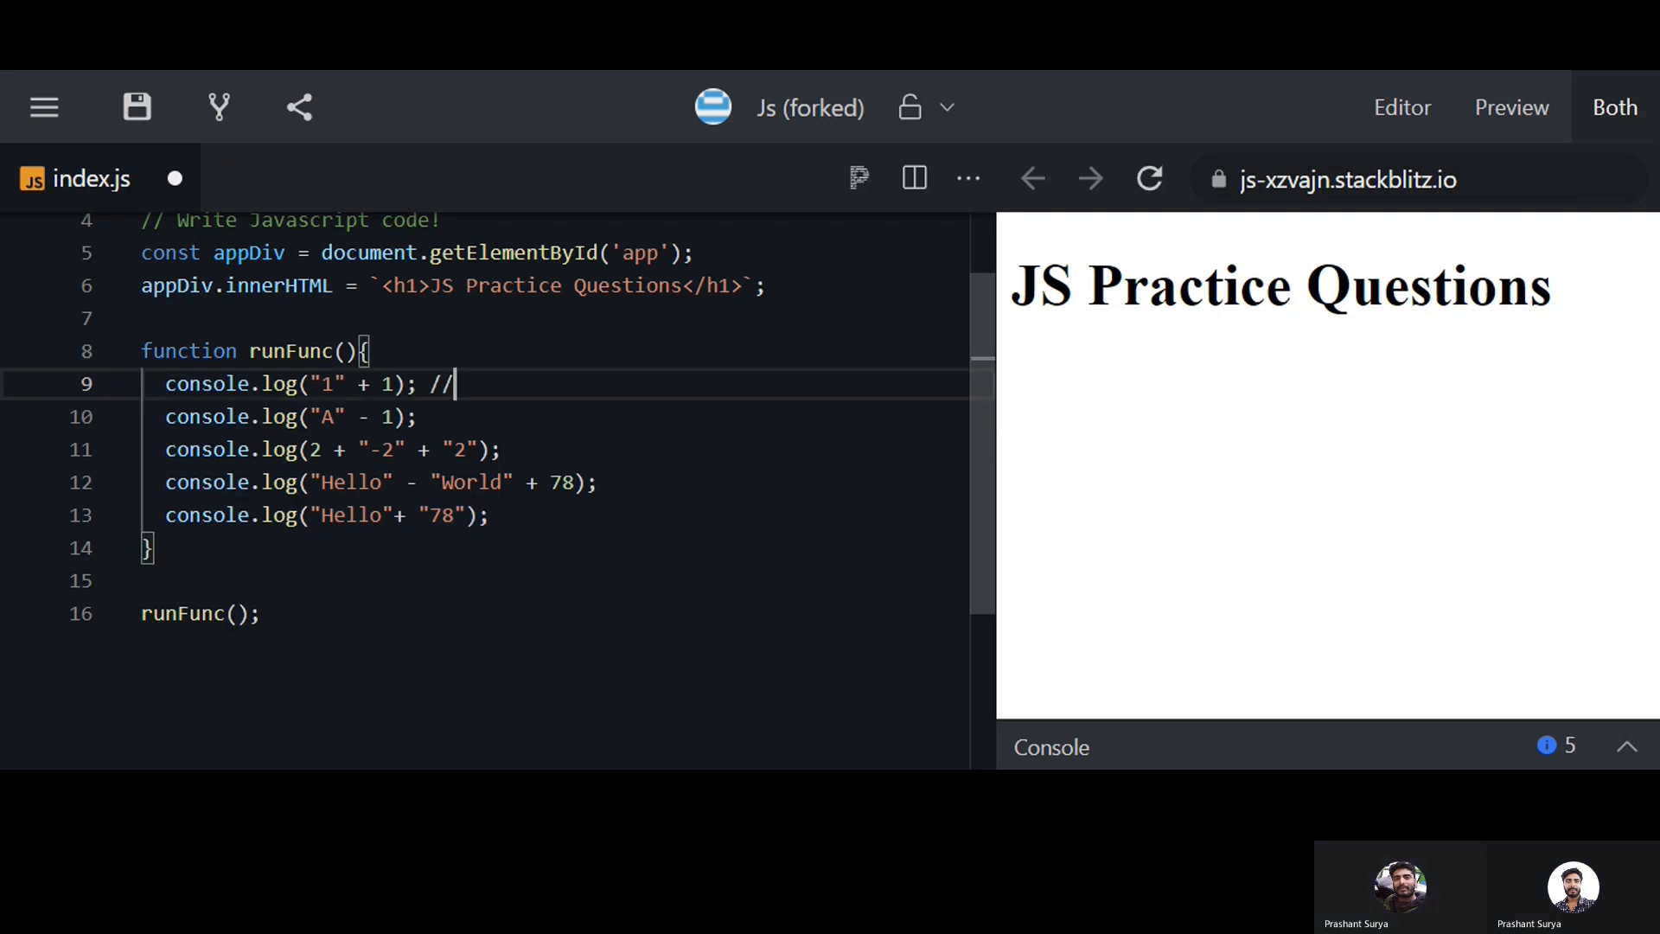
{"action": "type", "text": "11"}
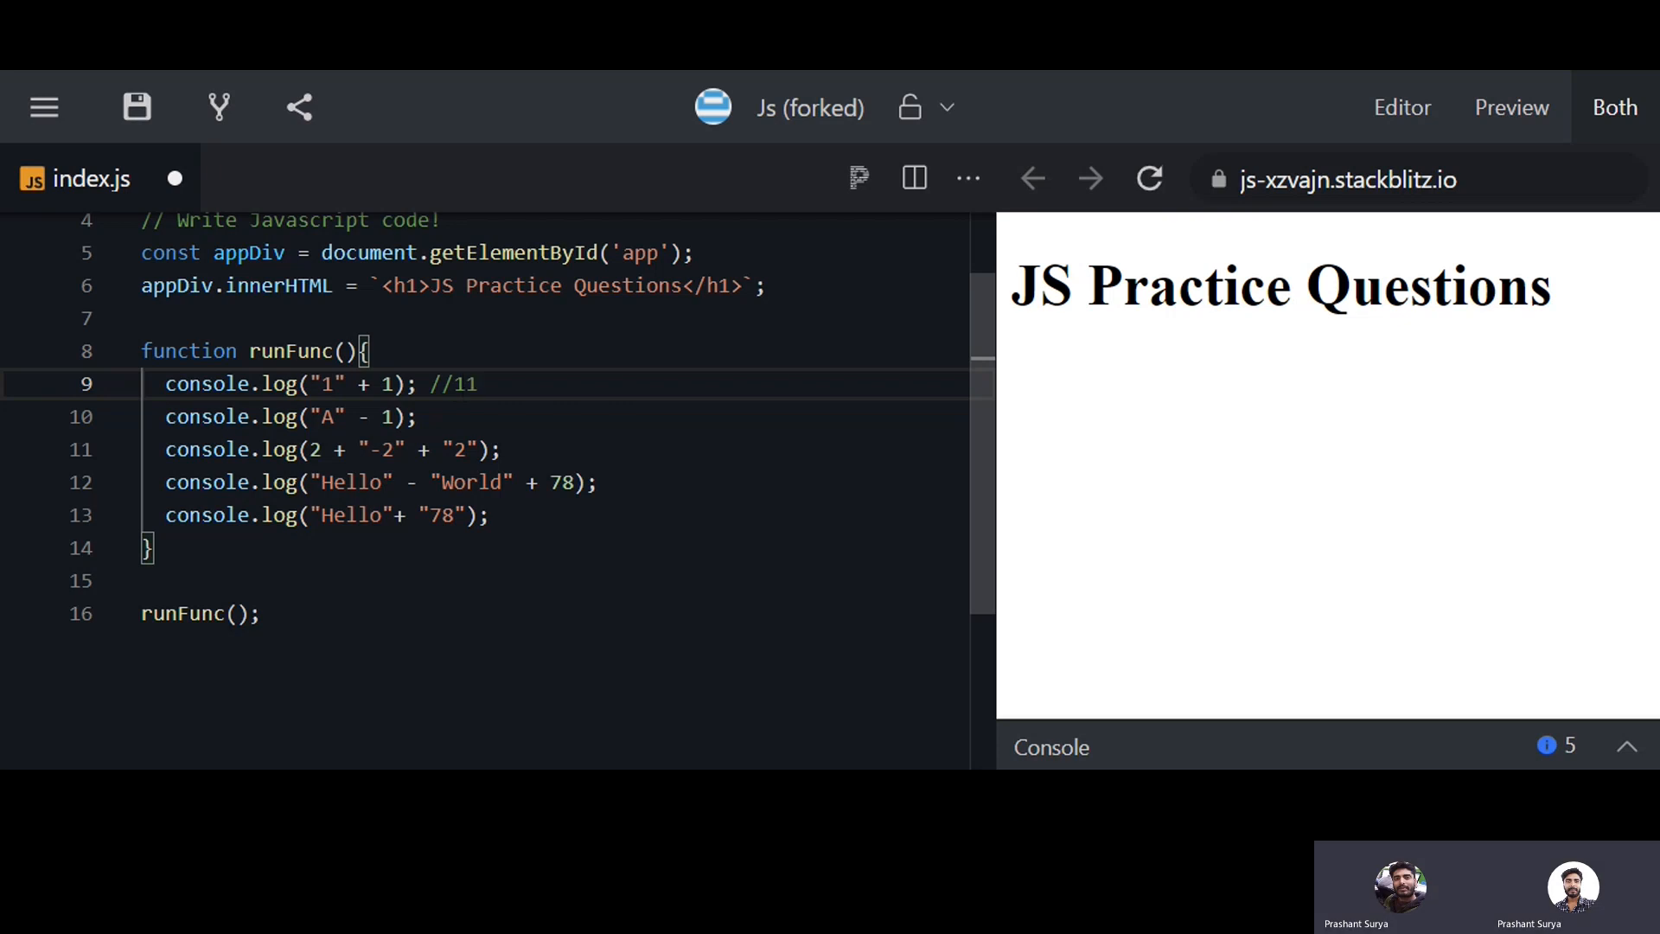
{"action": "left_click", "coordinate": [428, 416]}
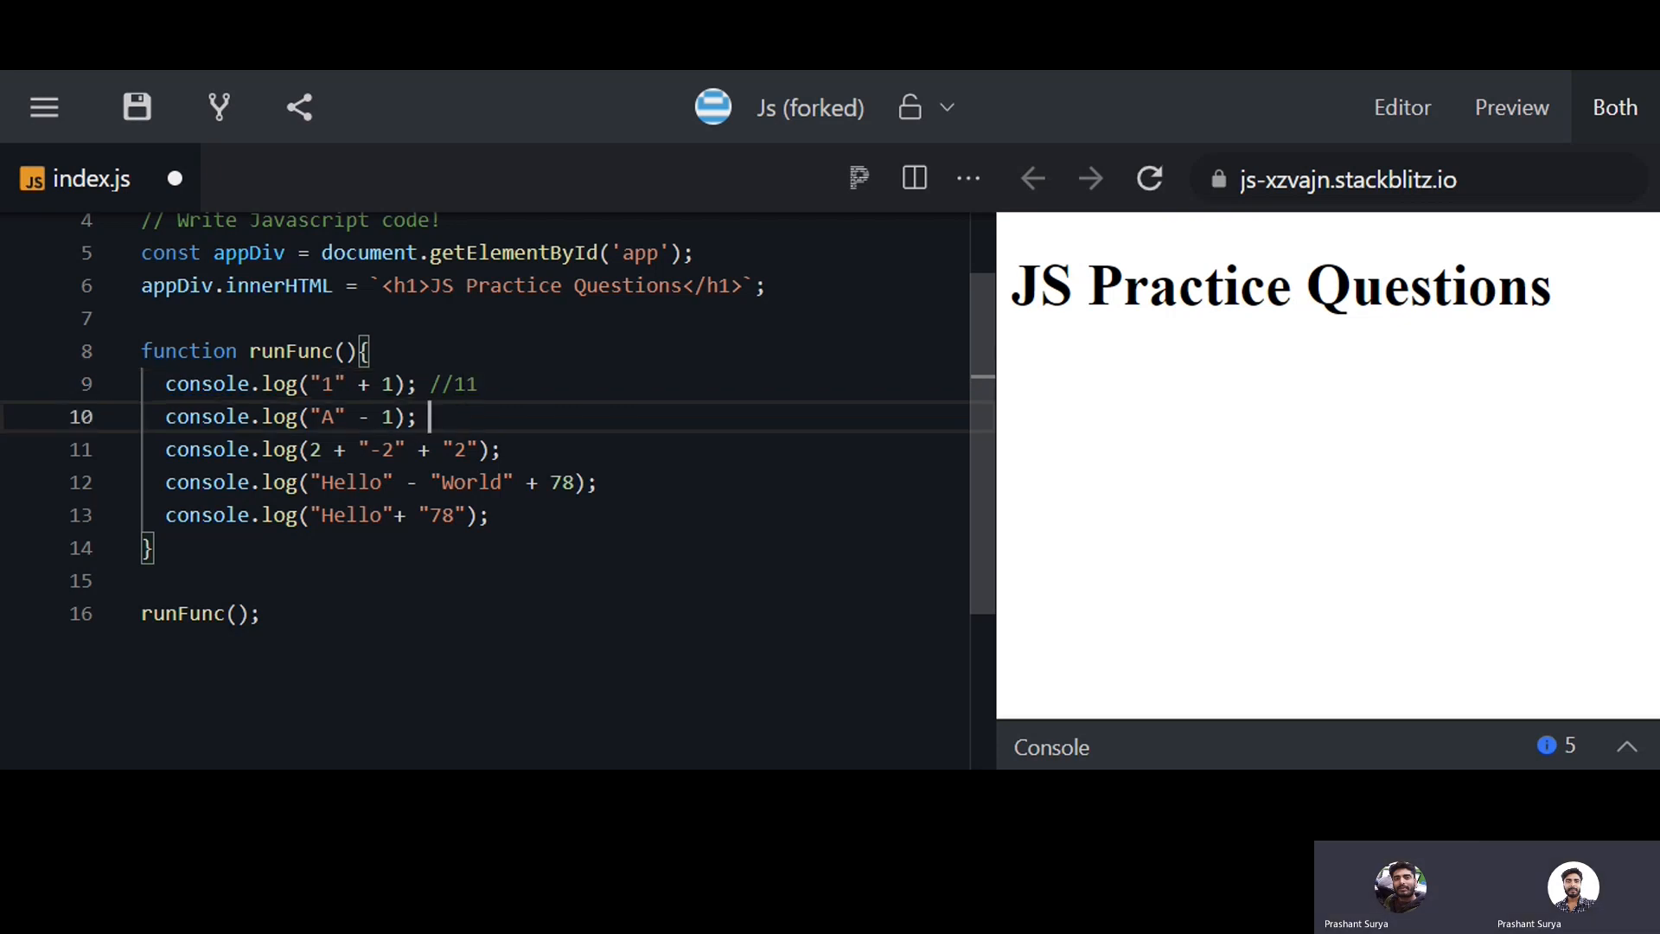
{"action": "type", "text": "//N"}
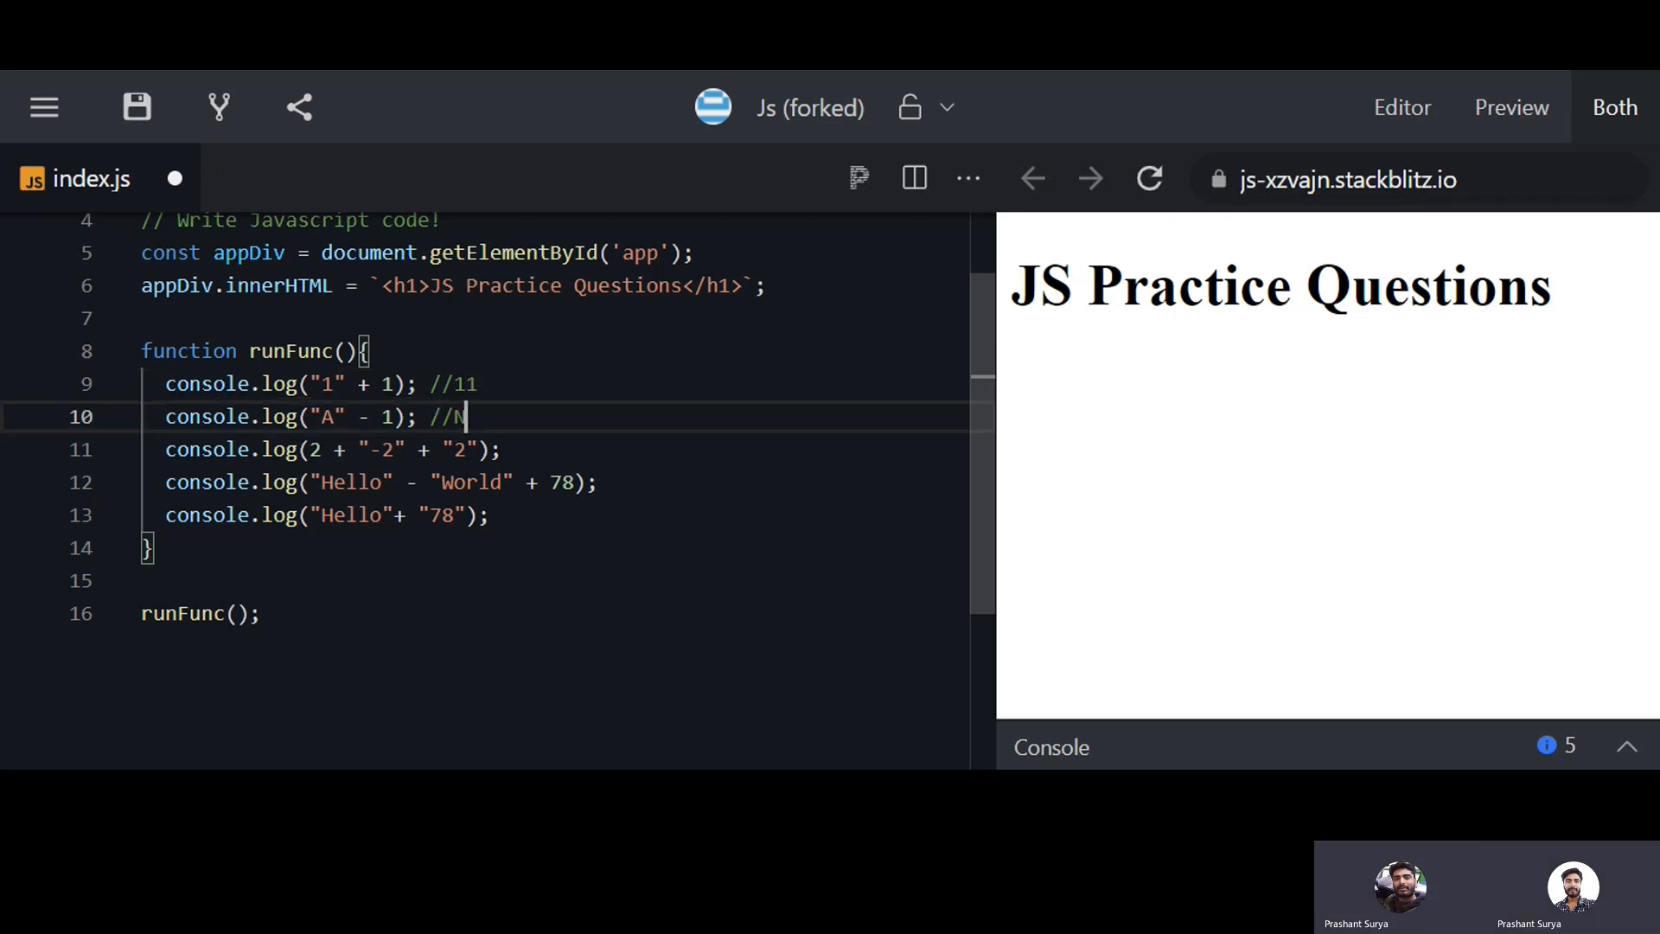
{"action": "type", "text": "aN"}
{"action": "left_click", "coordinate": [555, 448]}
{"action": "type", "text": " //\""}
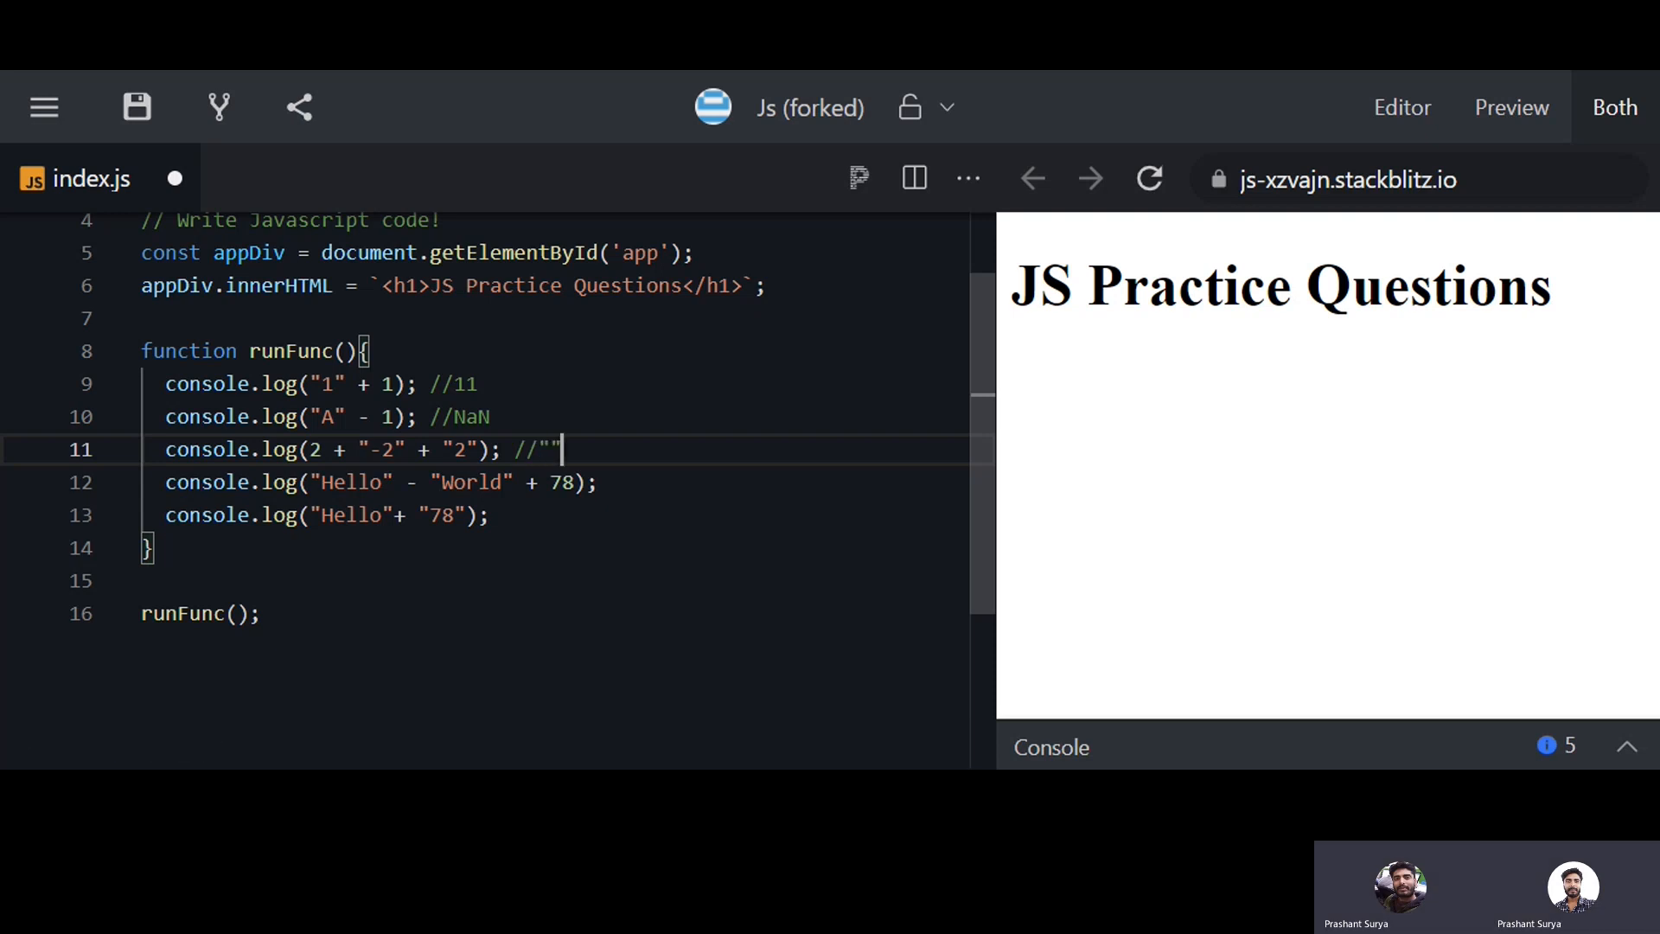
{"action": "type", "text": "2-"}
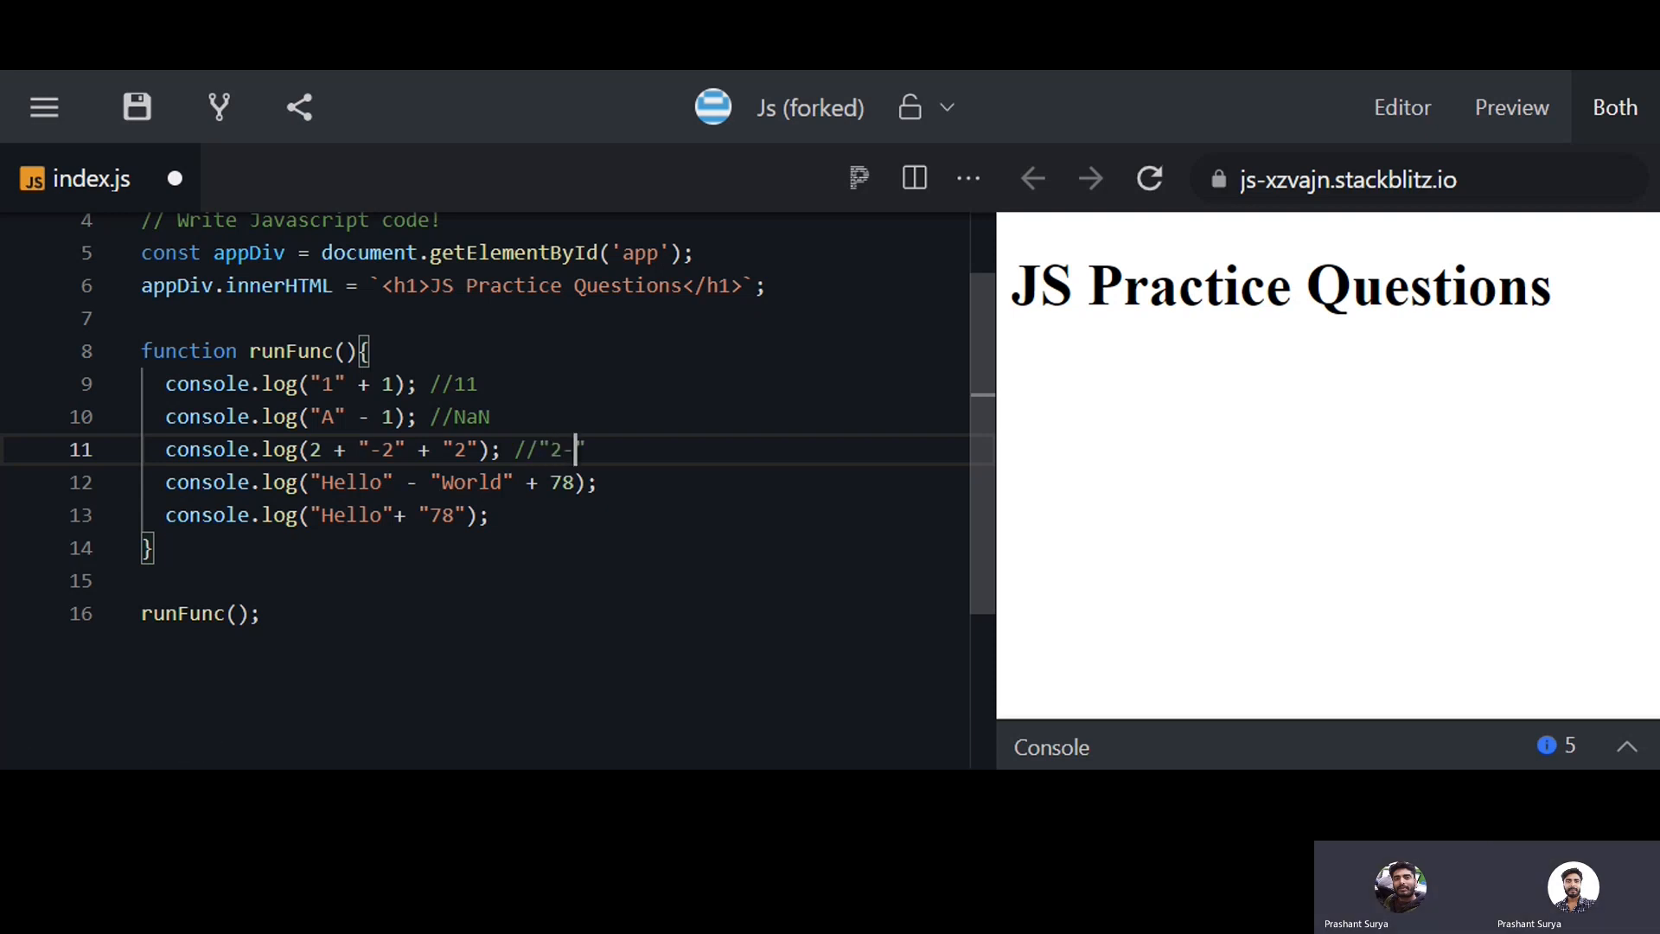
{"action": "type", "text": "22\""}
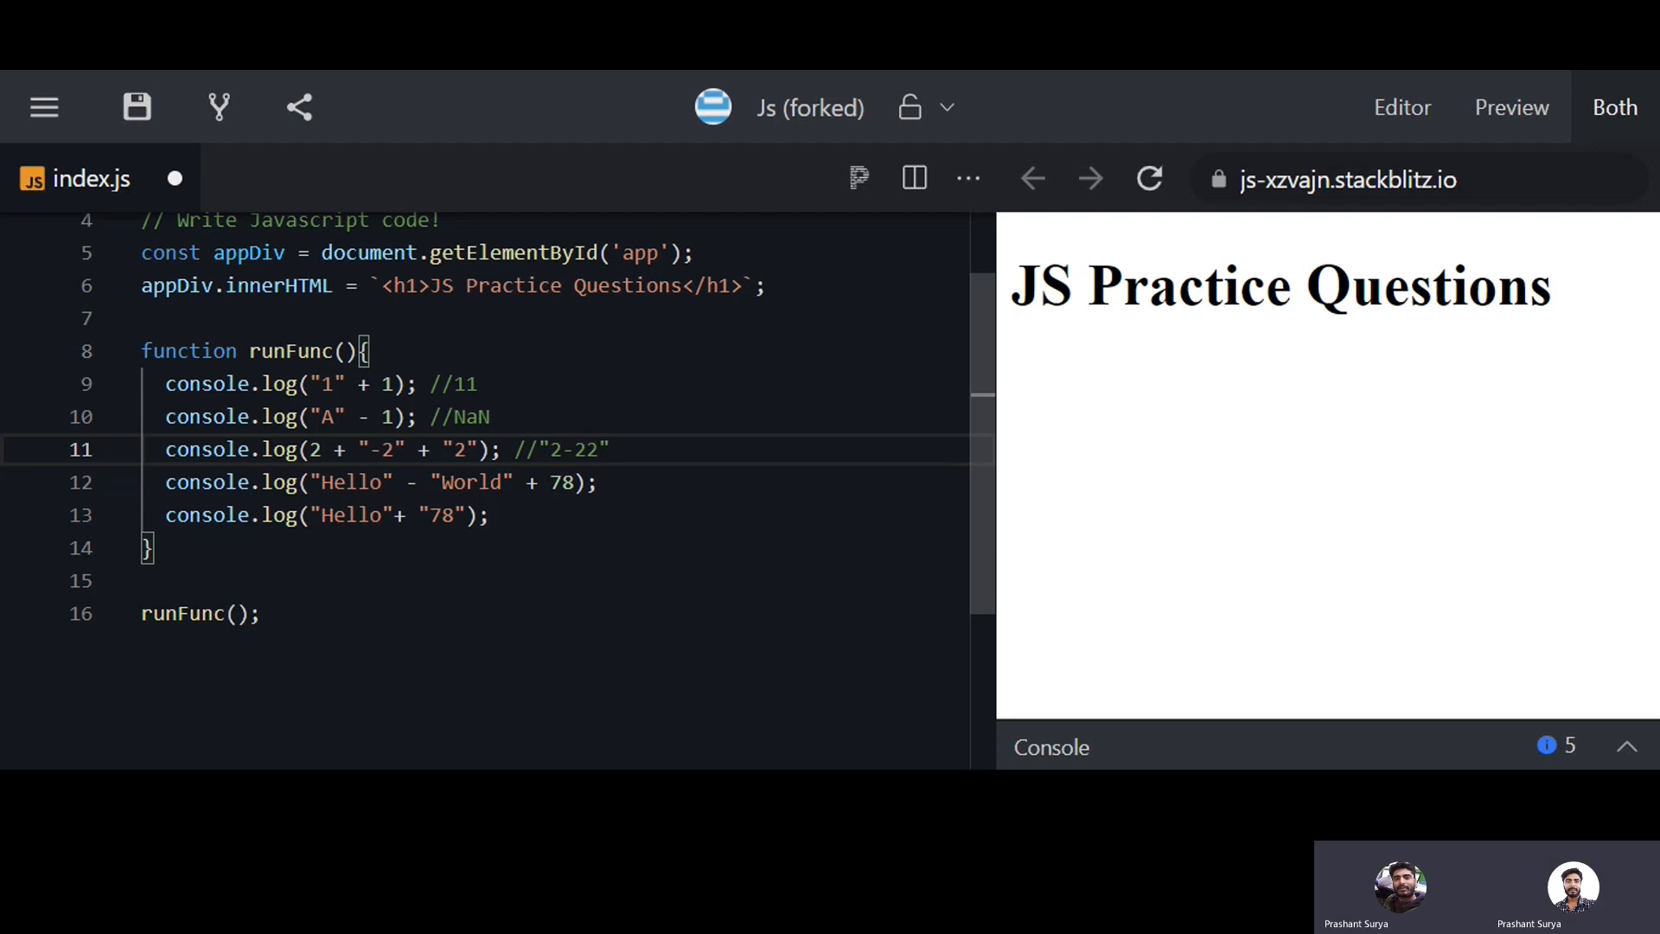
Add NaN and "Hello78" predictions to the last two logs and show the console
{"action": "left_click", "coordinate": [608, 481]}
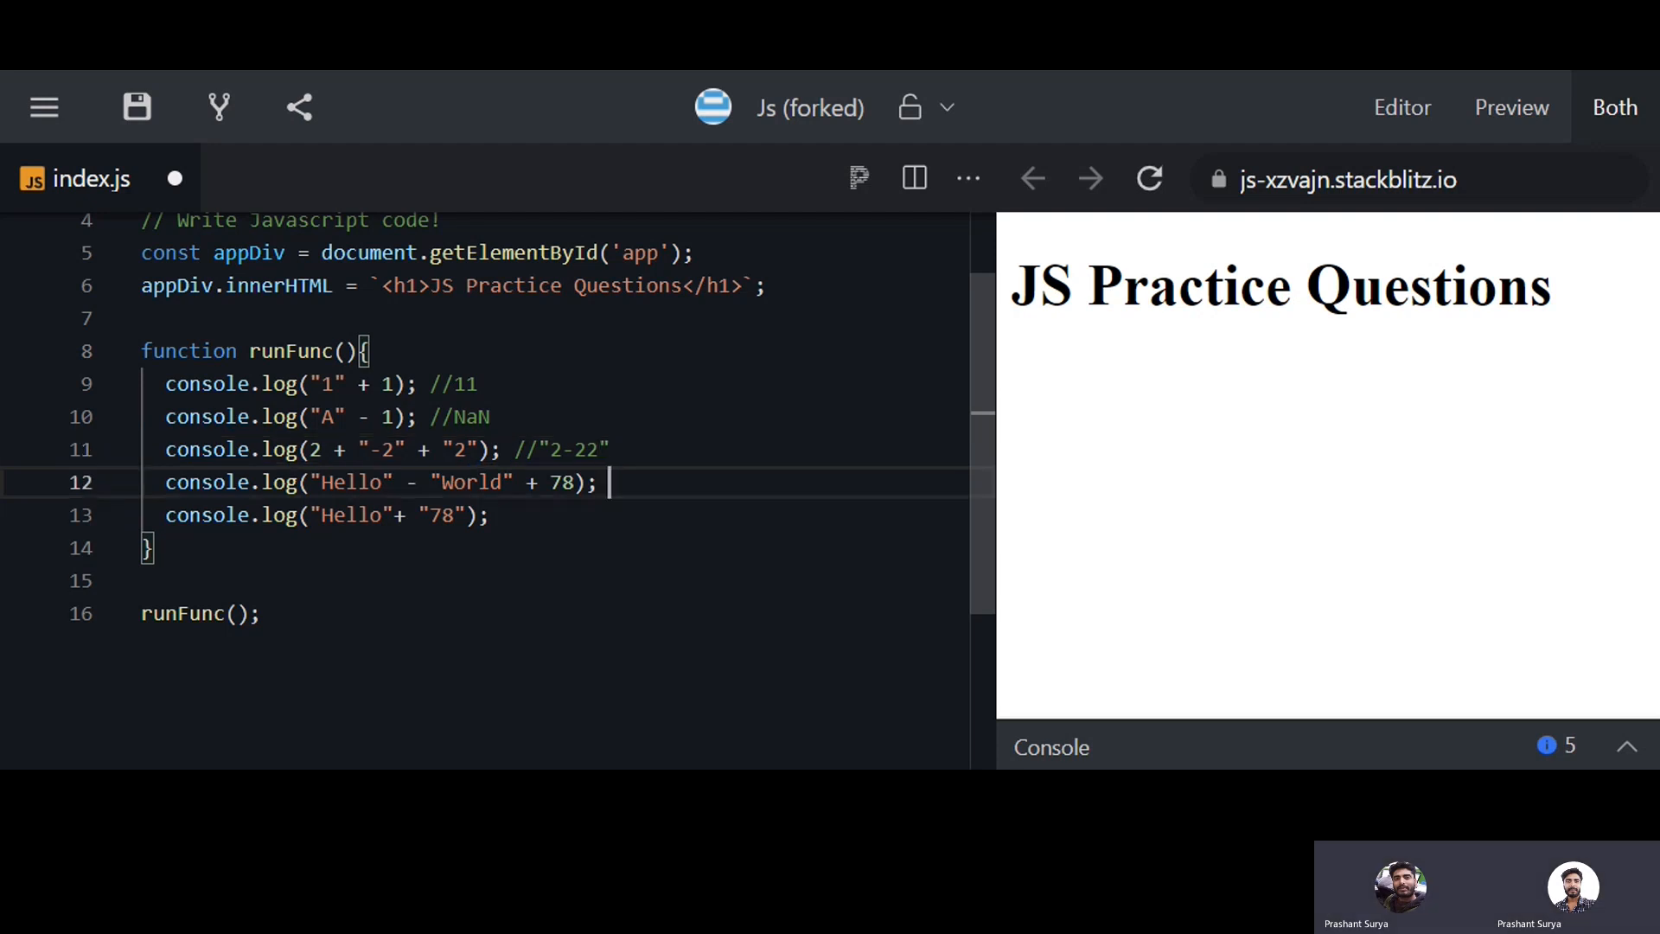
{"action": "type", "text": "//Nan"}
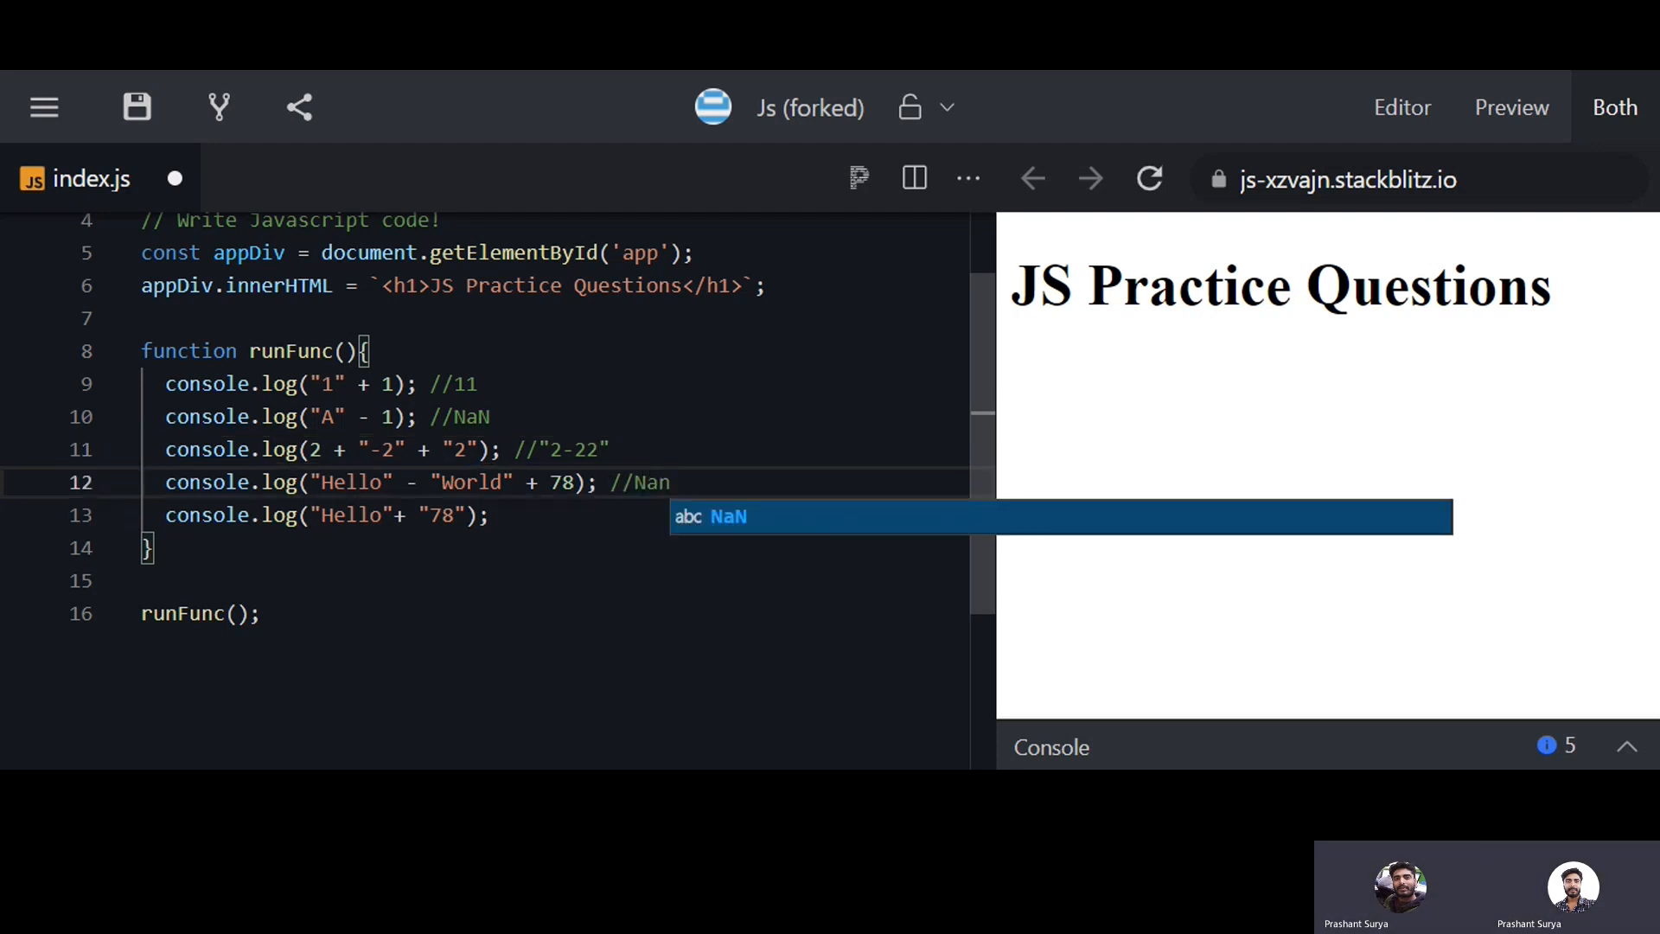
{"action": "type", "text": "N"}
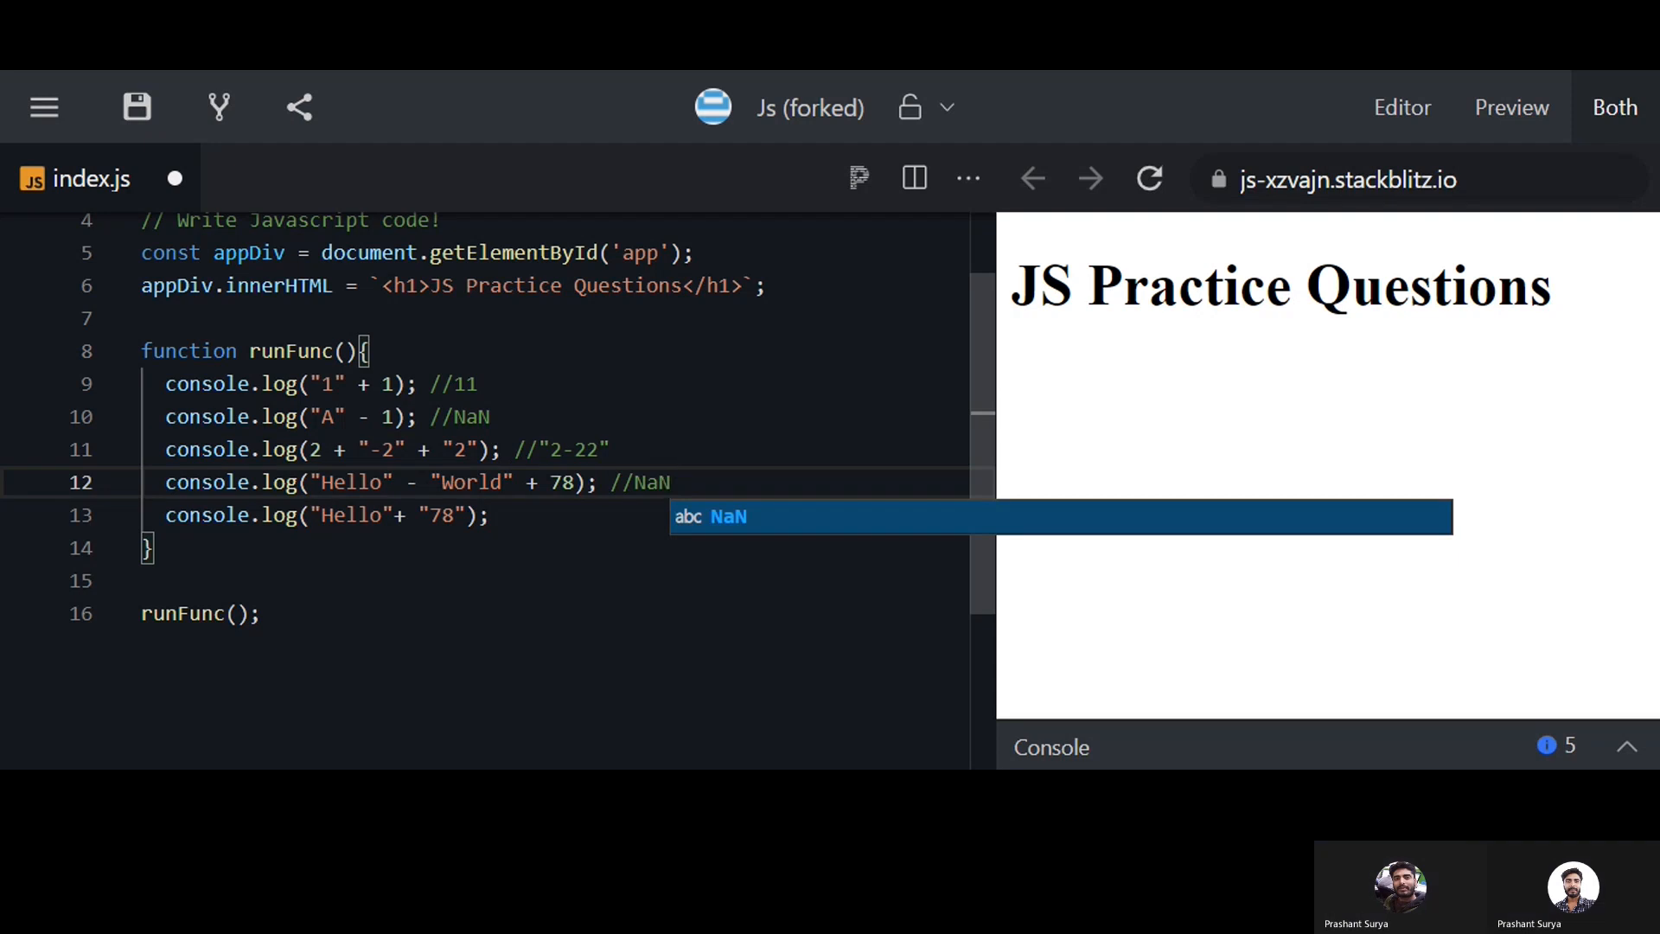
{"action": "key", "text": "Escape"}
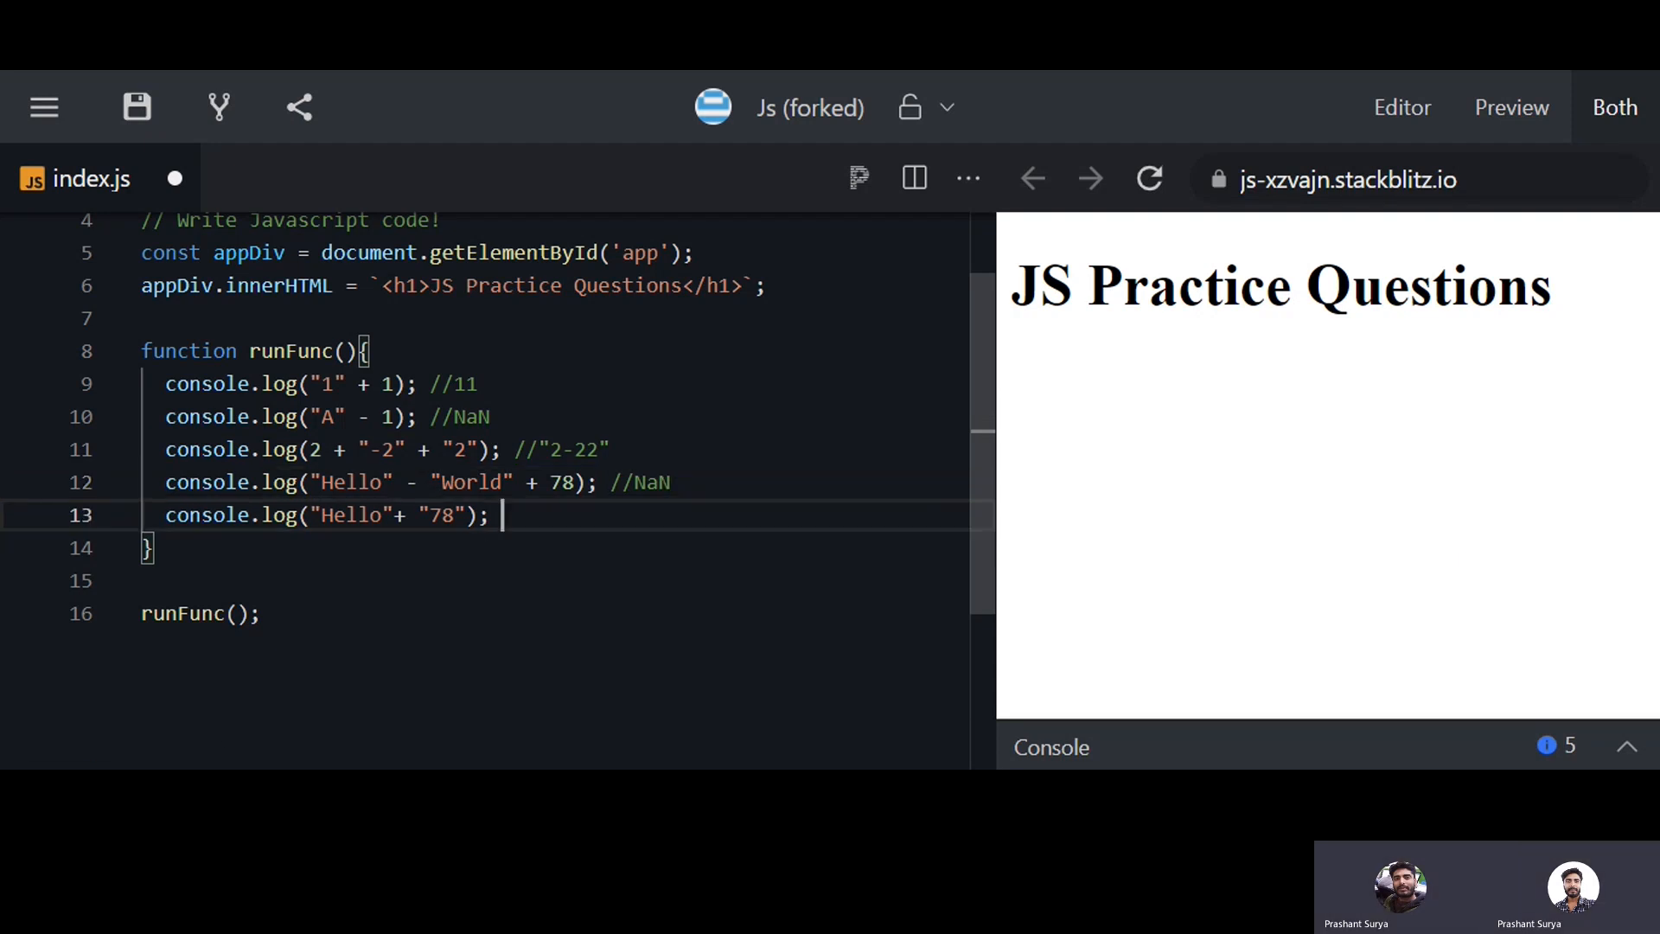
{"action": "type", "text": "\"\""}
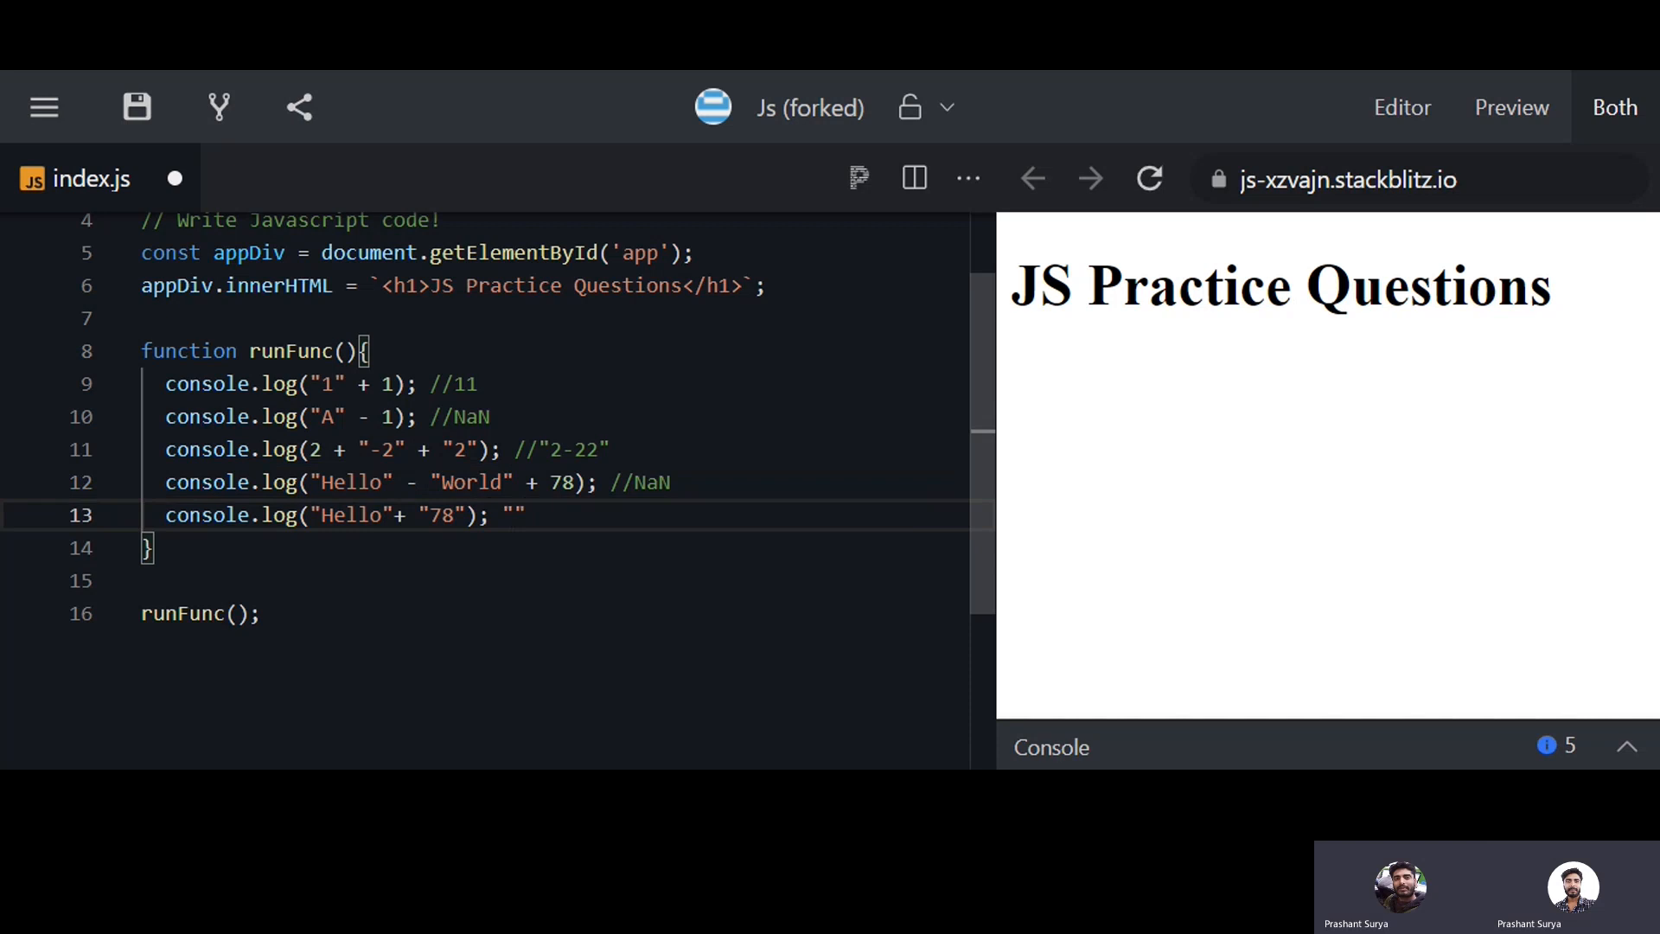
{"action": "type", "text": "Hello78"}
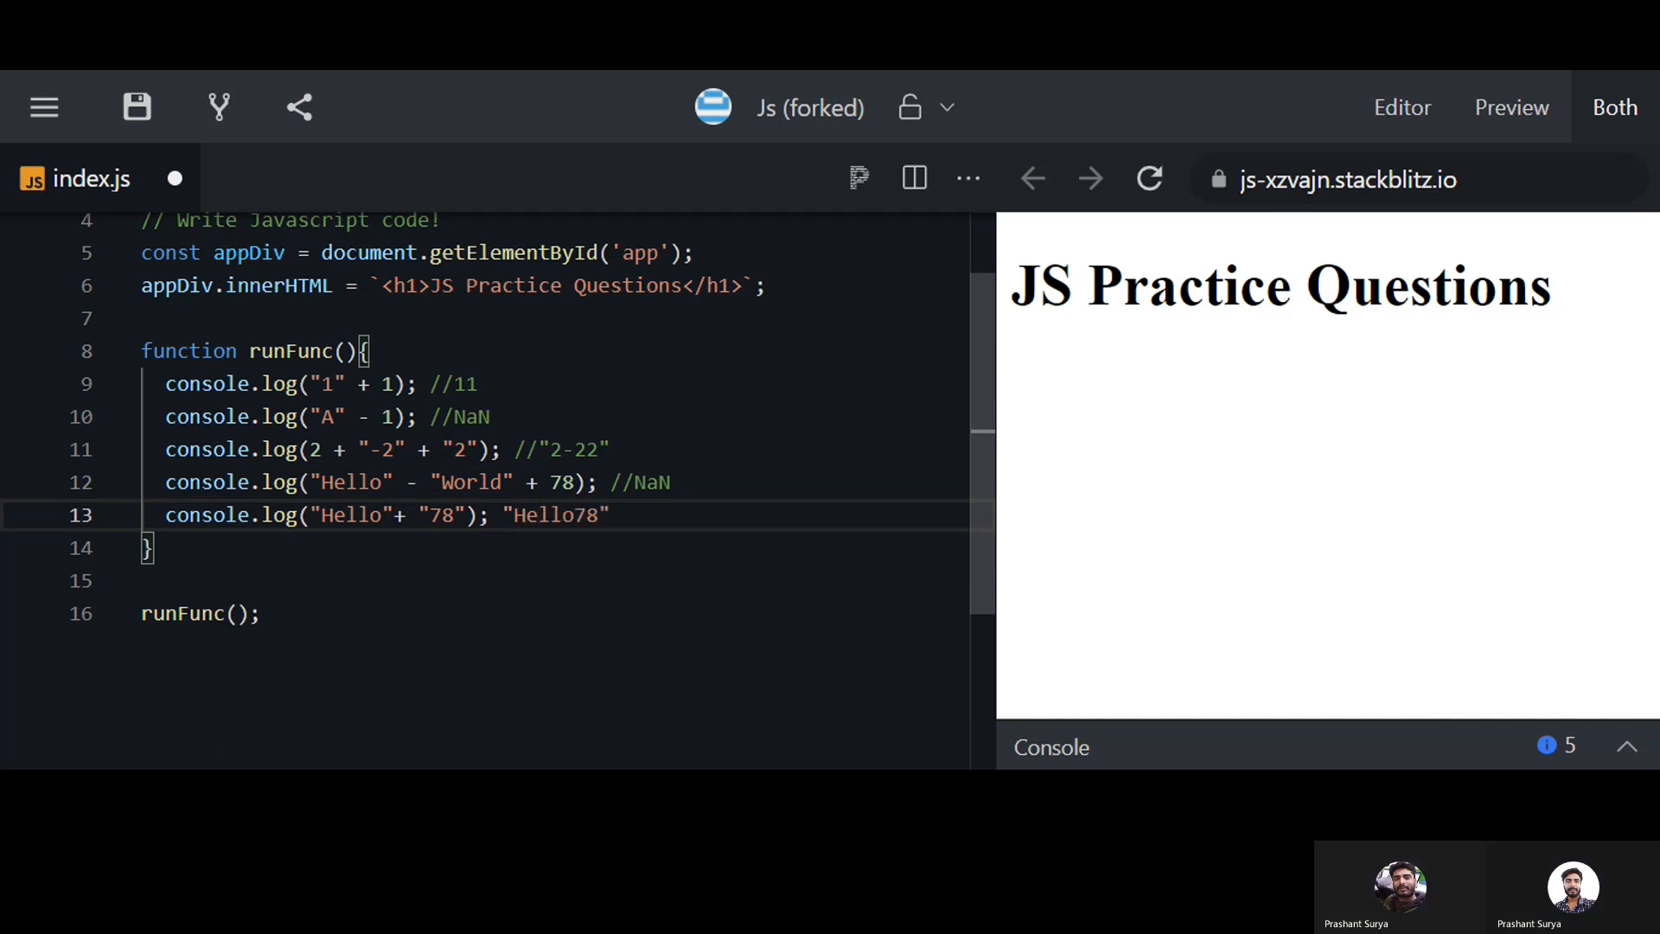
{"action": "left_click", "coordinate": [1628, 746]}
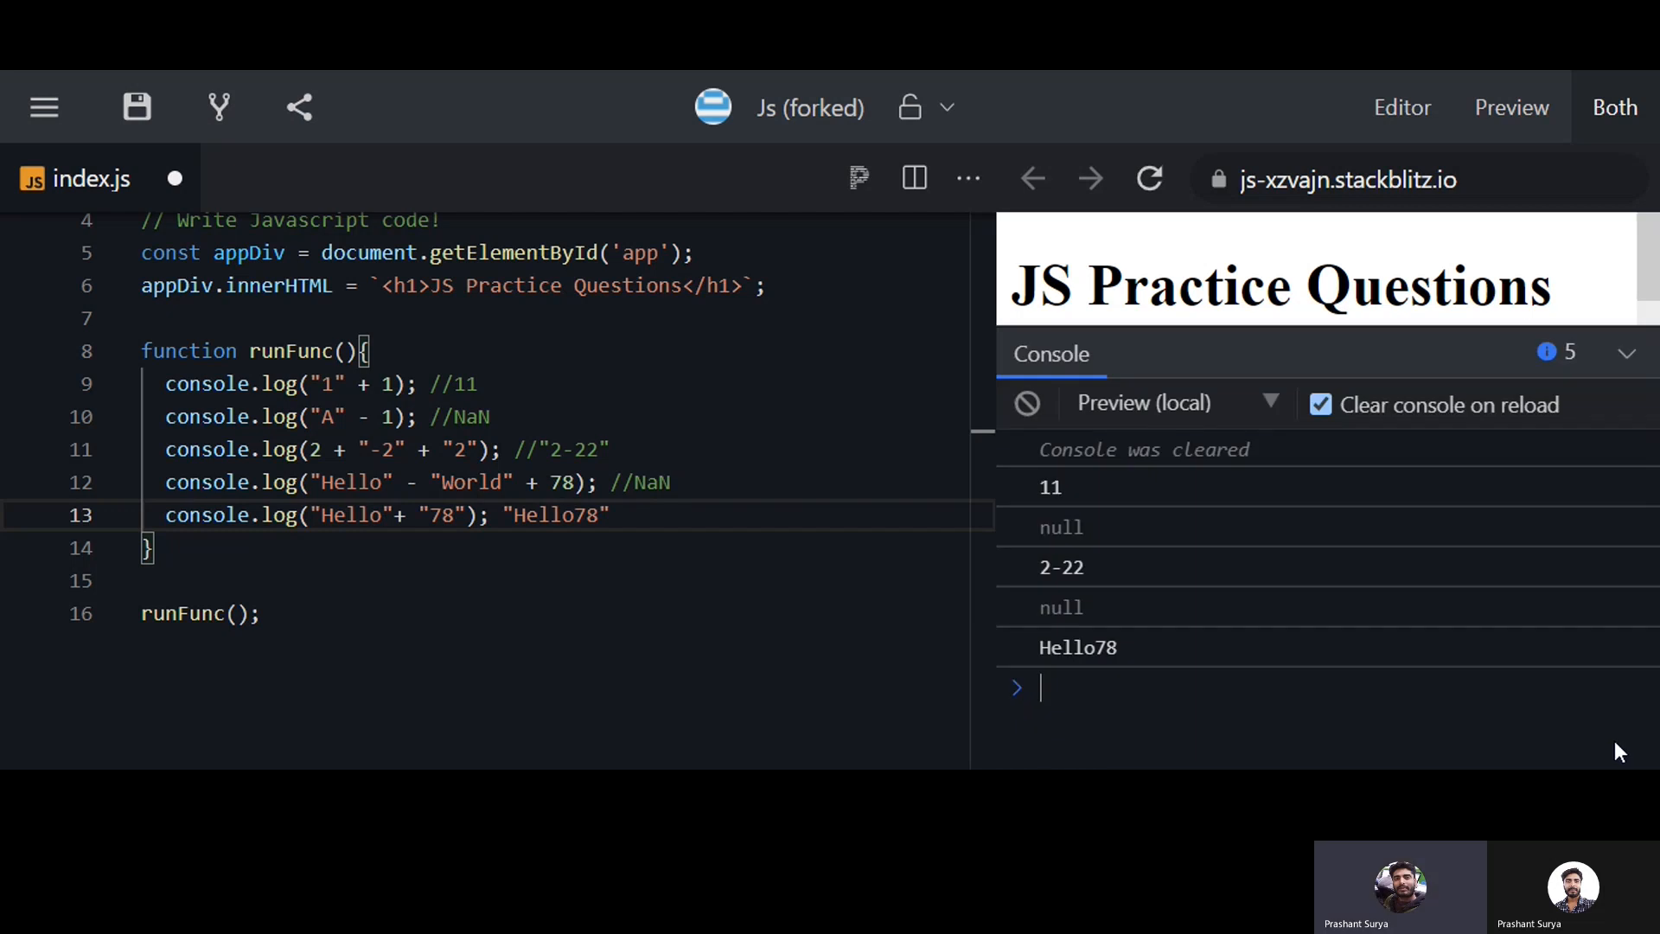
{"action": "double_click", "coordinate": [1060, 527]}
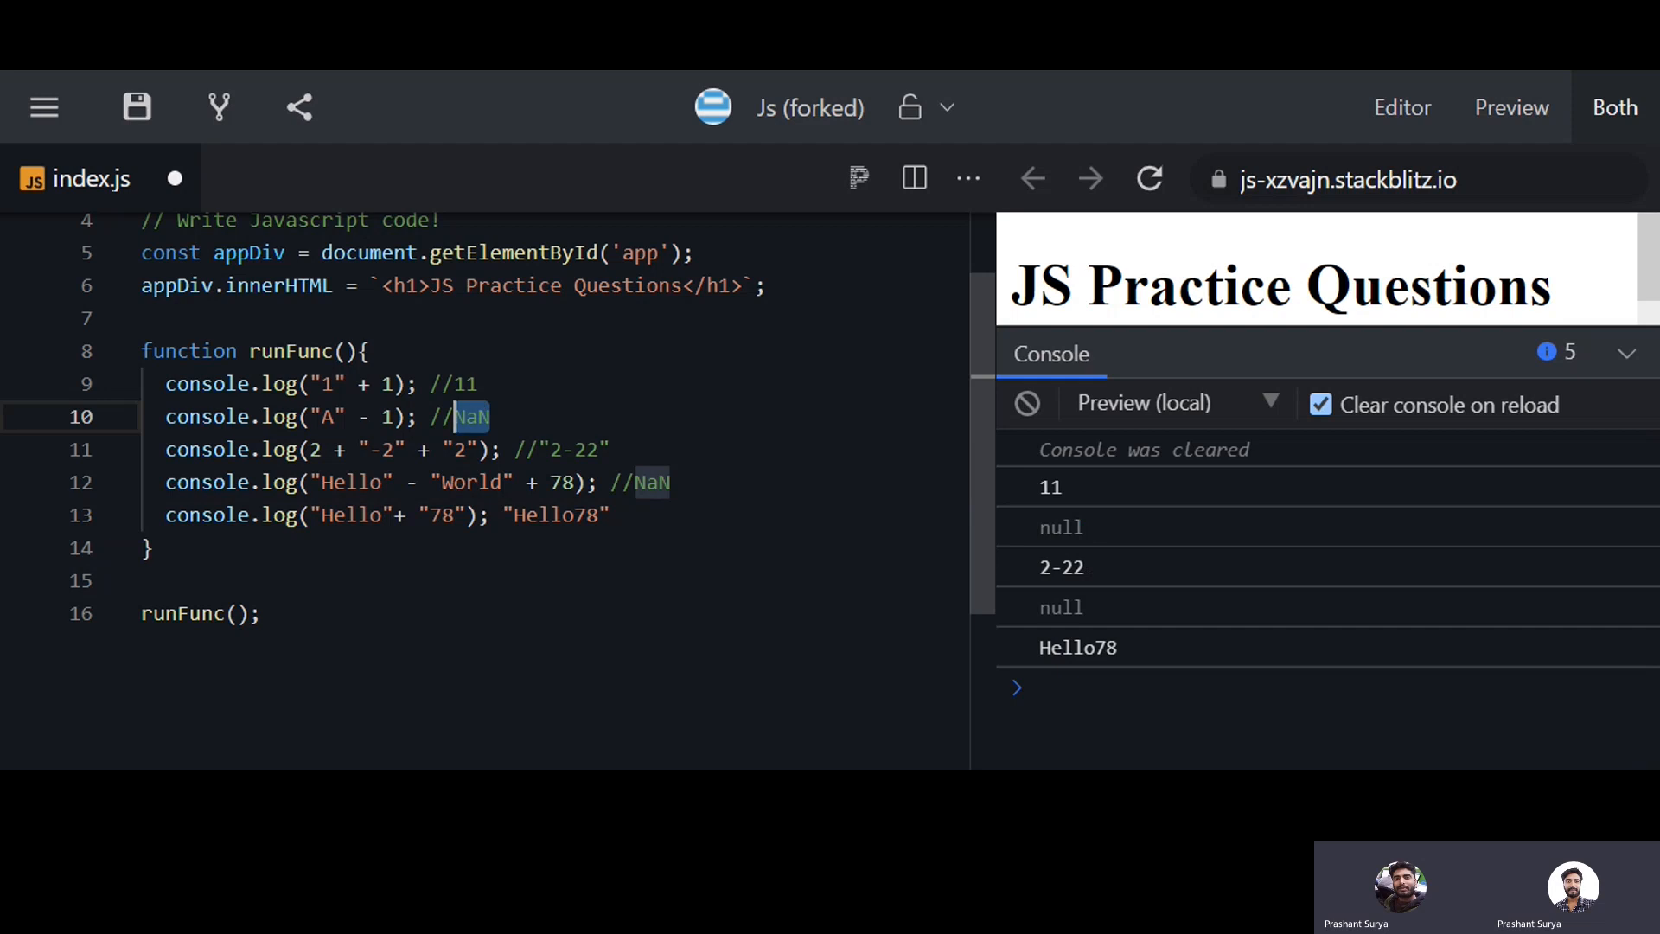
{"action": "double_click", "coordinate": [1060, 606]}
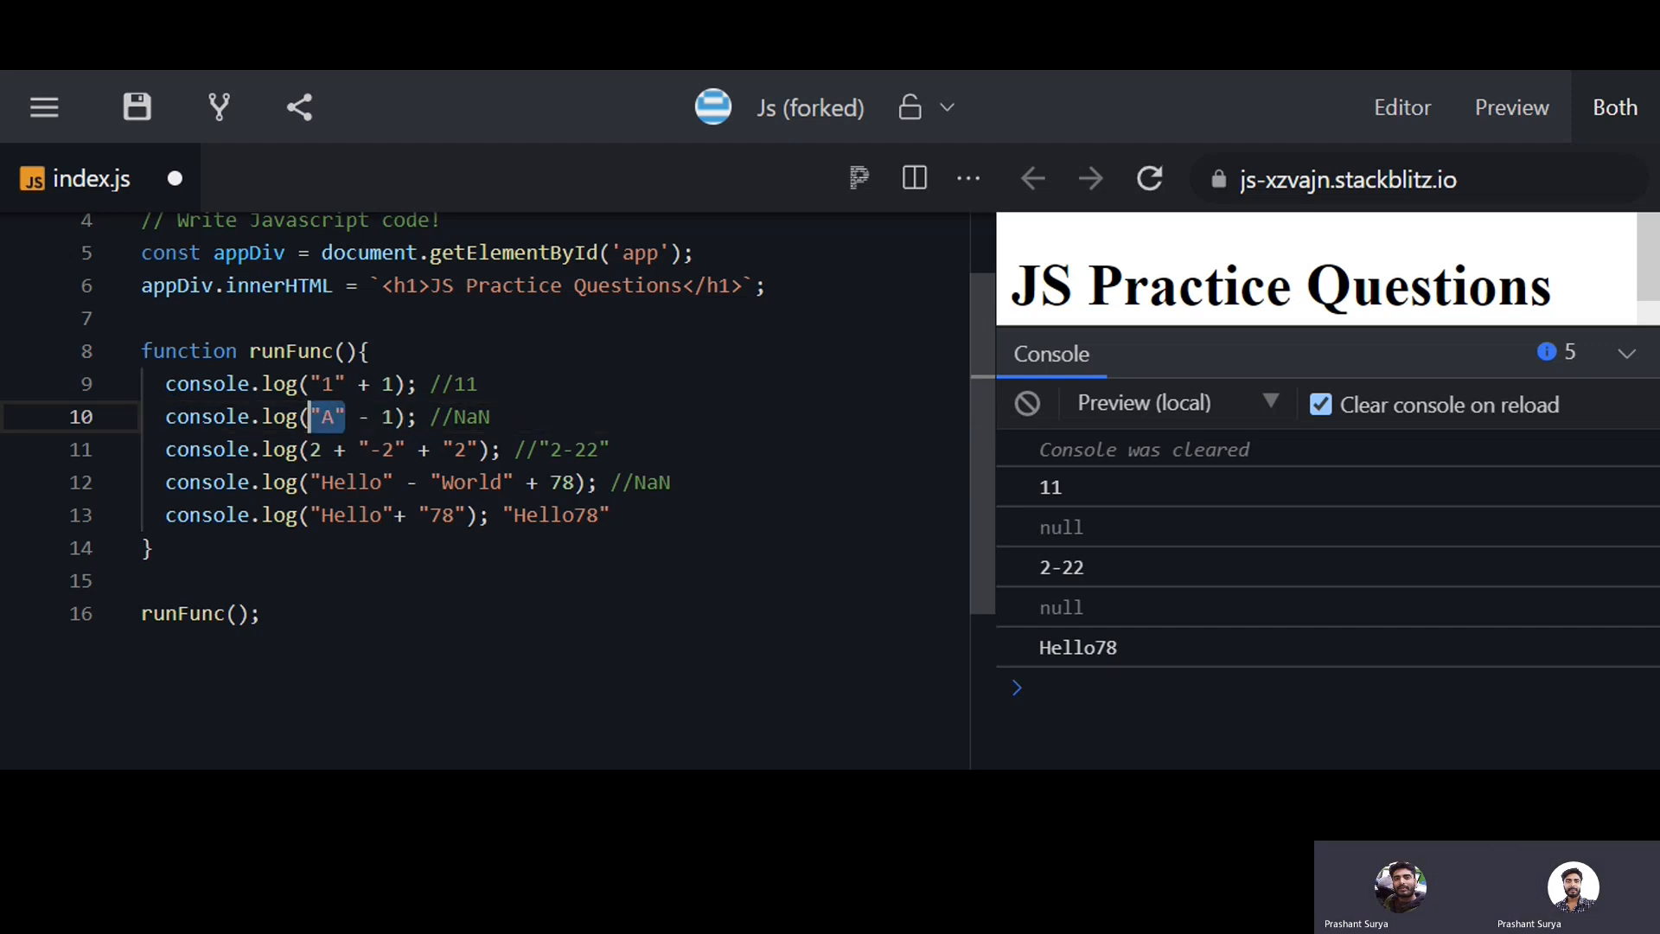
Rewrite line 10's expression as 1 - "A"
{"action": "key", "text": "Backspace"}
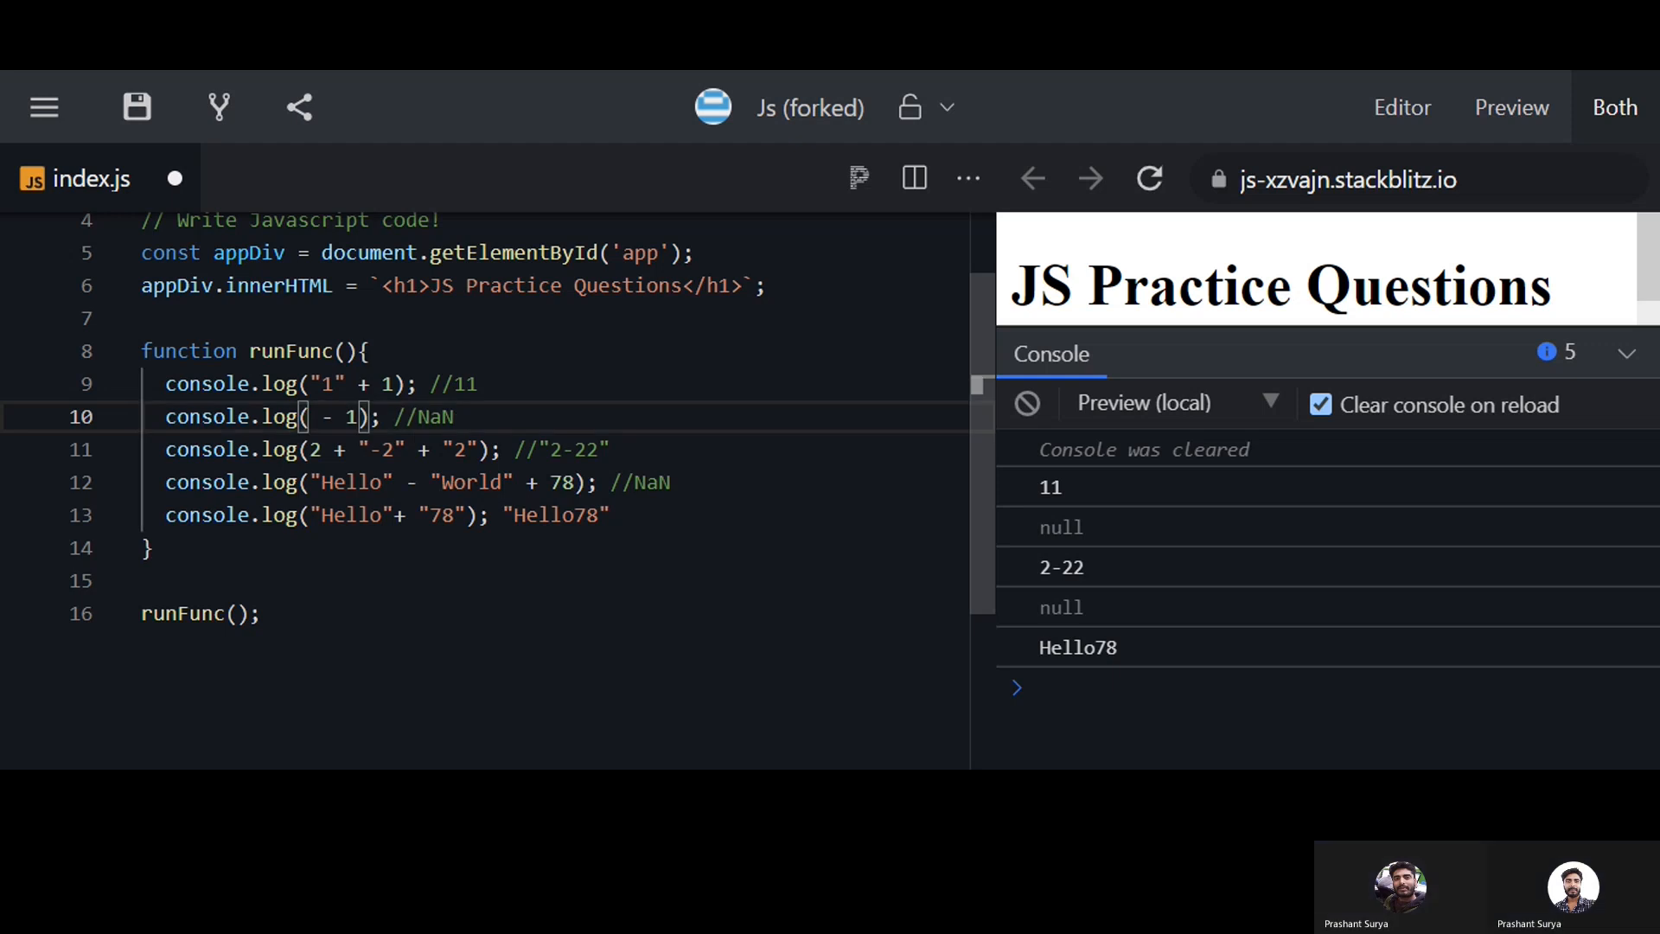
{"action": "key", "text": "Backspace"}
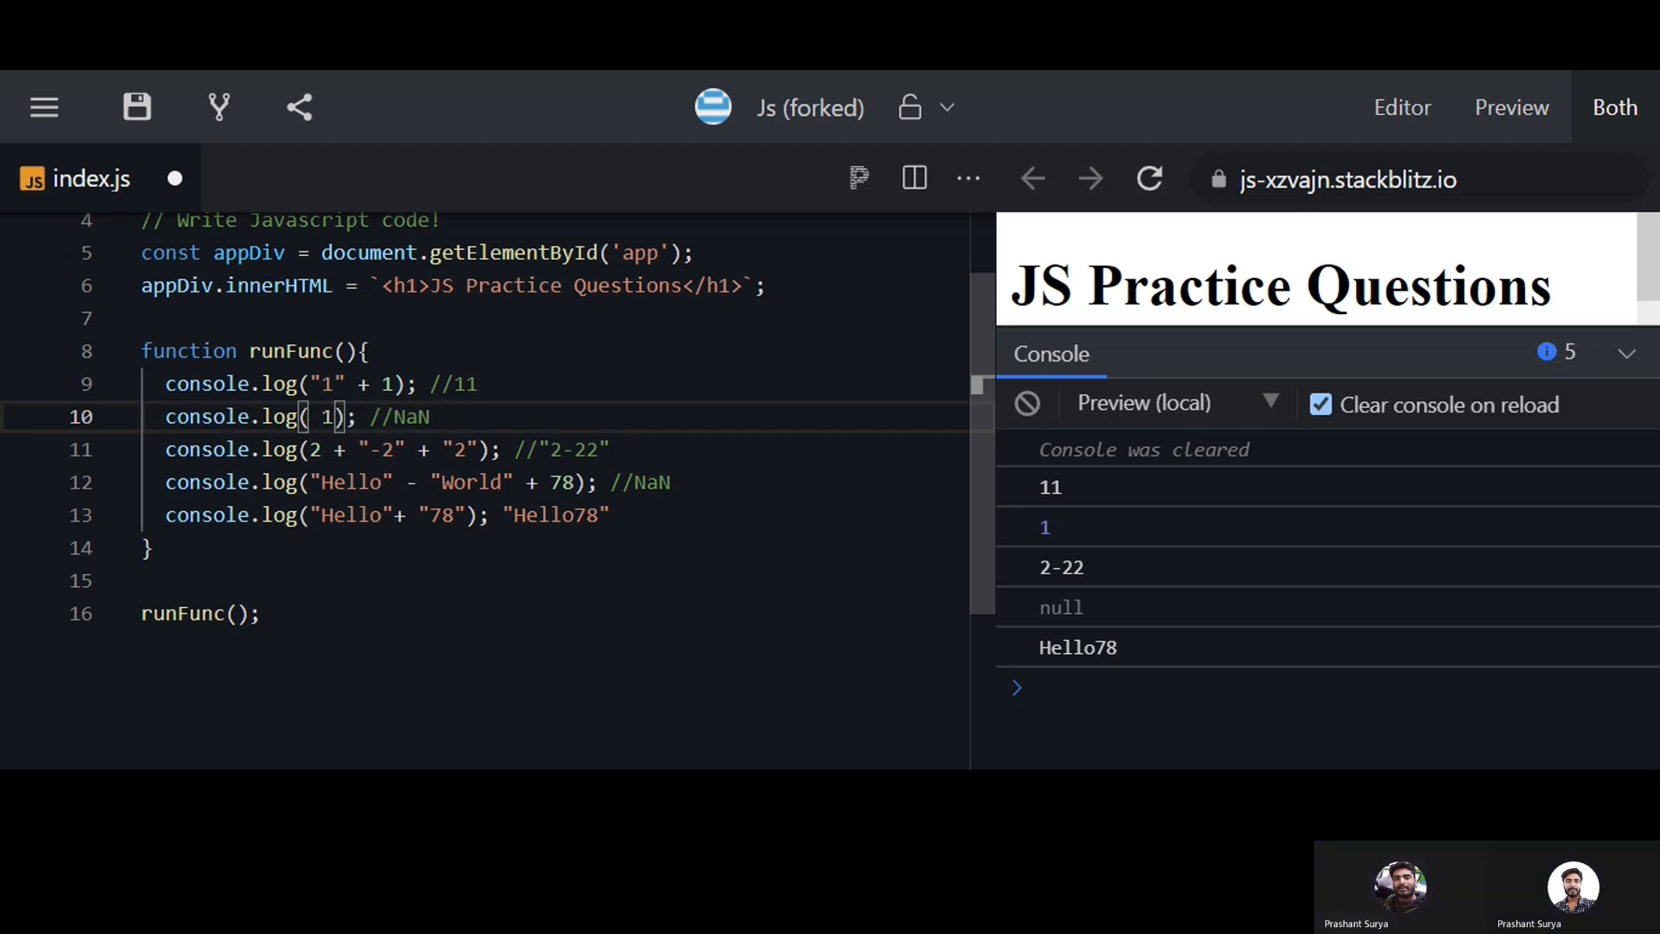
{"action": "type", "text": "- \"A\""}
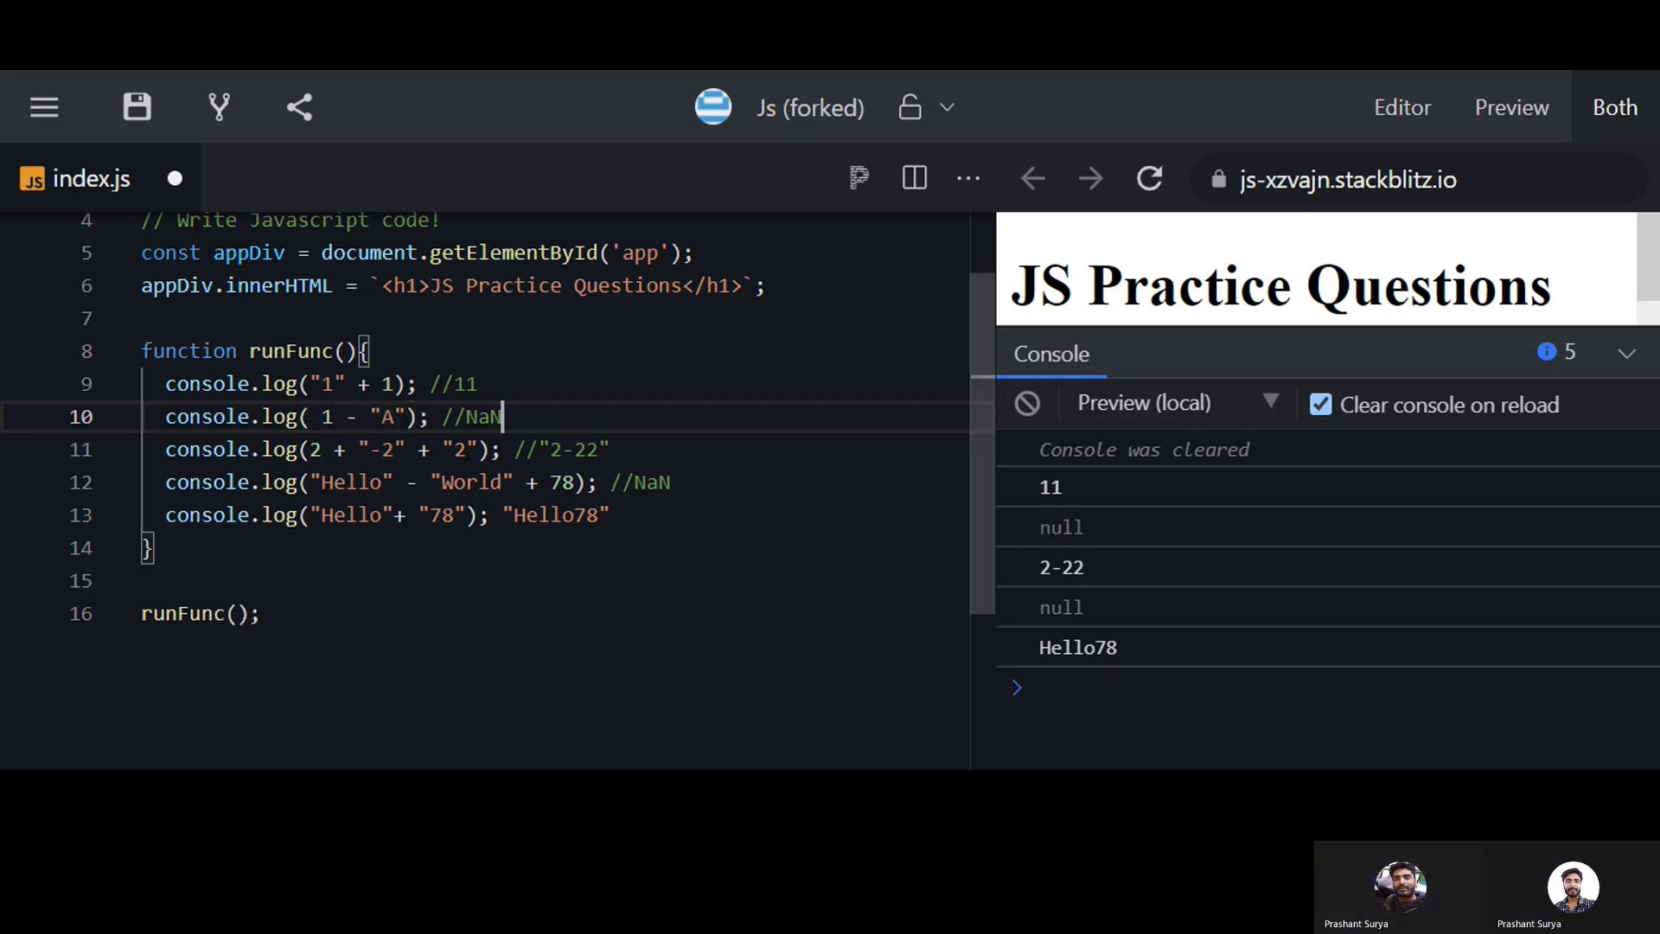
Change the NaN prediction to null and retype the "78" string on line 13
{"action": "double_click", "coordinate": [481, 416]}
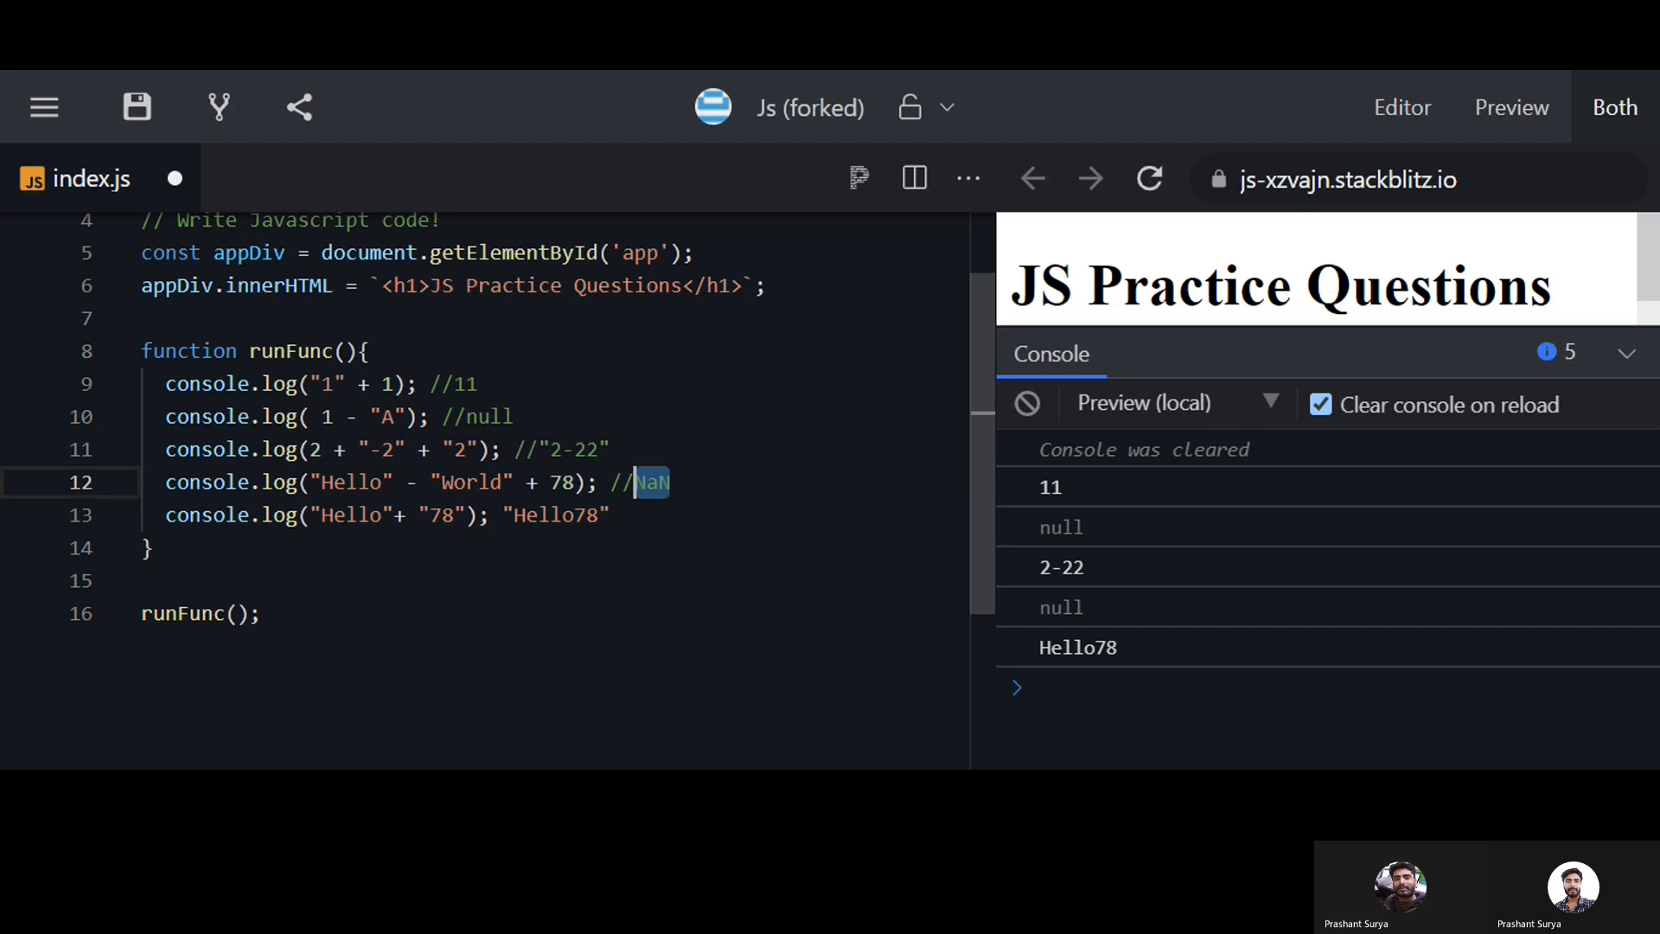
{"action": "type", "text": "null"}
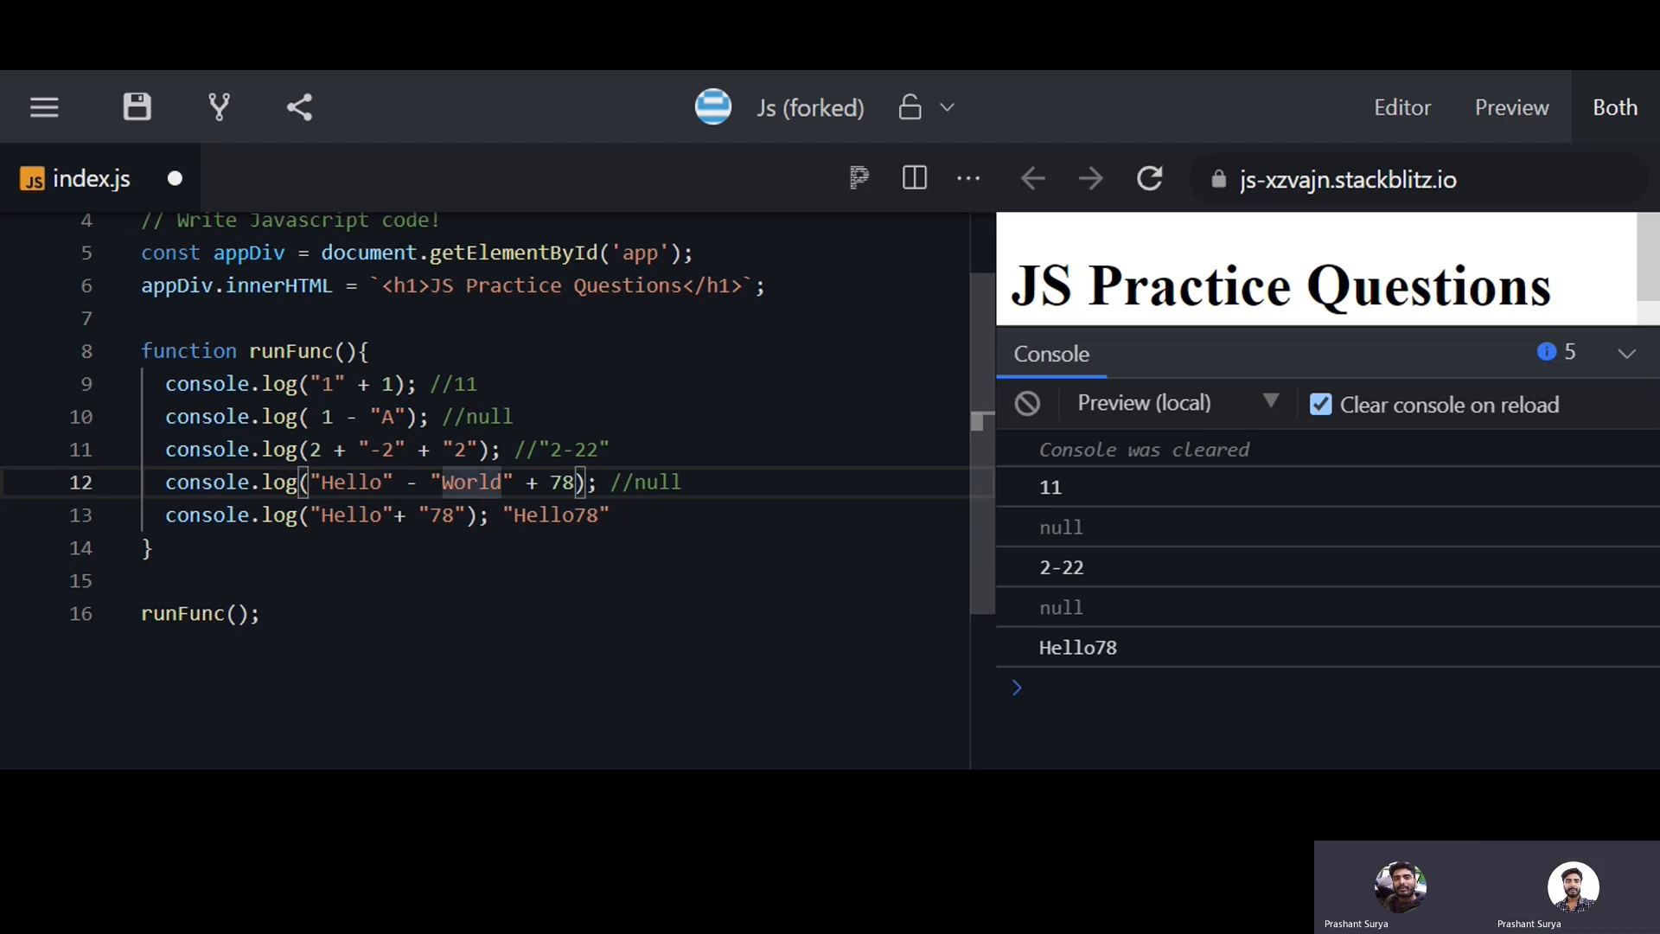
{"action": "double_click", "coordinate": [654, 483]}
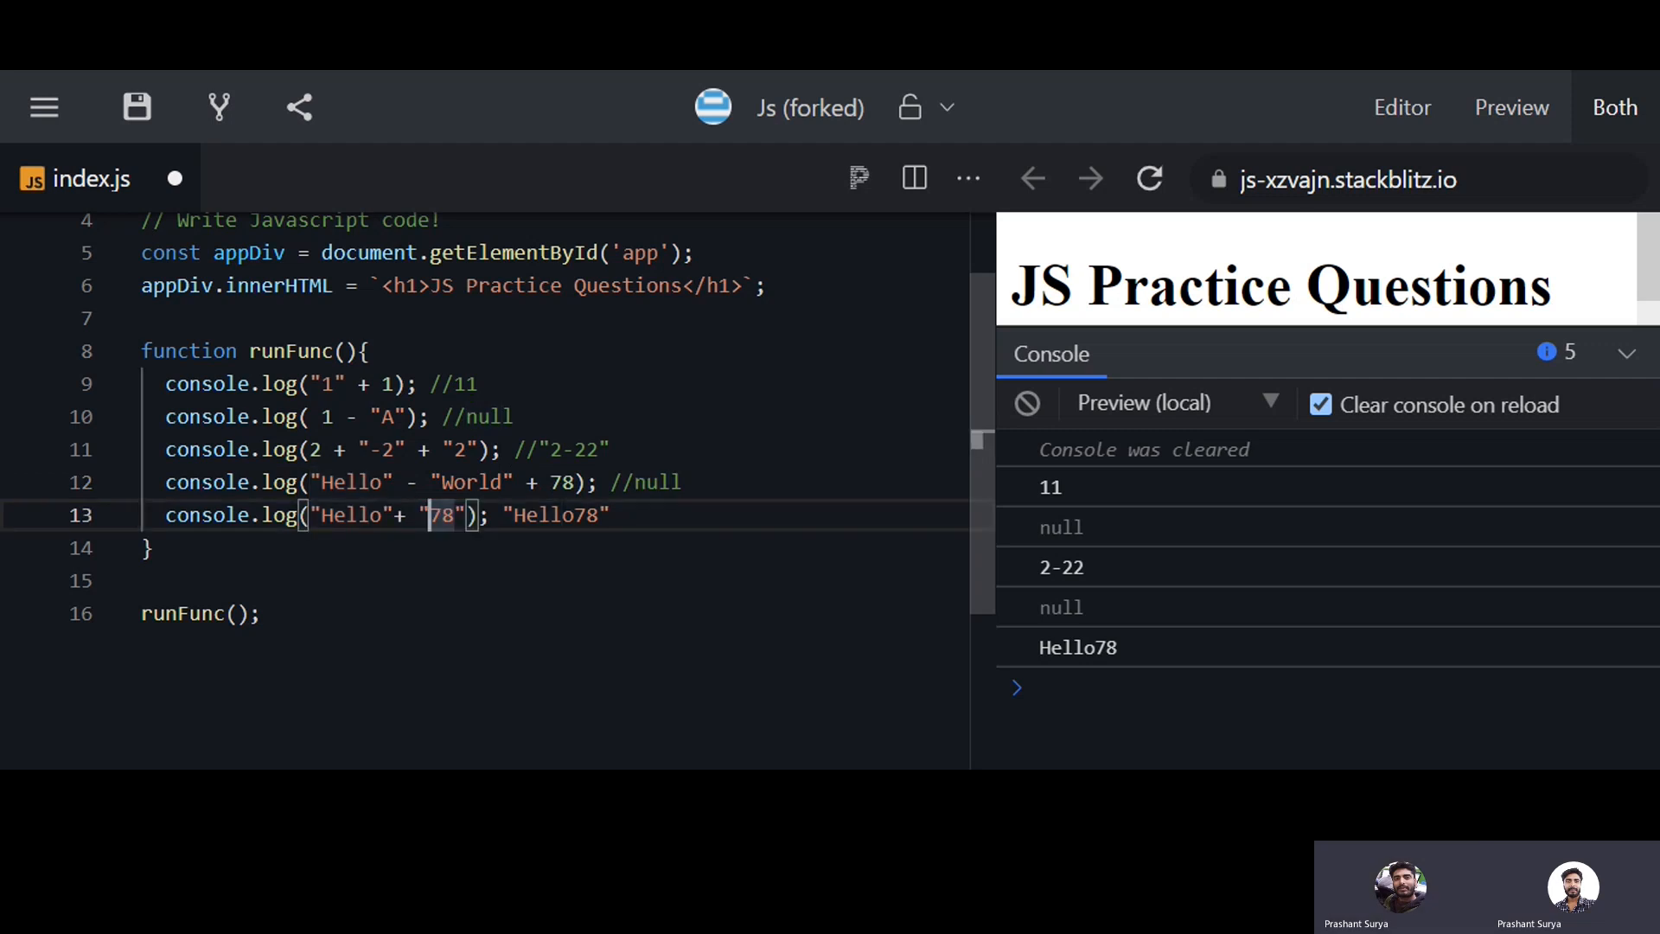
{"action": "type", "text": "78"}
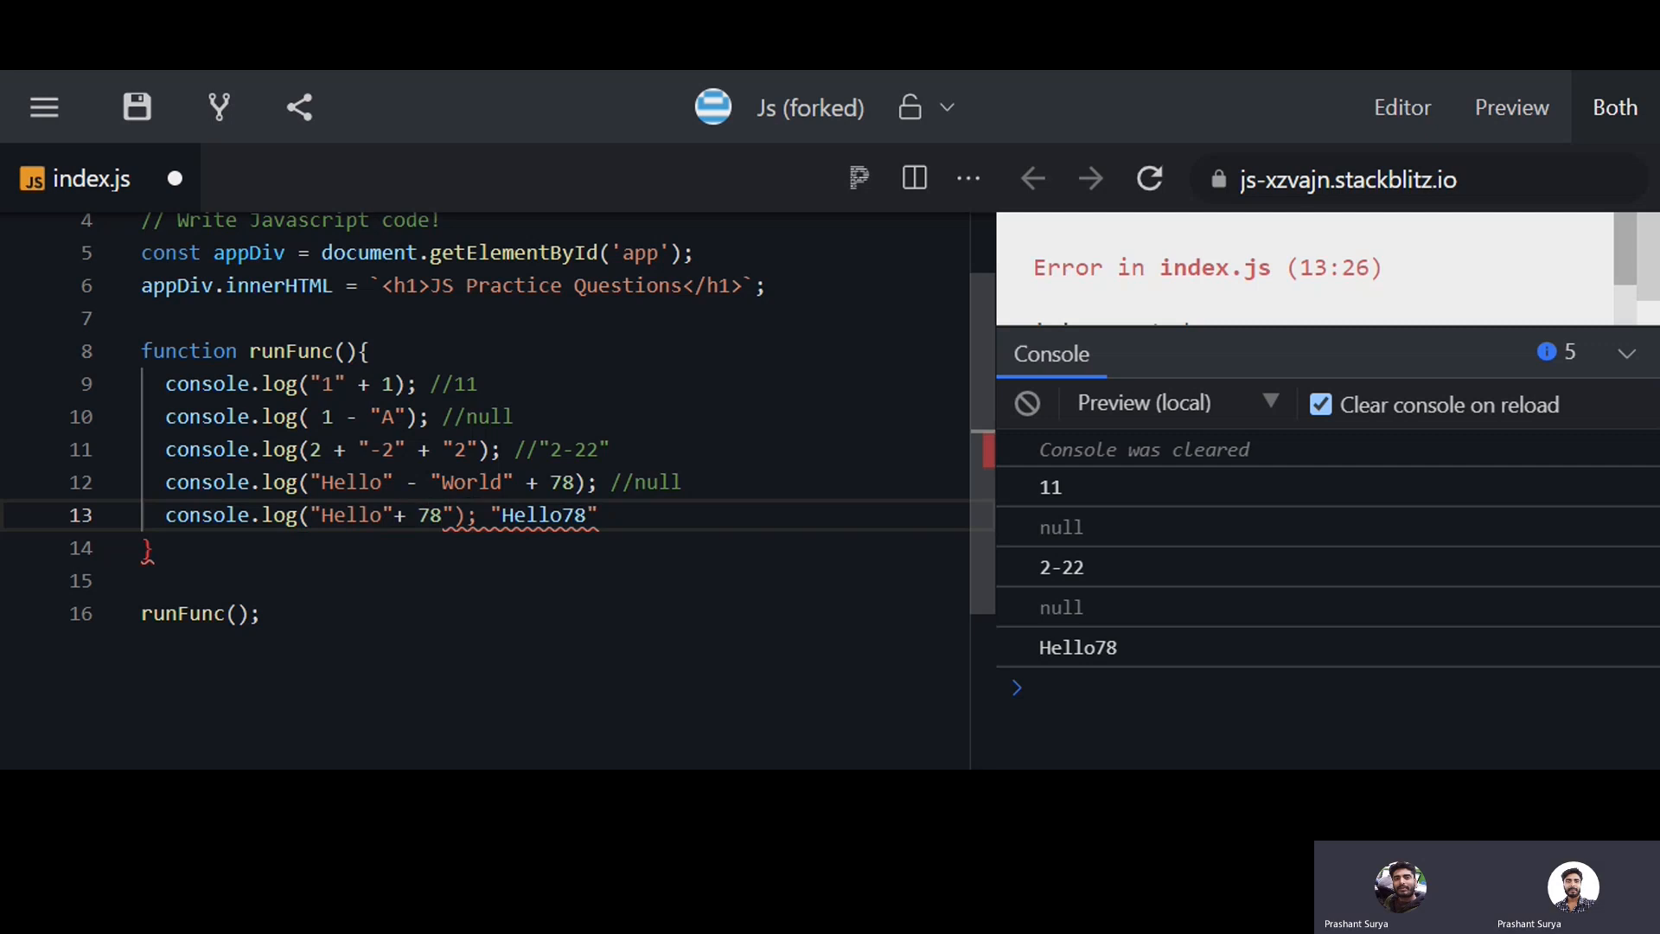